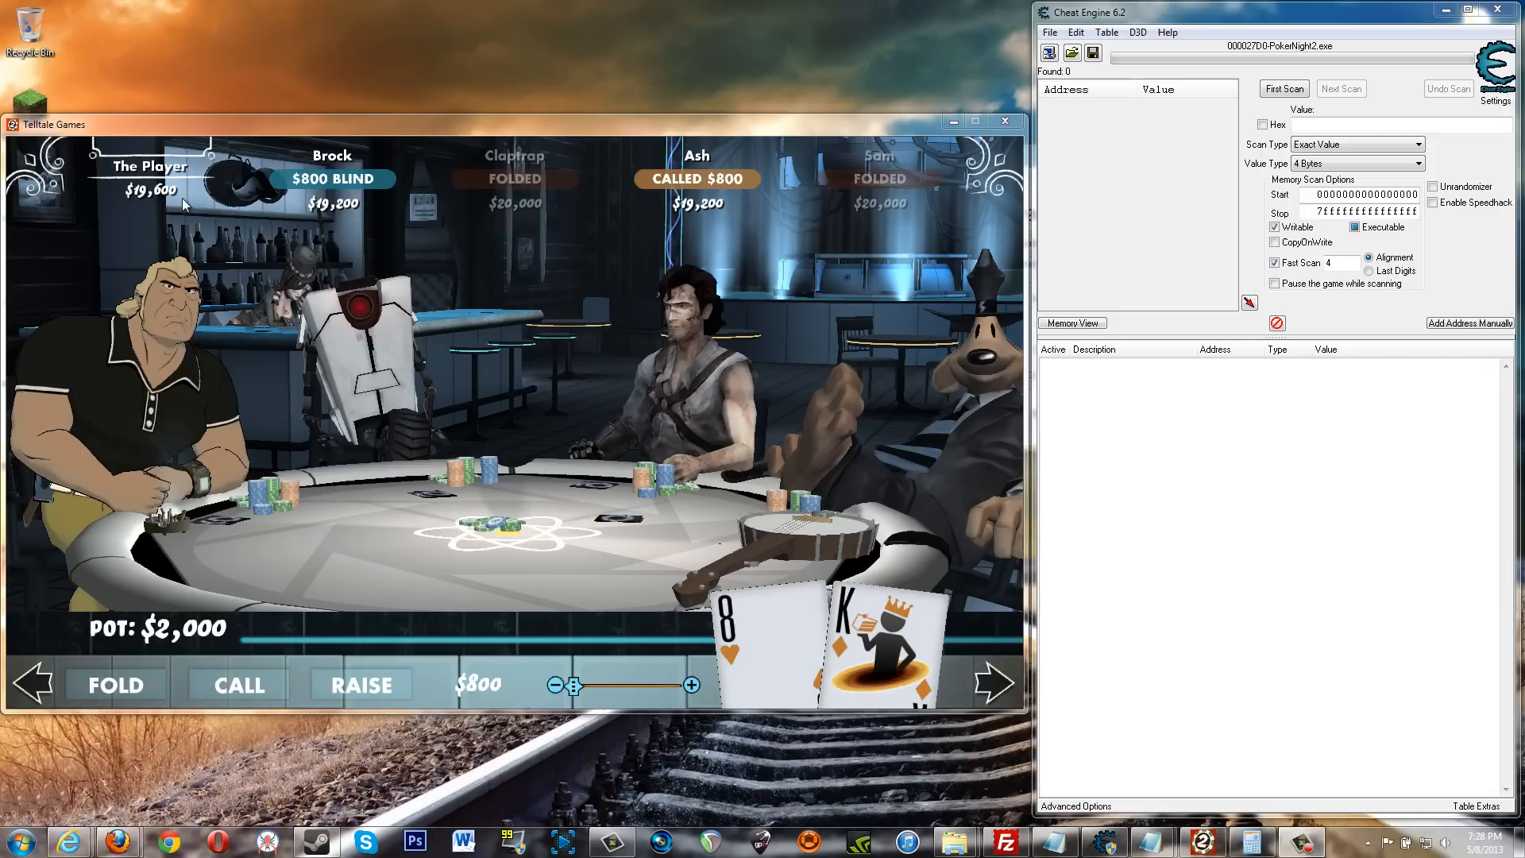
mouse_move(1216, 501)
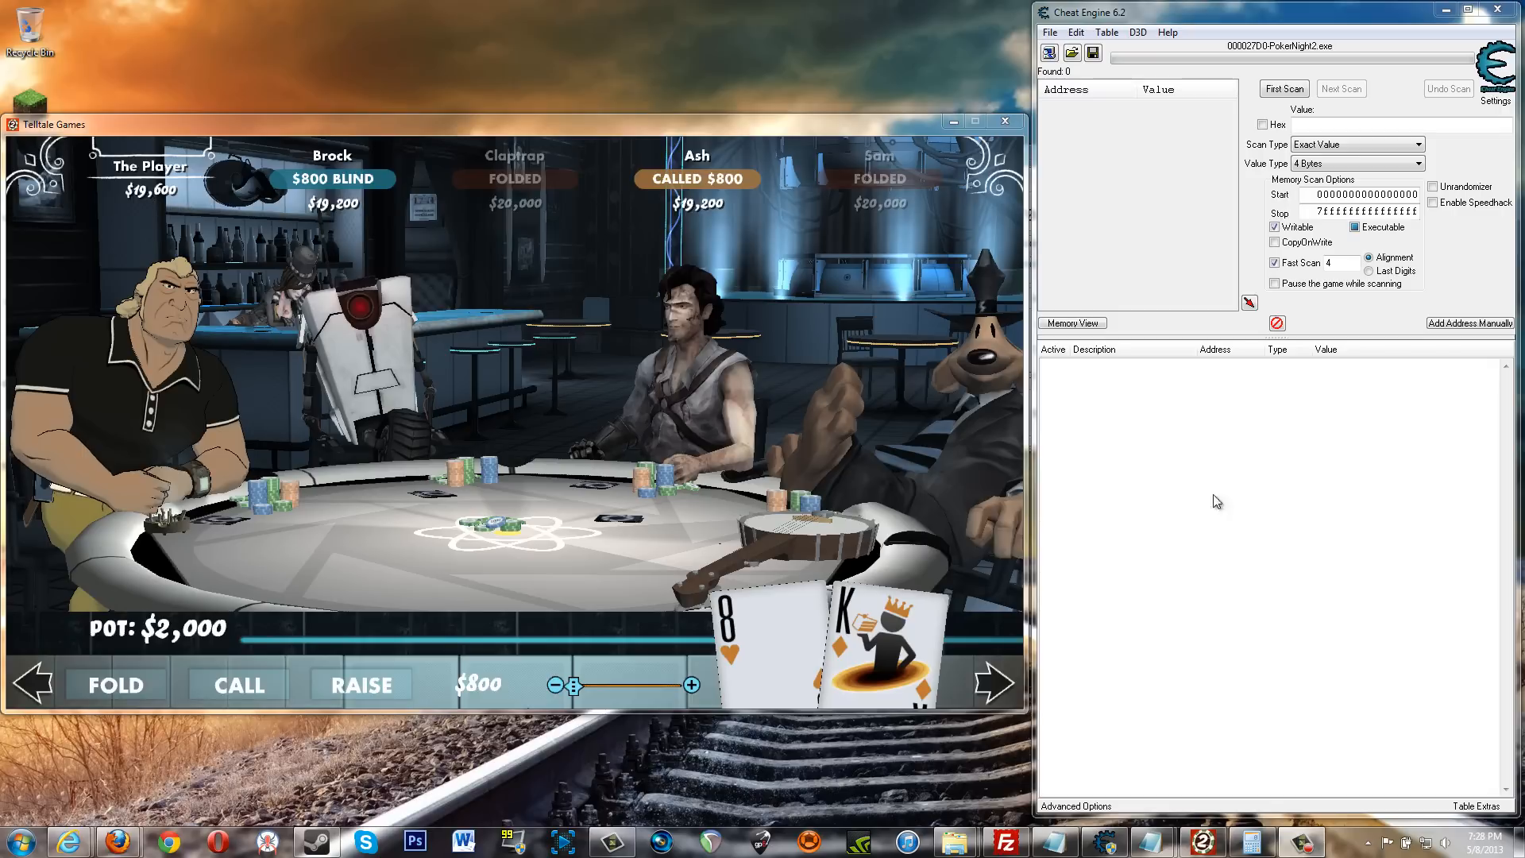
mouse_move(1174, 491)
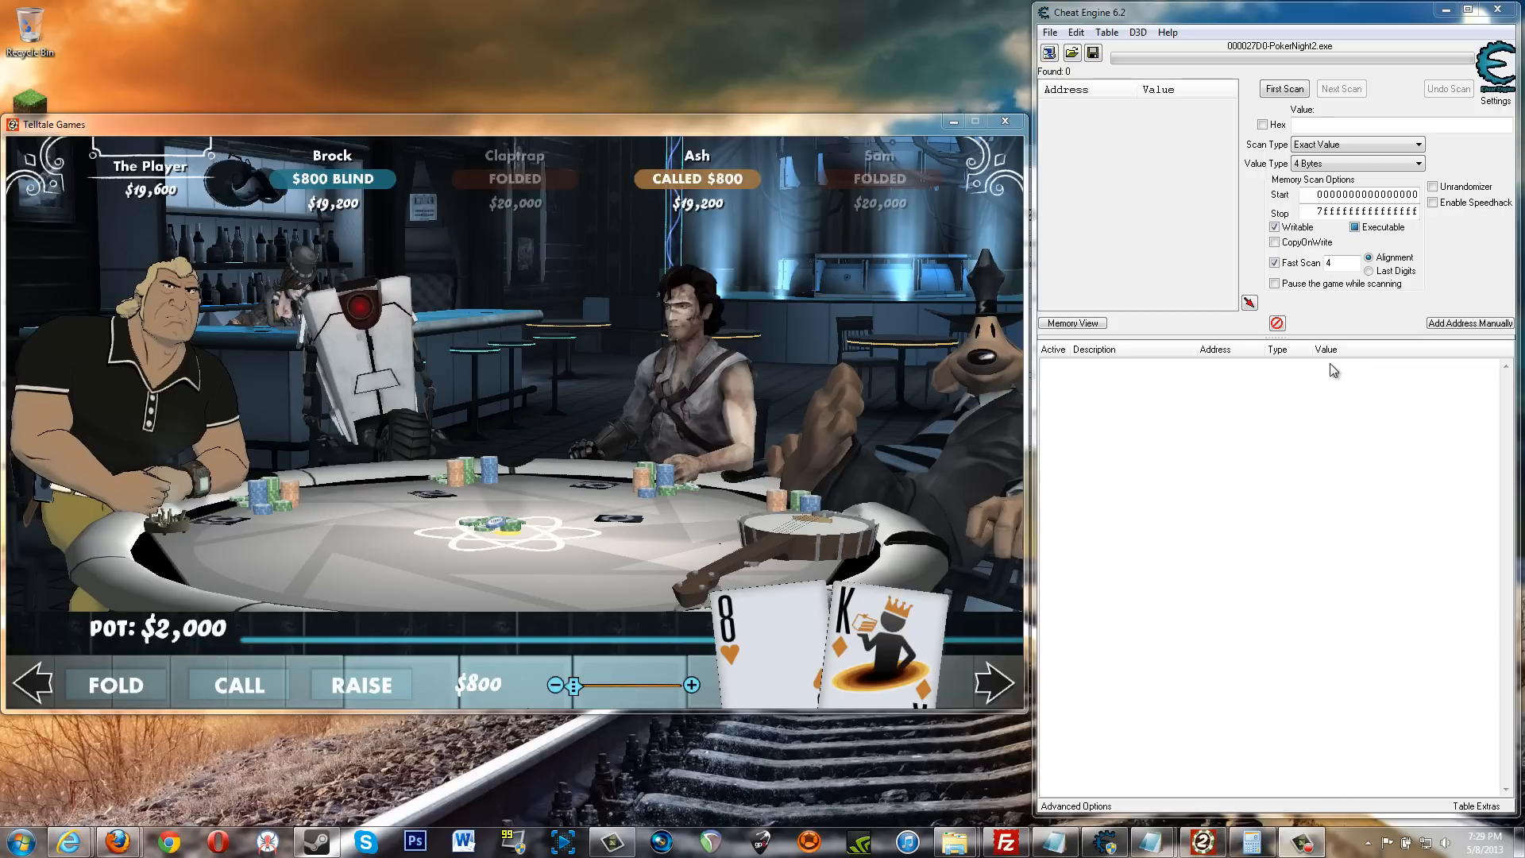
mouse_move(1357, 374)
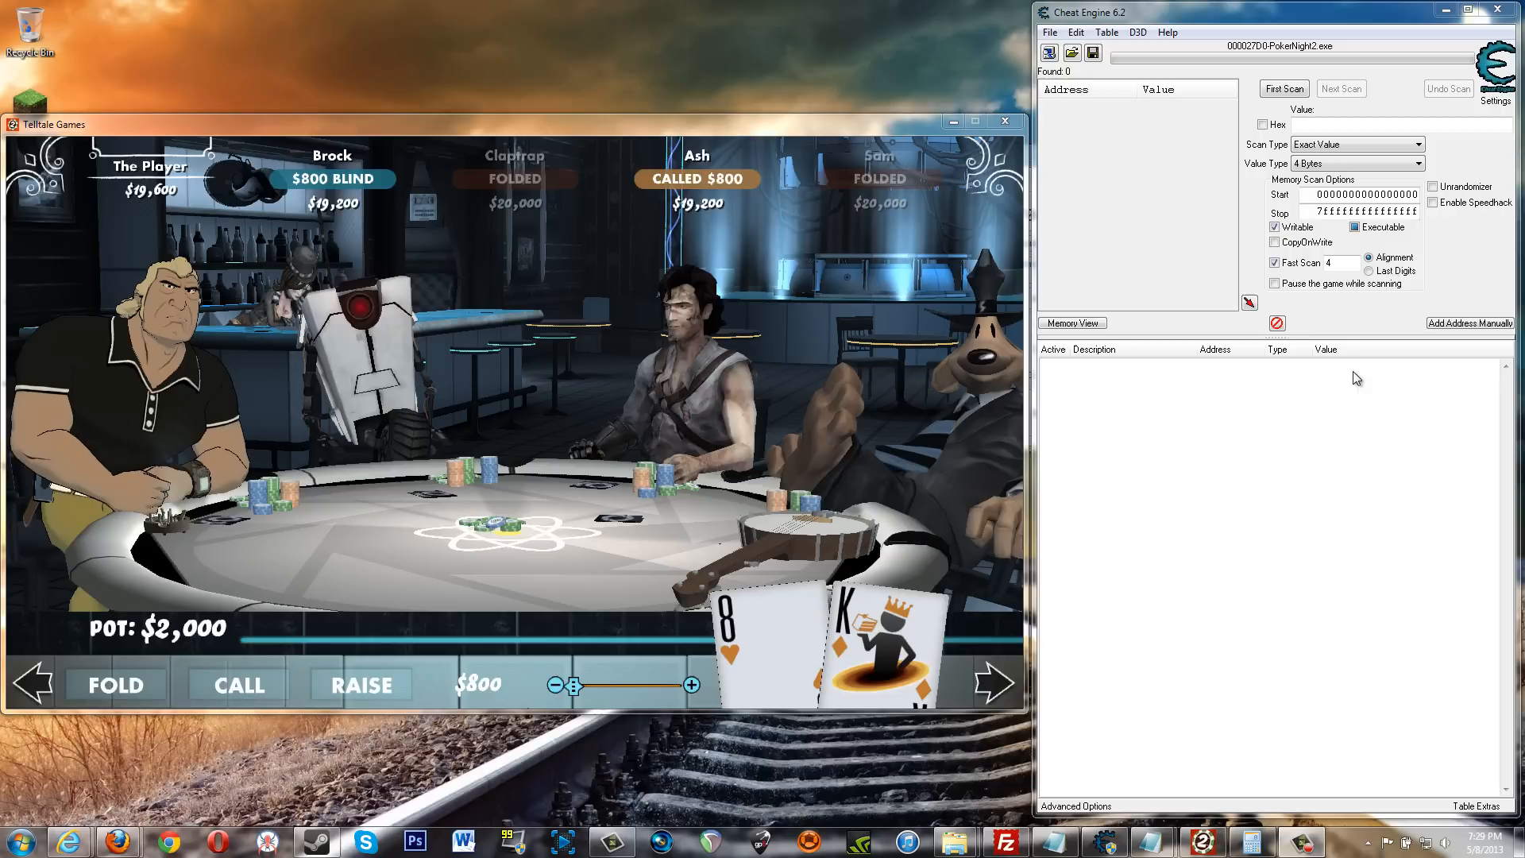
mouse_move(1390, 389)
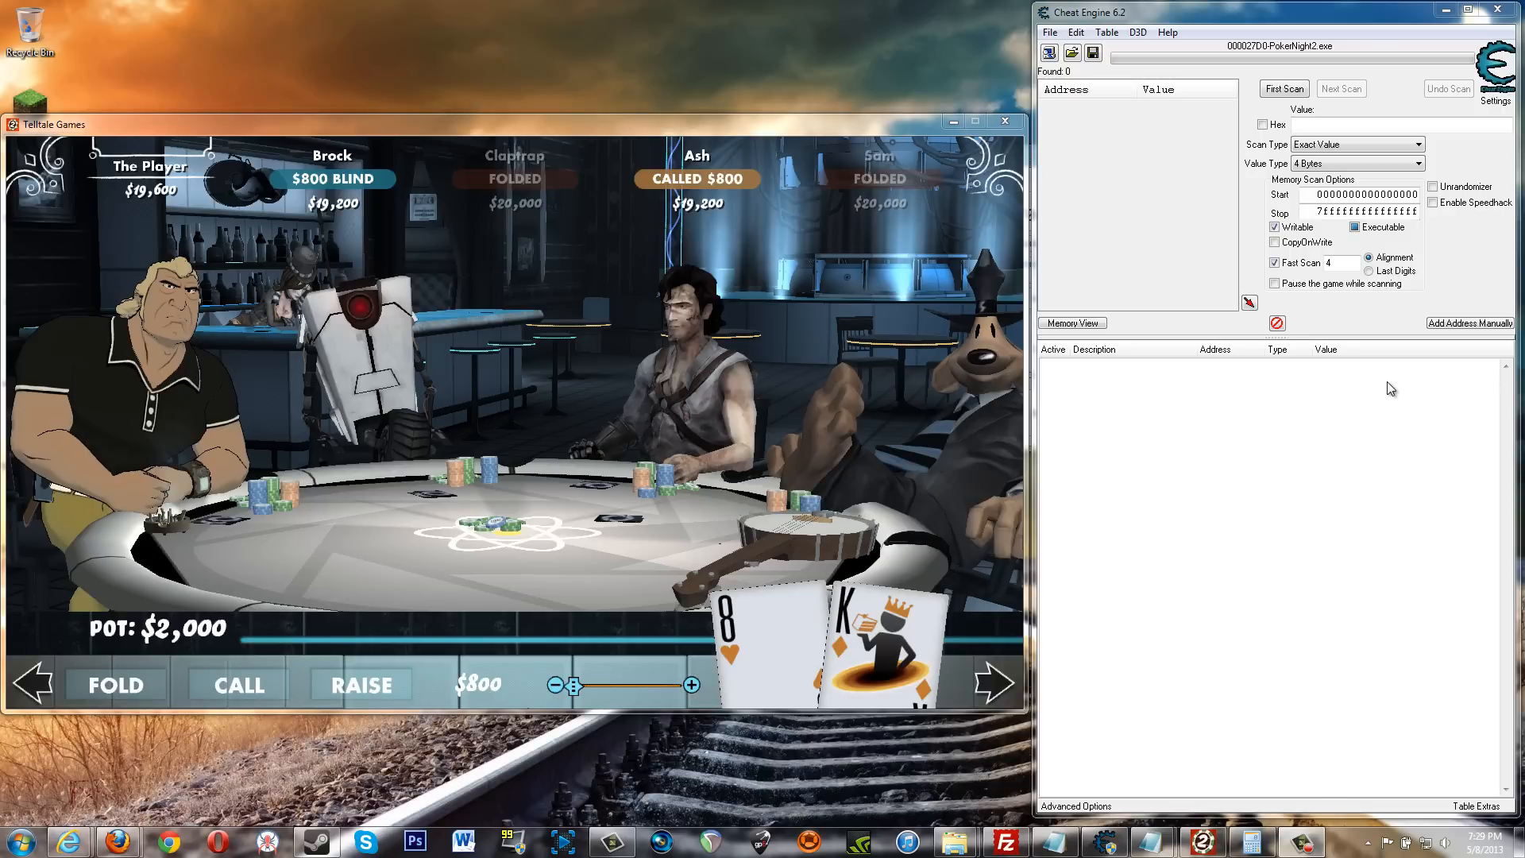
mouse_move(1381, 399)
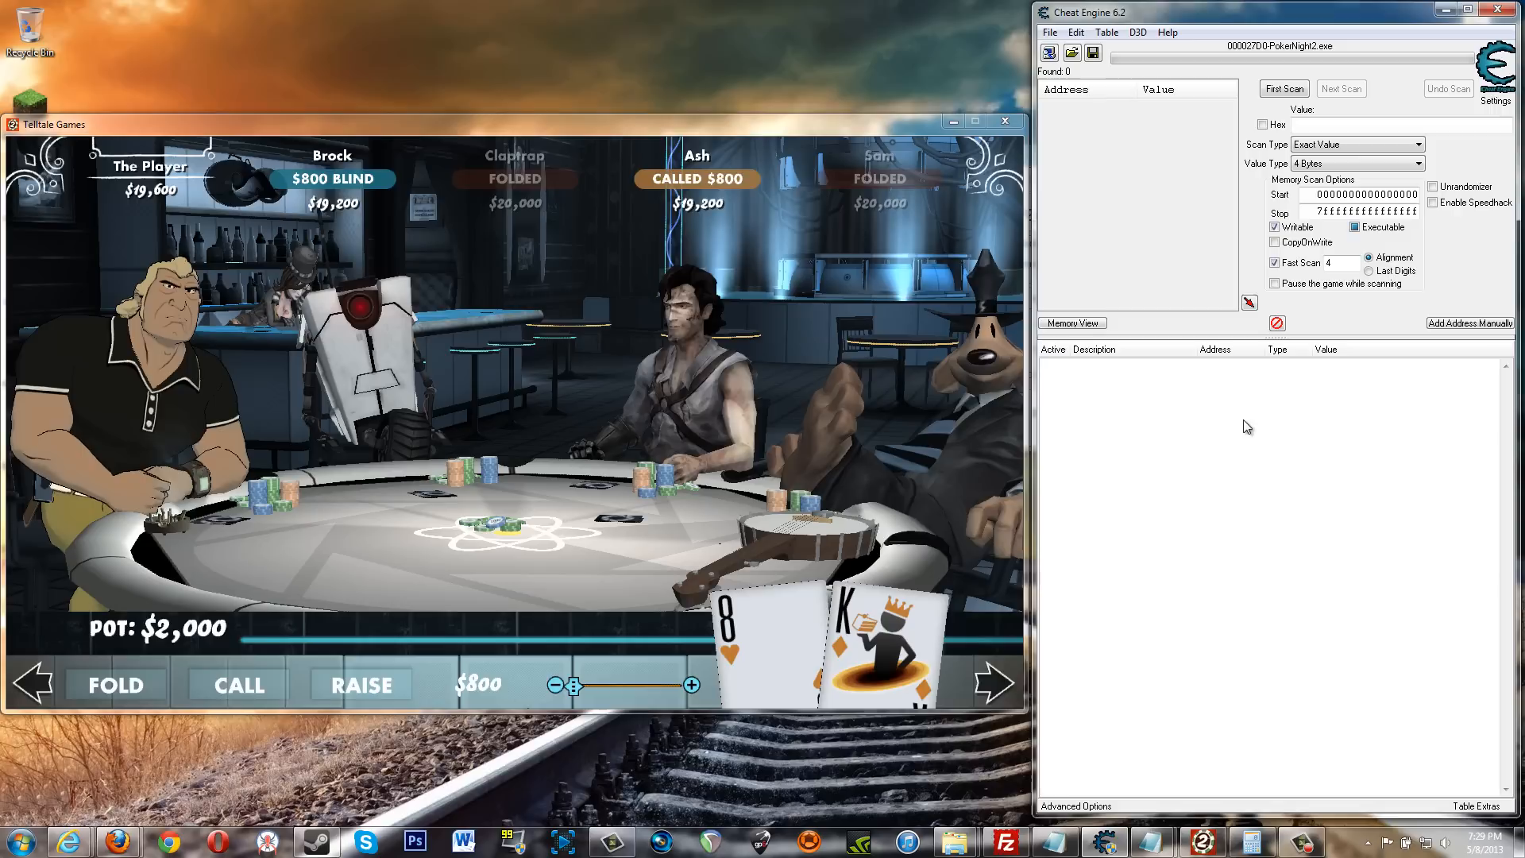
mouse_move(590, 382)
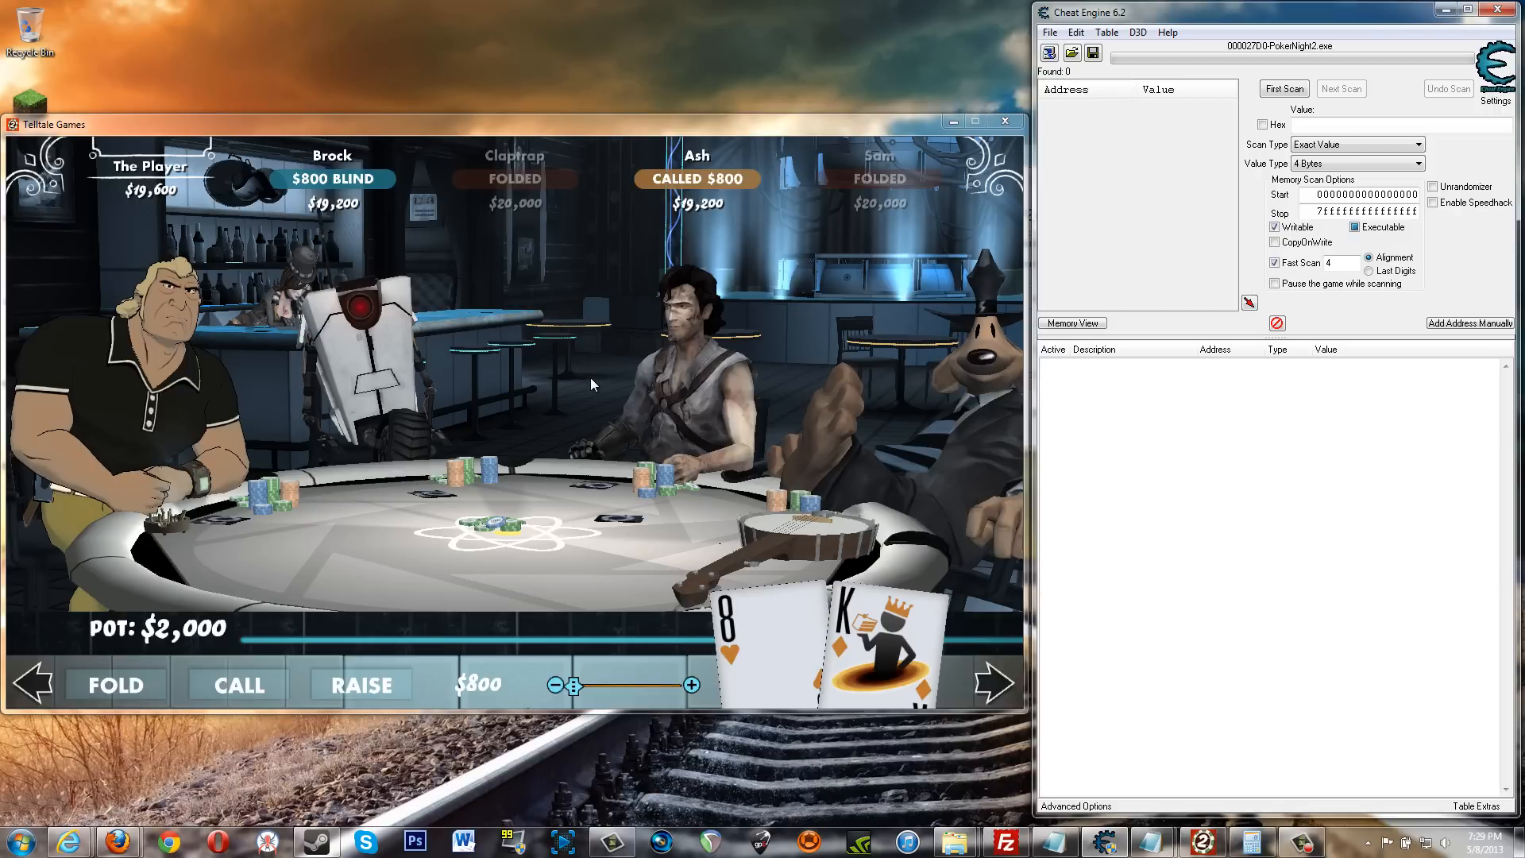
mouse_move(640, 407)
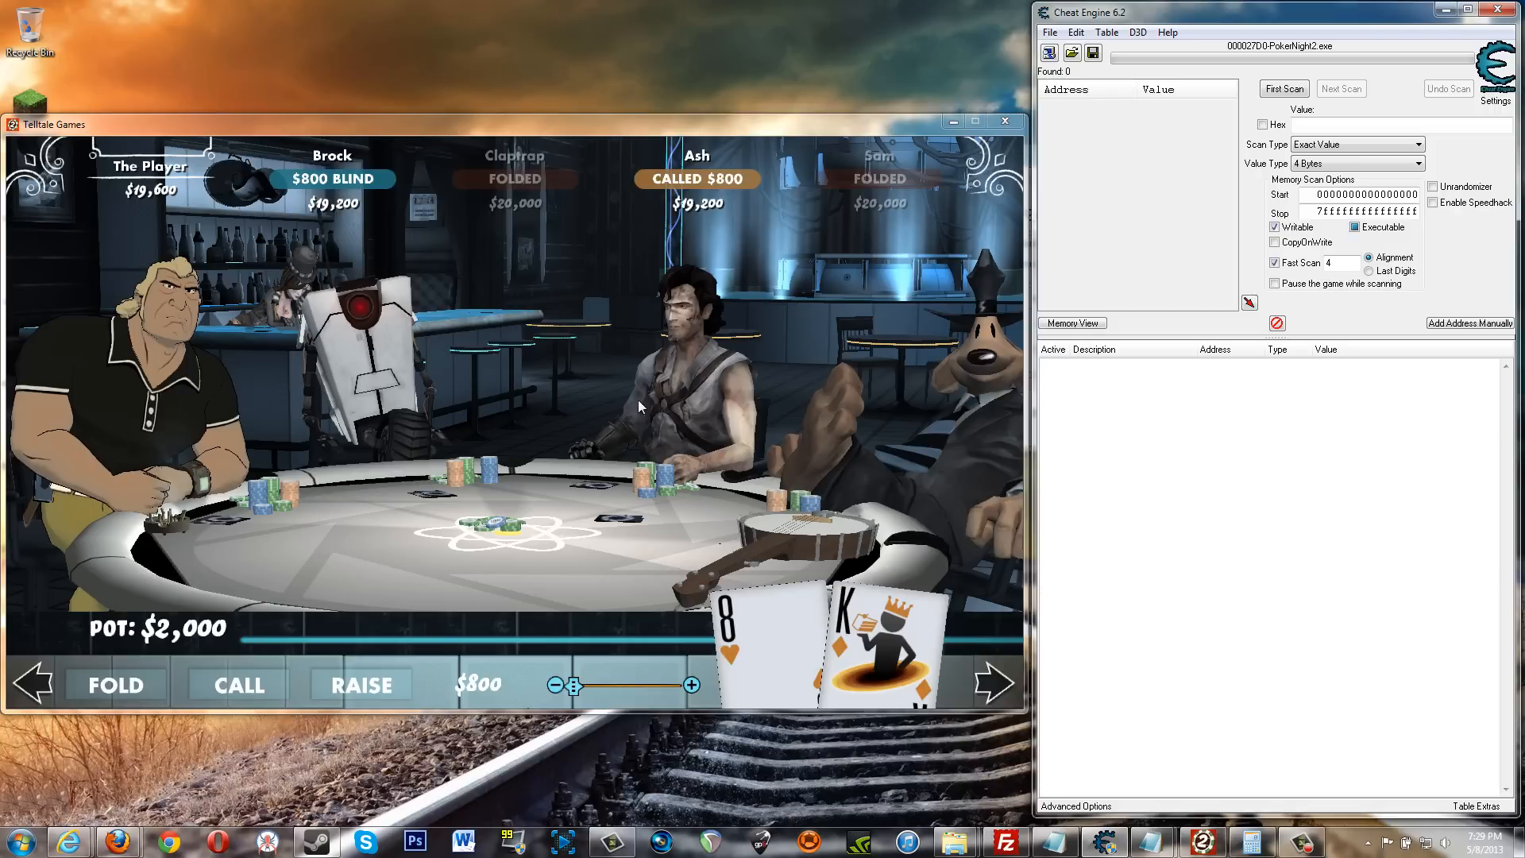
mouse_move(424, 684)
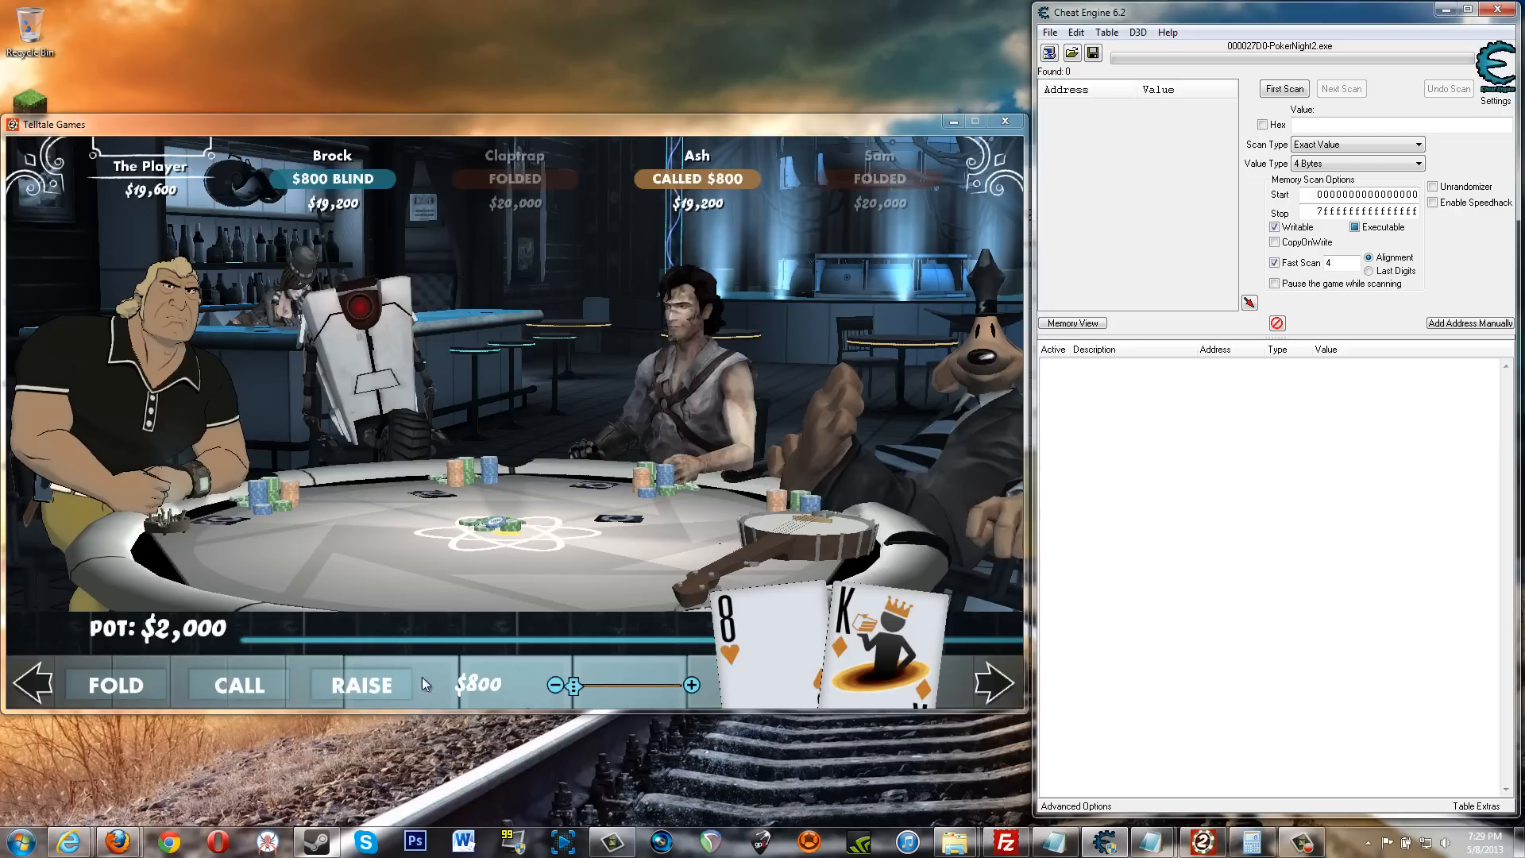
mouse_move(1184, 464)
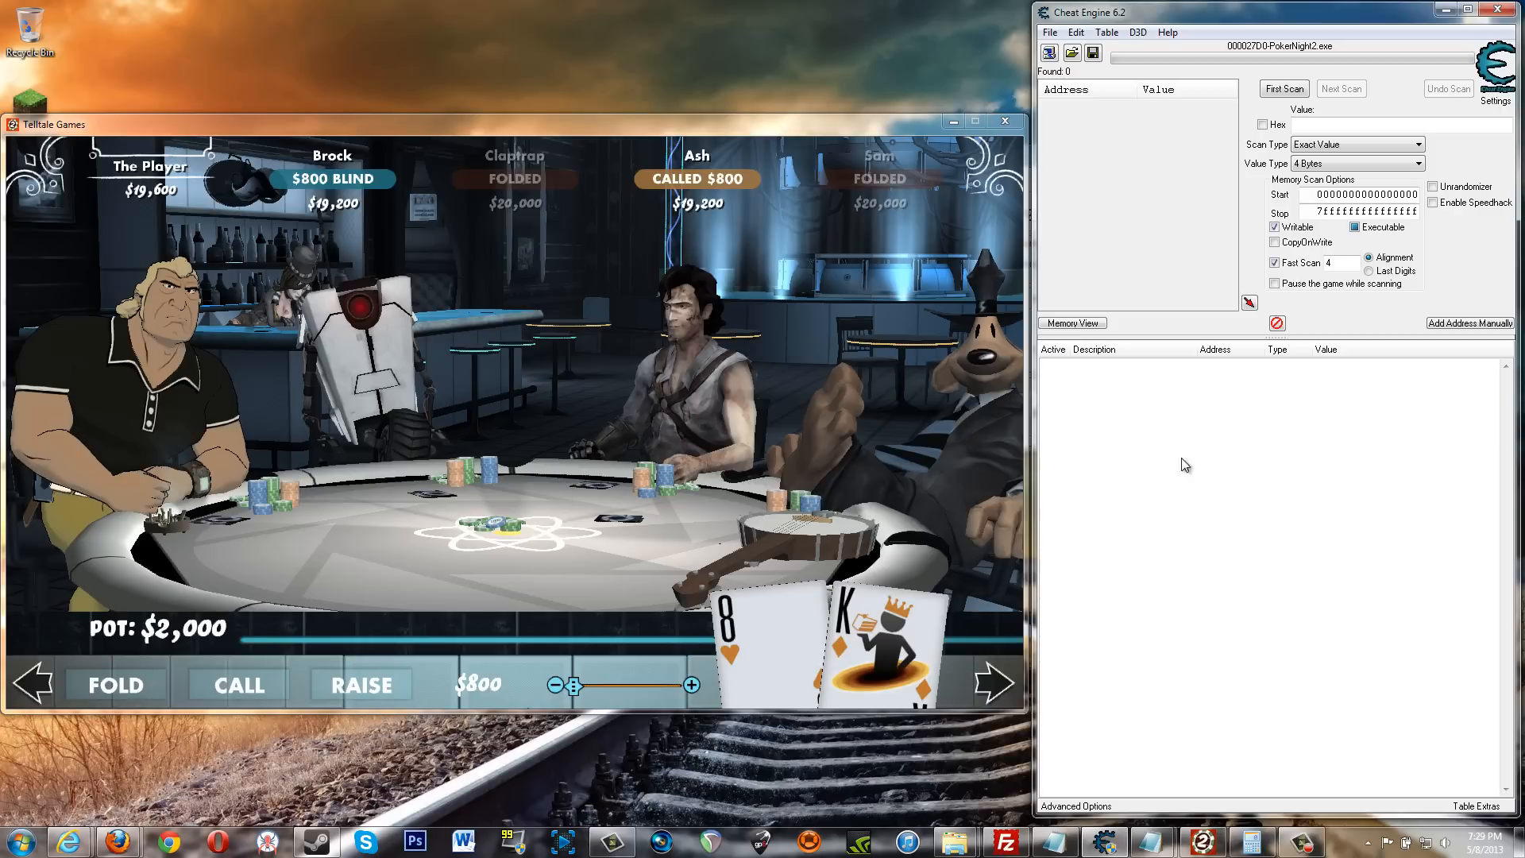
mouse_move(396, 486)
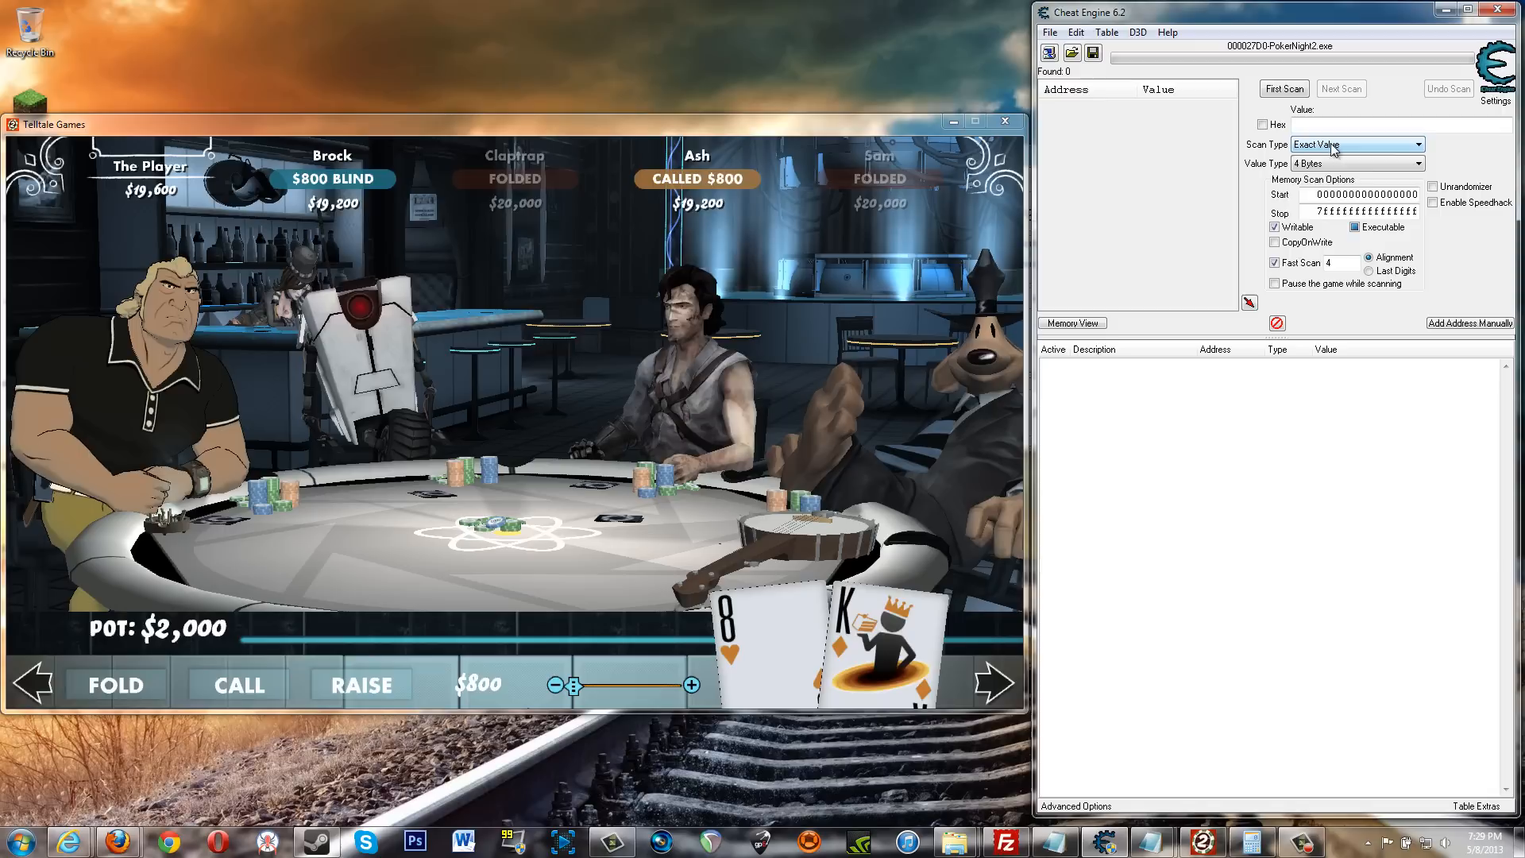
Run an unknown-initial-value first scan of the game, finding 130,248,704 addresses.
click(1357, 144)
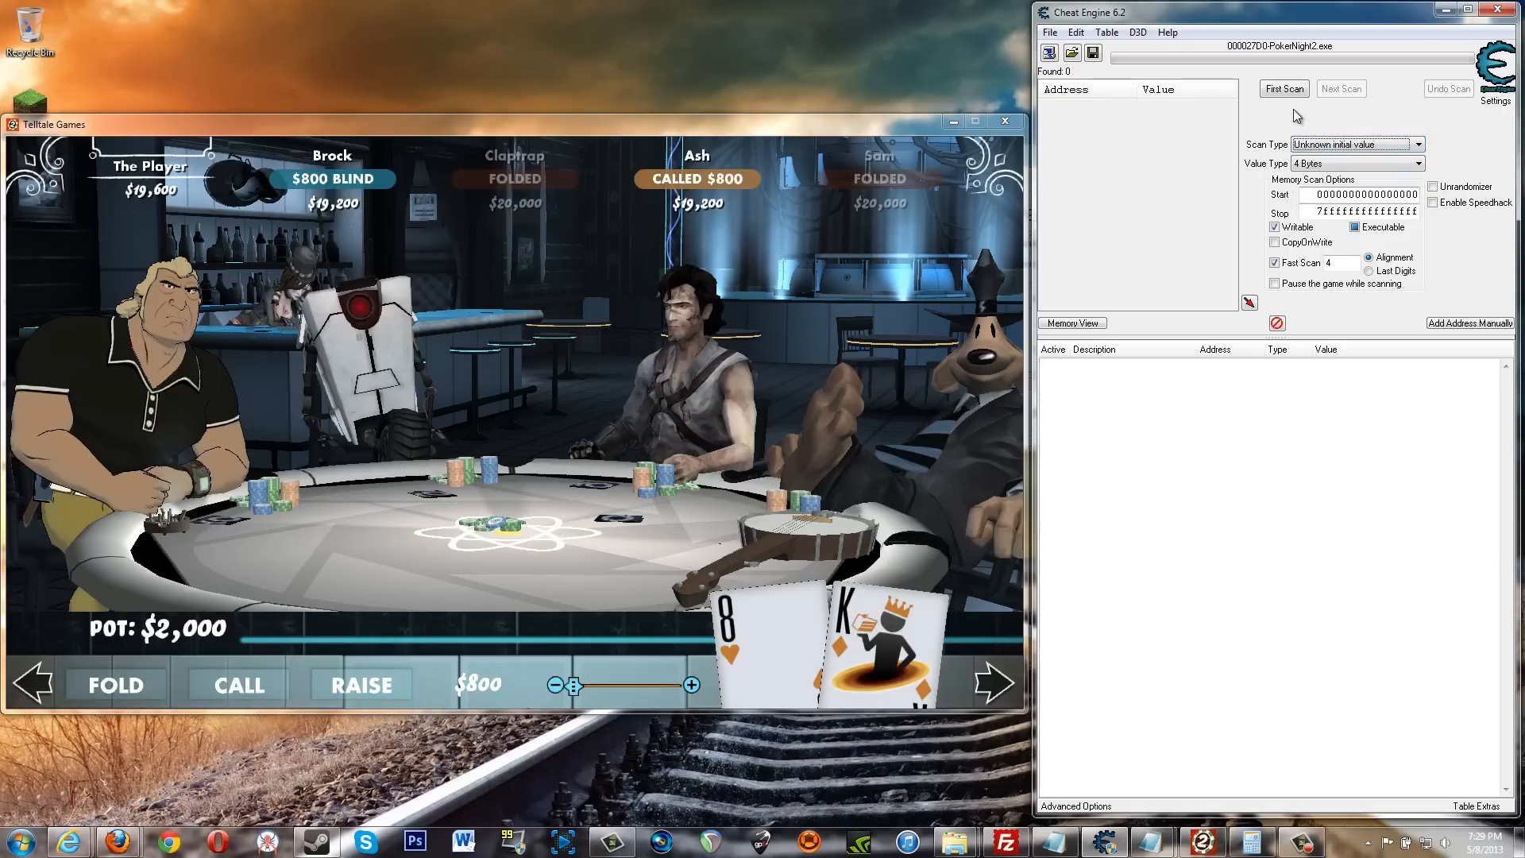
click(1283, 89)
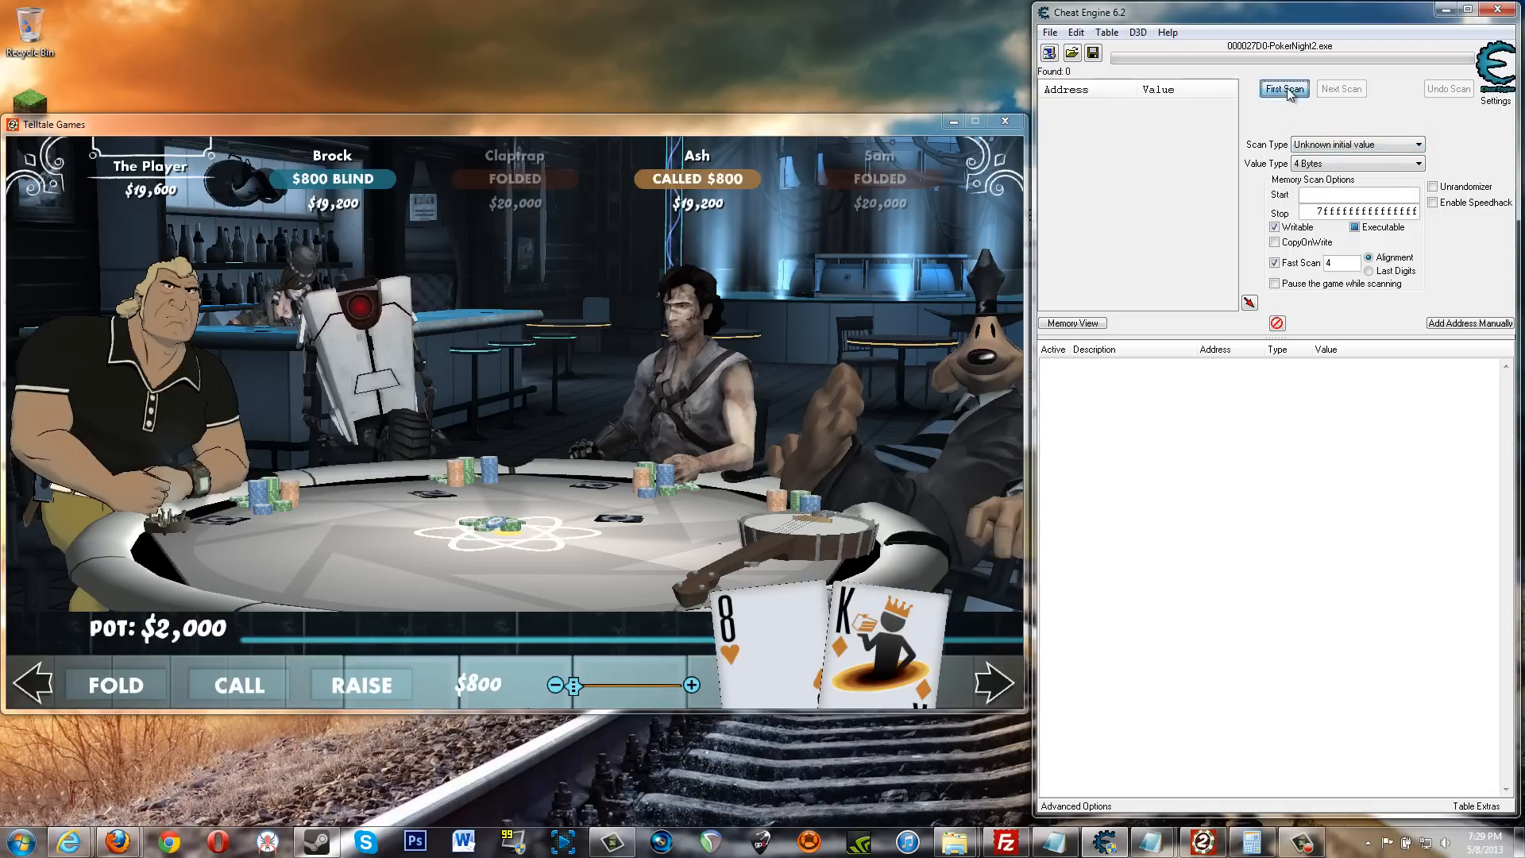
click(1283, 88)
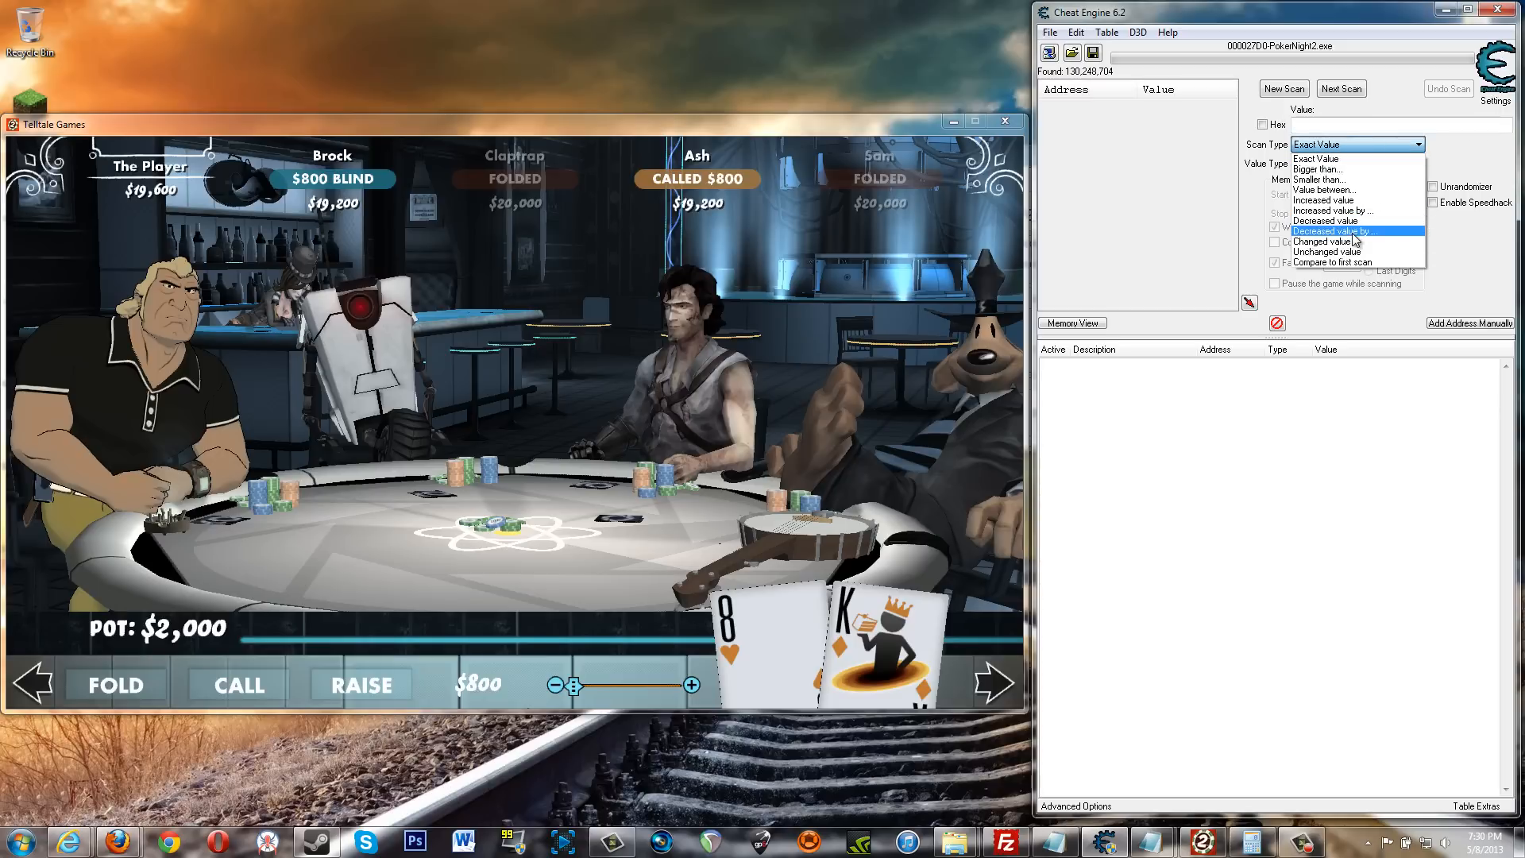
Choose 'Decreased value by...' as the next scan type.
click(1352, 230)
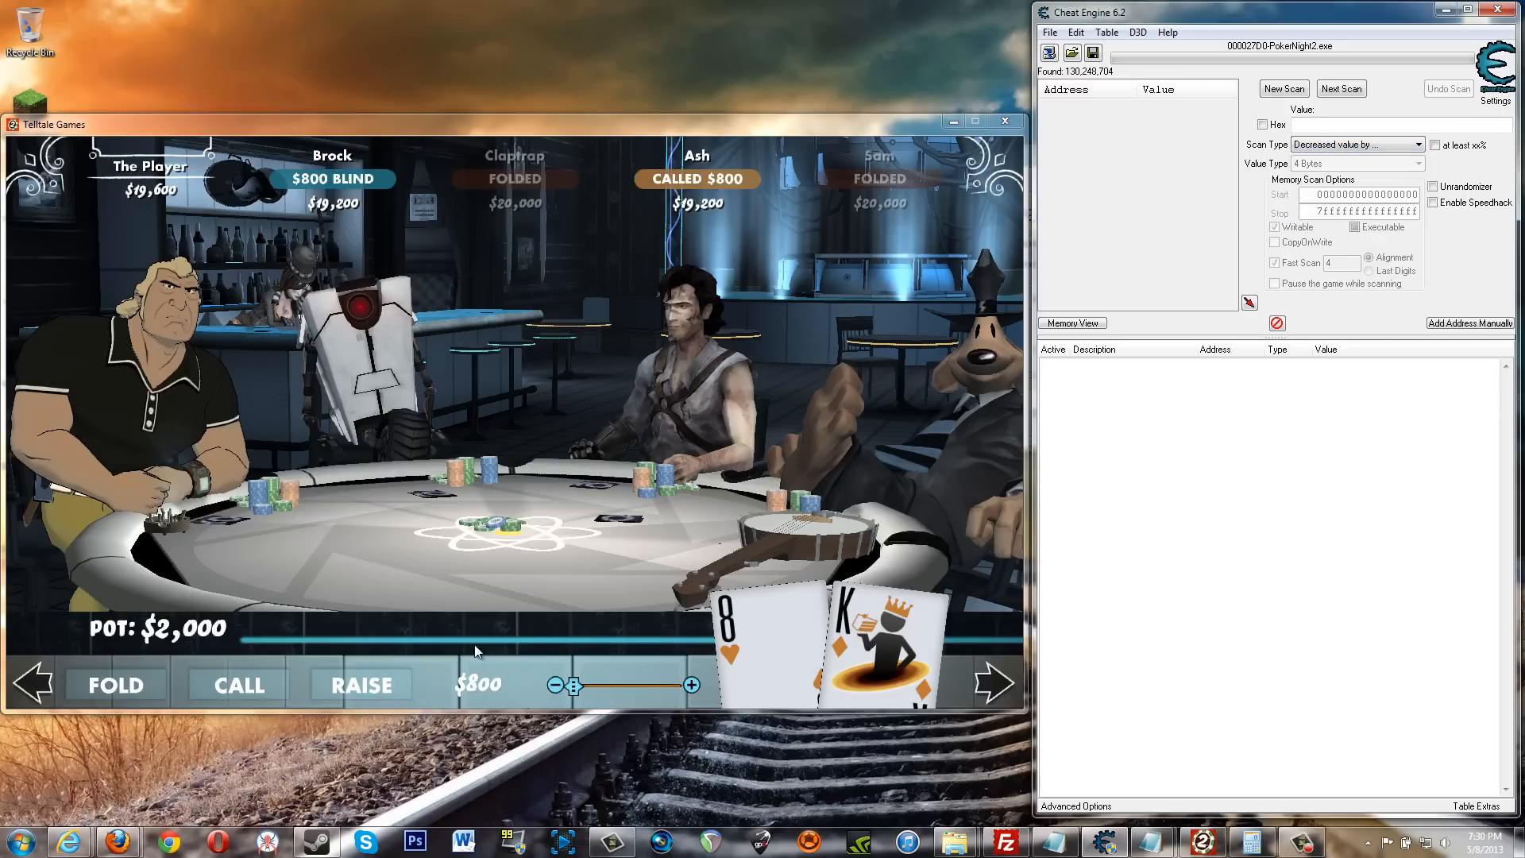
mouse_move(423, 672)
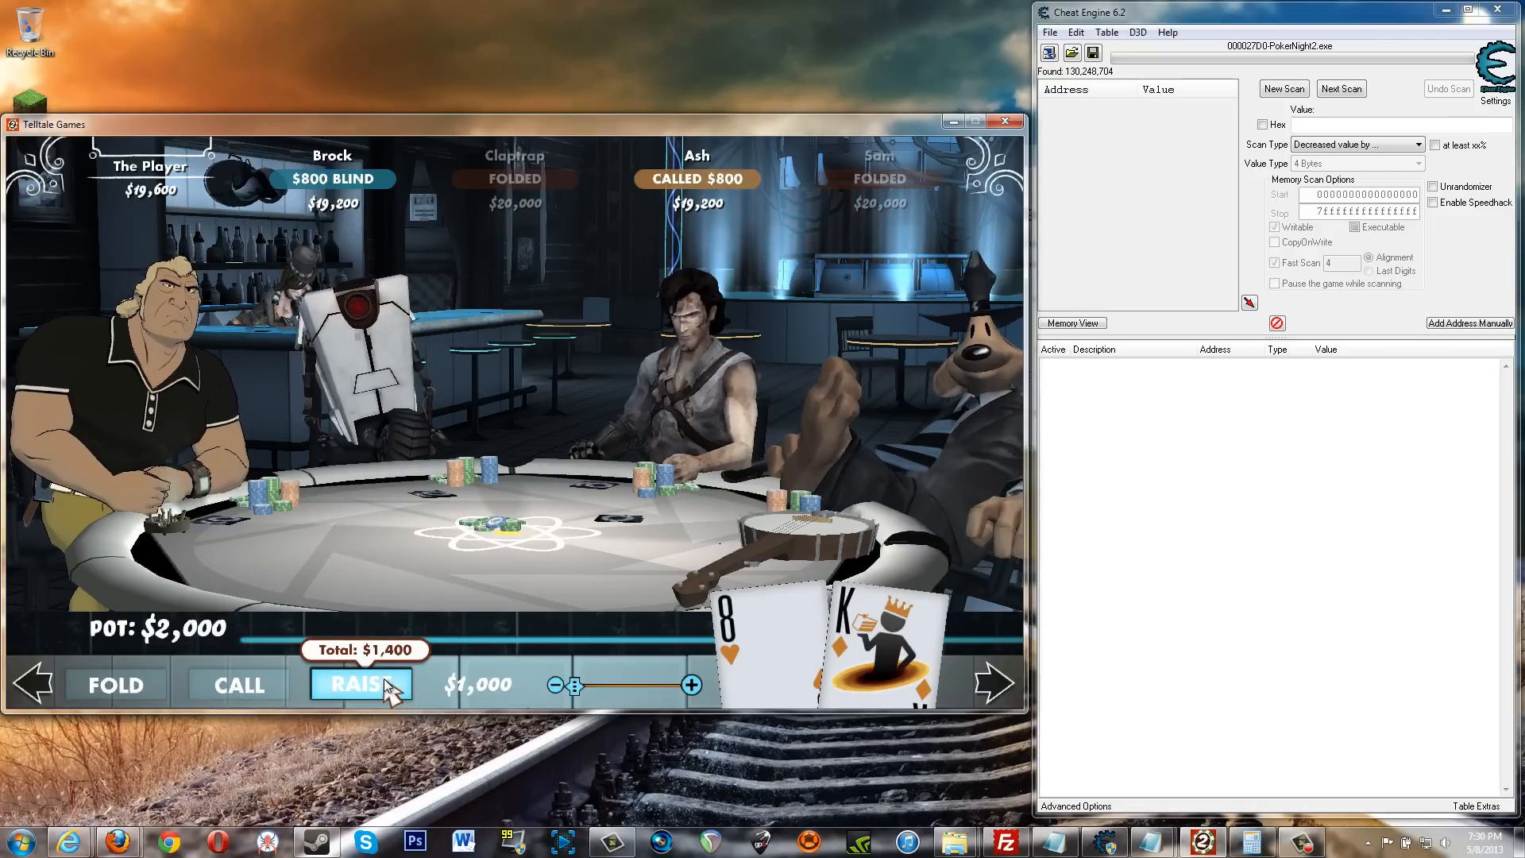
mouse_move(1277, 560)
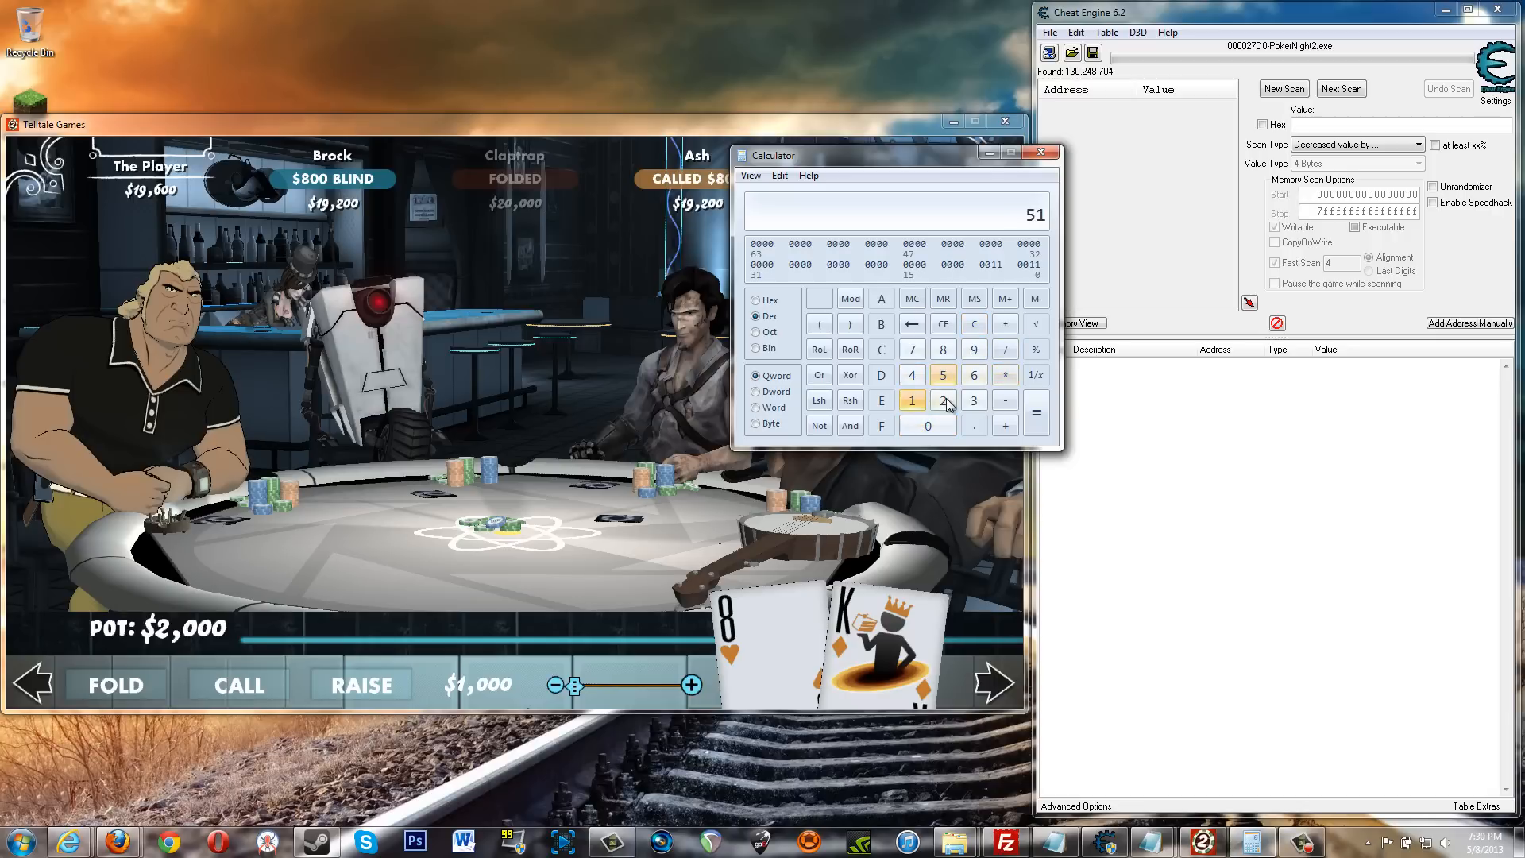
Finish the Calculator calculation giving 716800 and drag the window aside.
click(1035, 412)
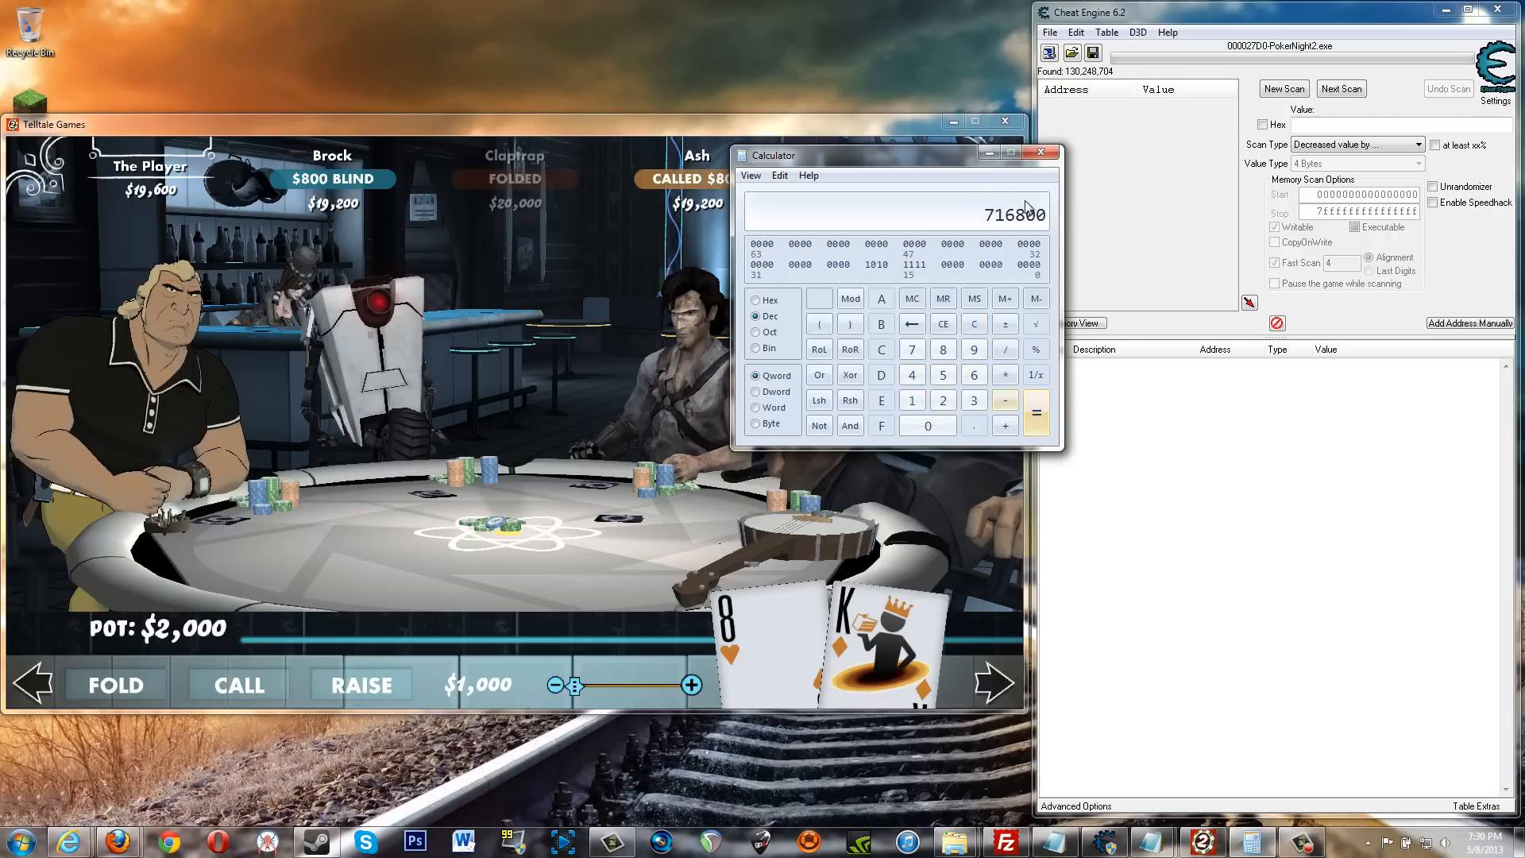
drag(776, 155, 1094, 483)
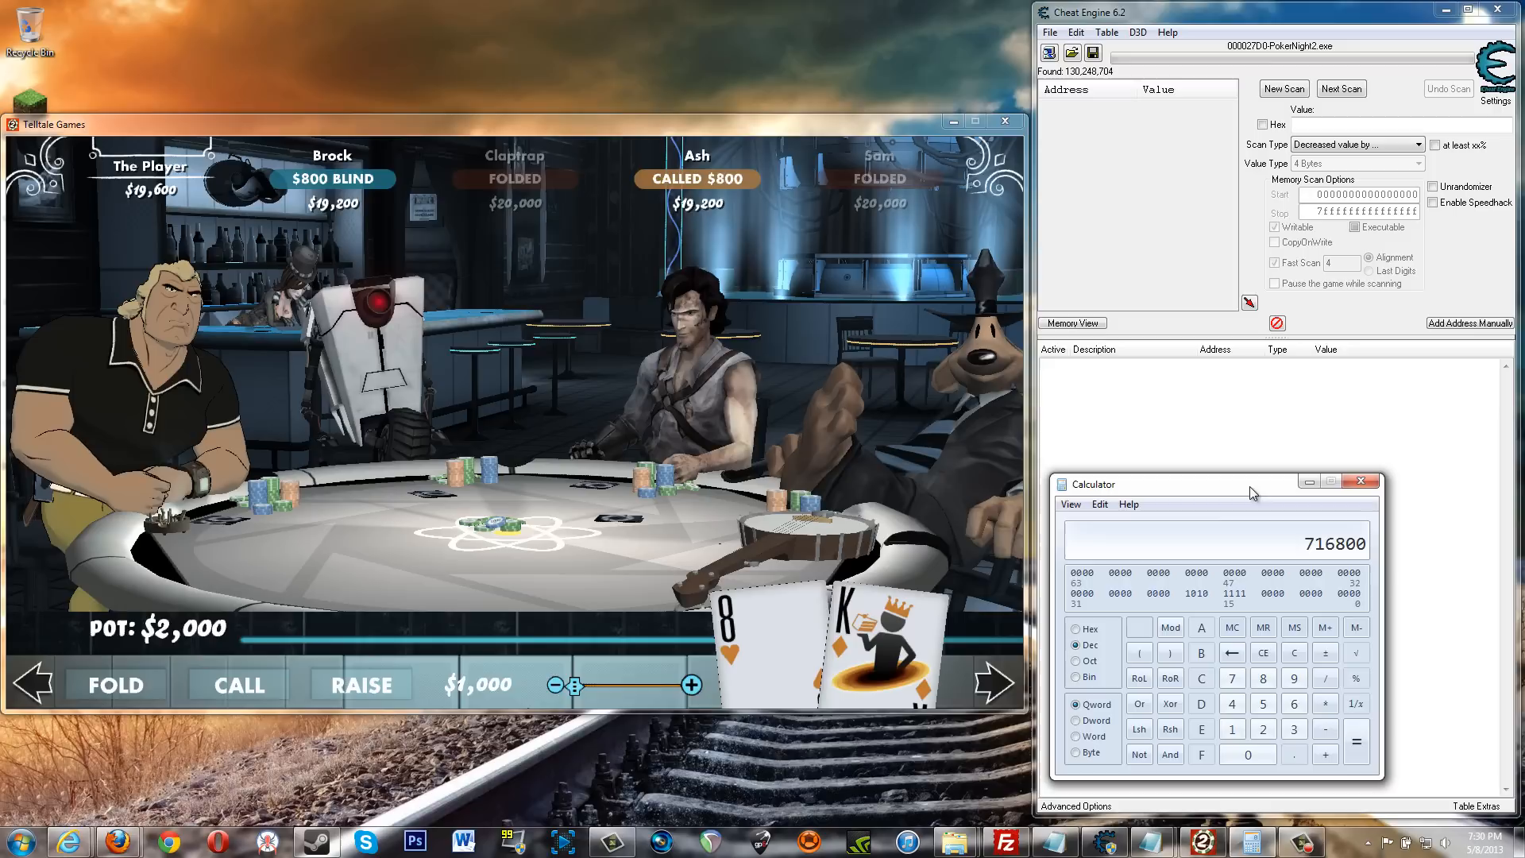
mouse_move(112, 207)
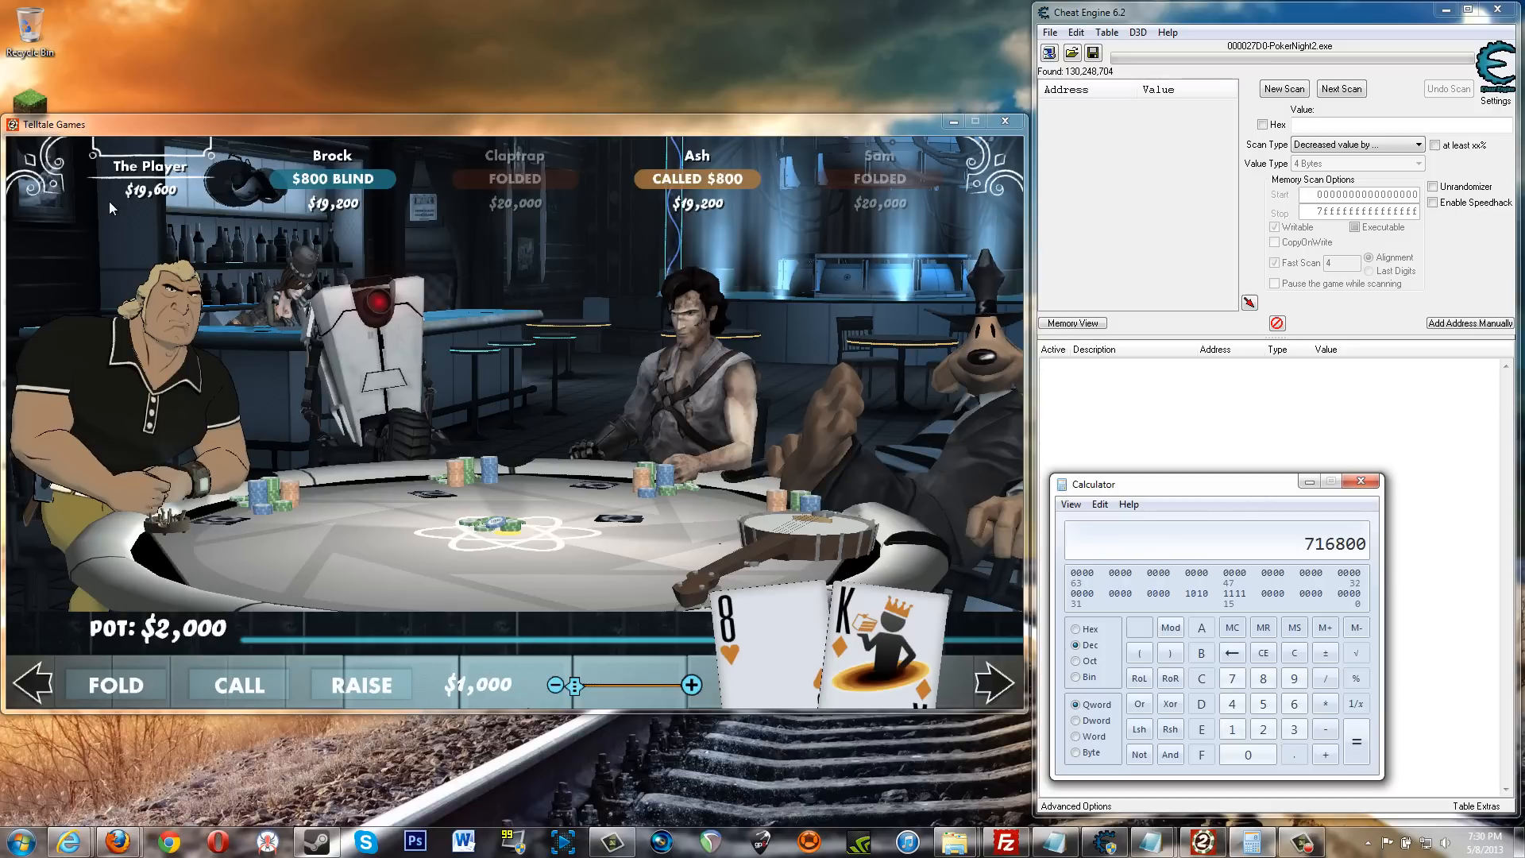
mouse_move(1315, 552)
text(7)
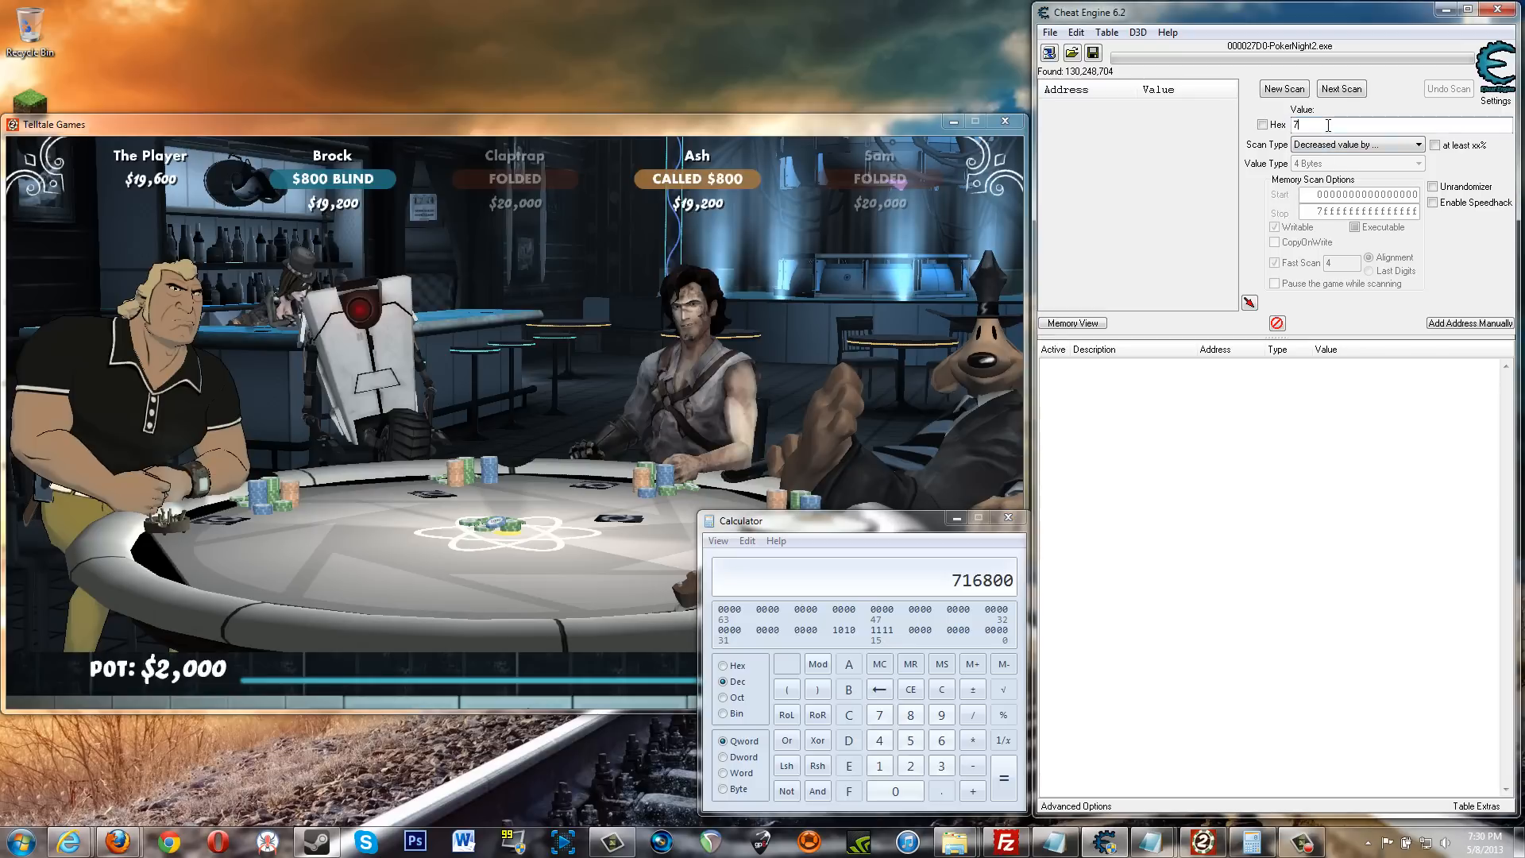
Next-scan for a 716800 decrease and add the single address 0D6350C0 to the cheat table.
text(16800)
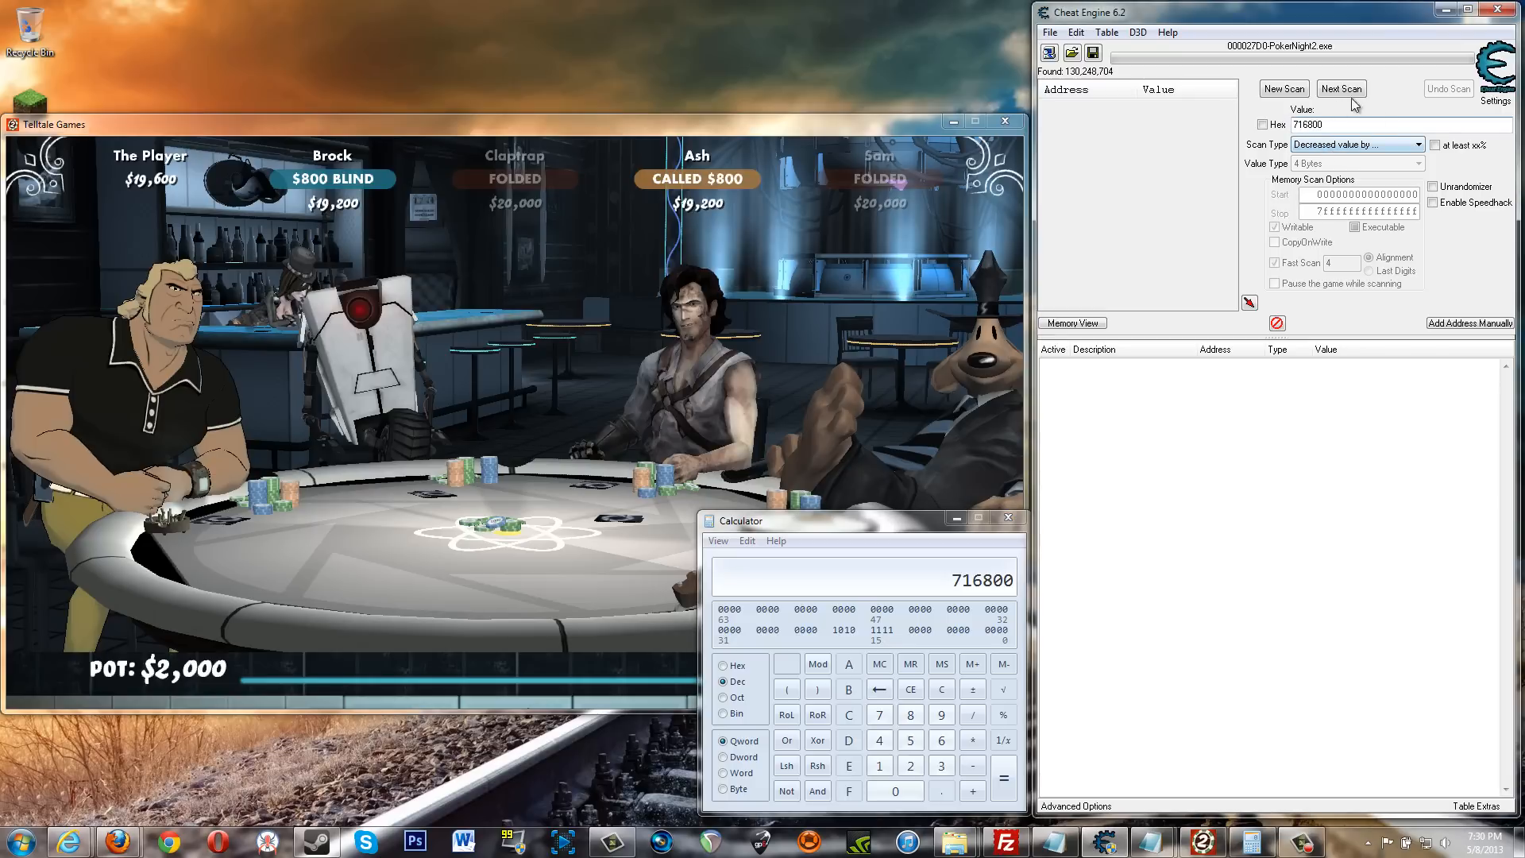
click(1340, 88)
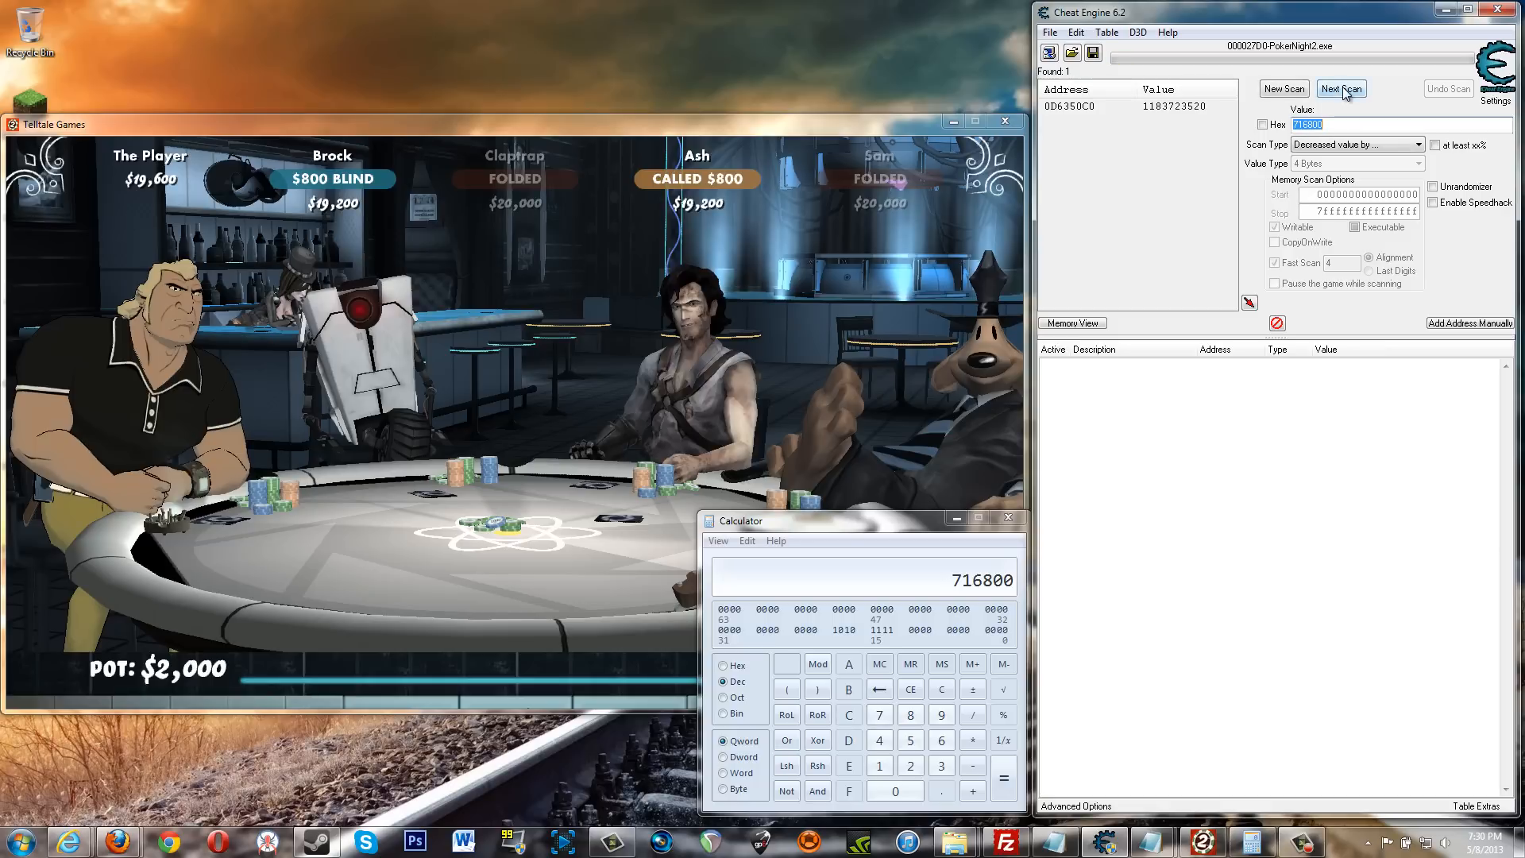
click(1118, 106)
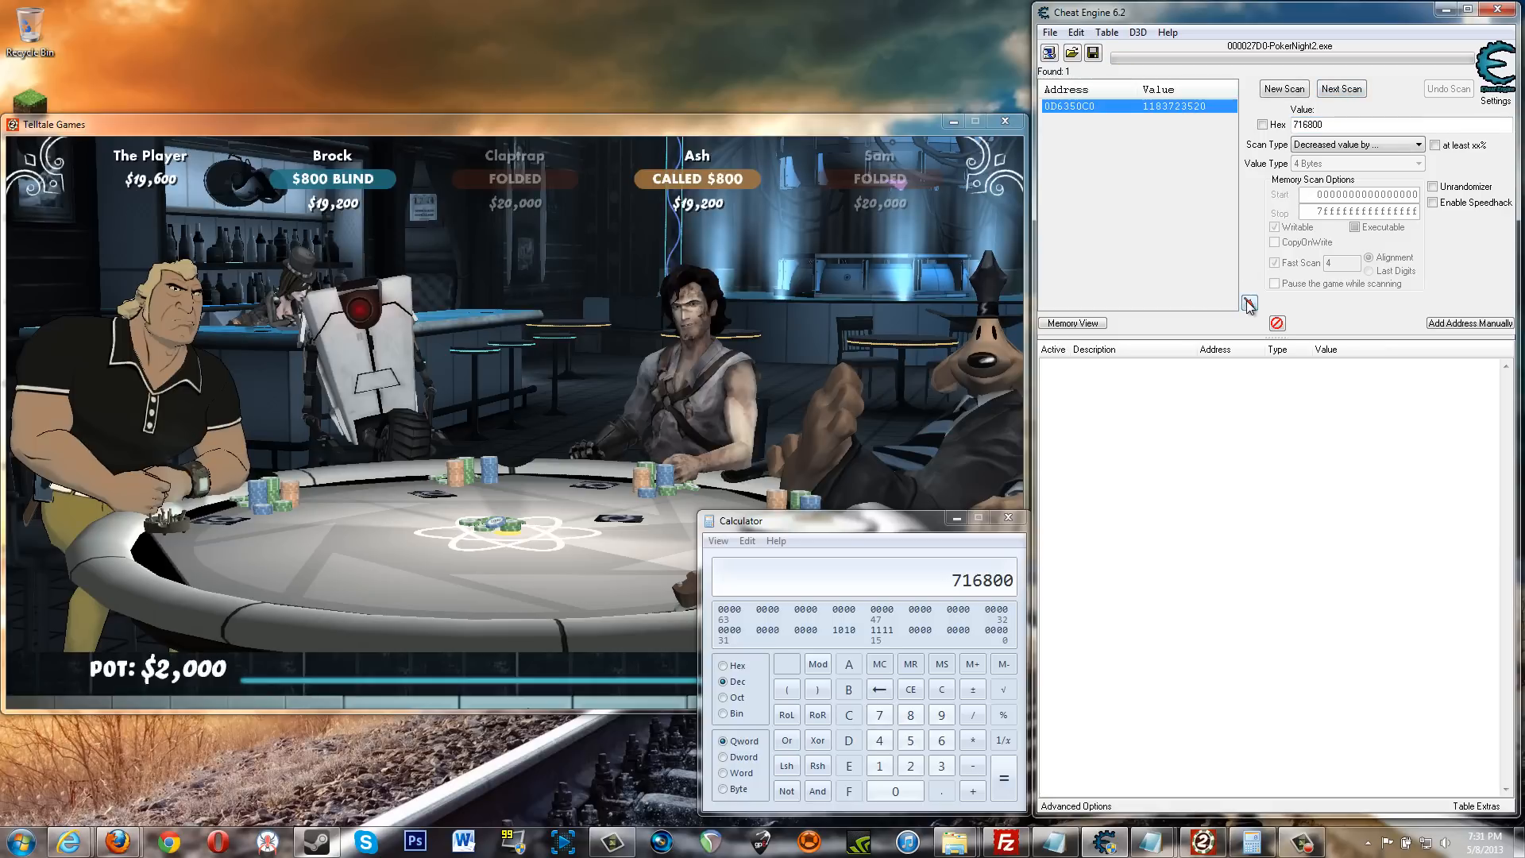
click(1249, 302)
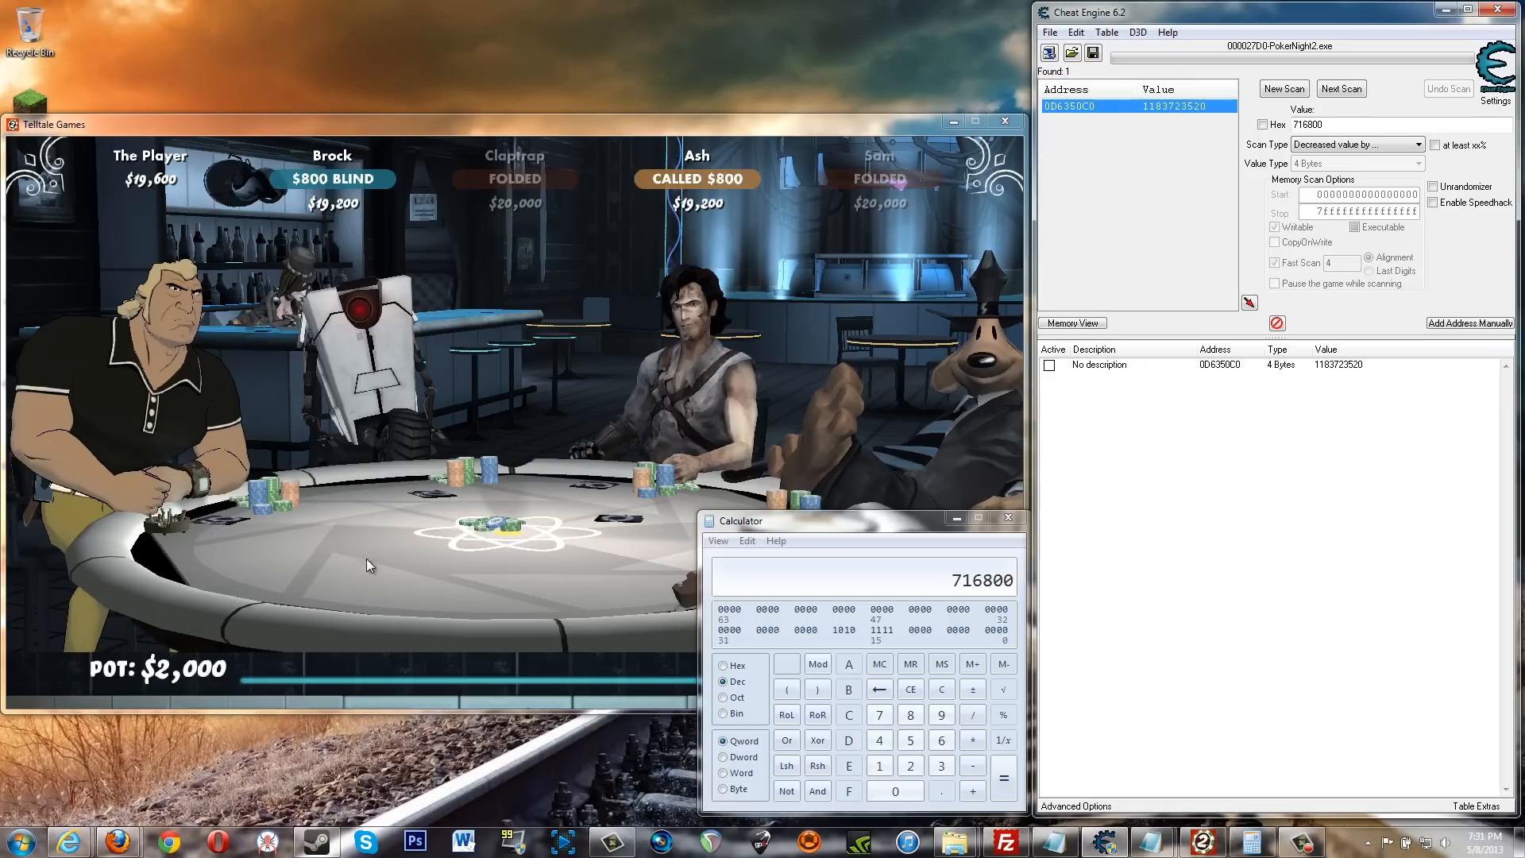
mouse_move(1443, 491)
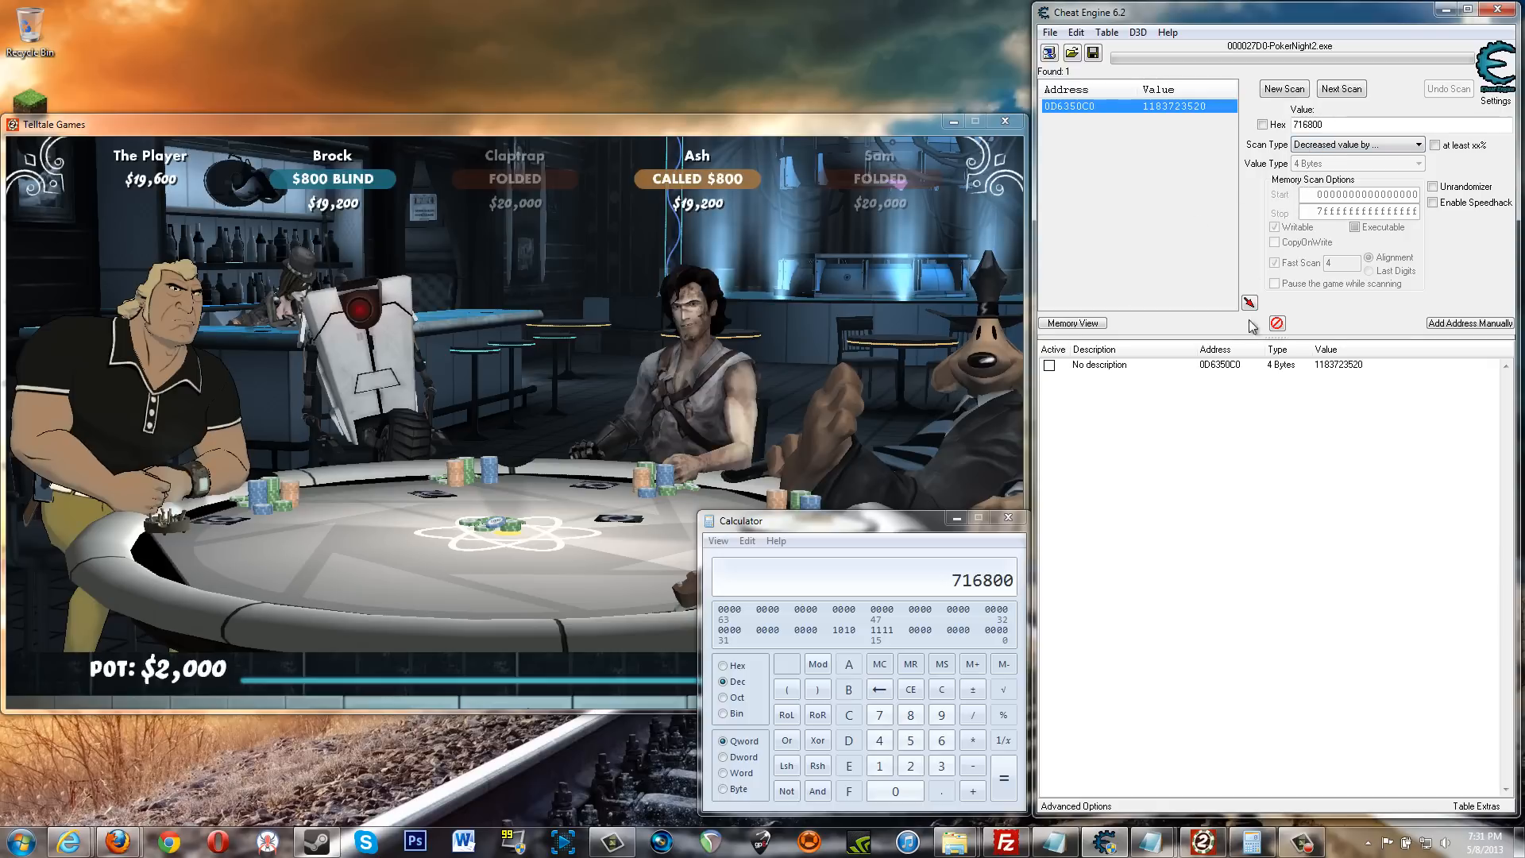
mouse_move(1100, 371)
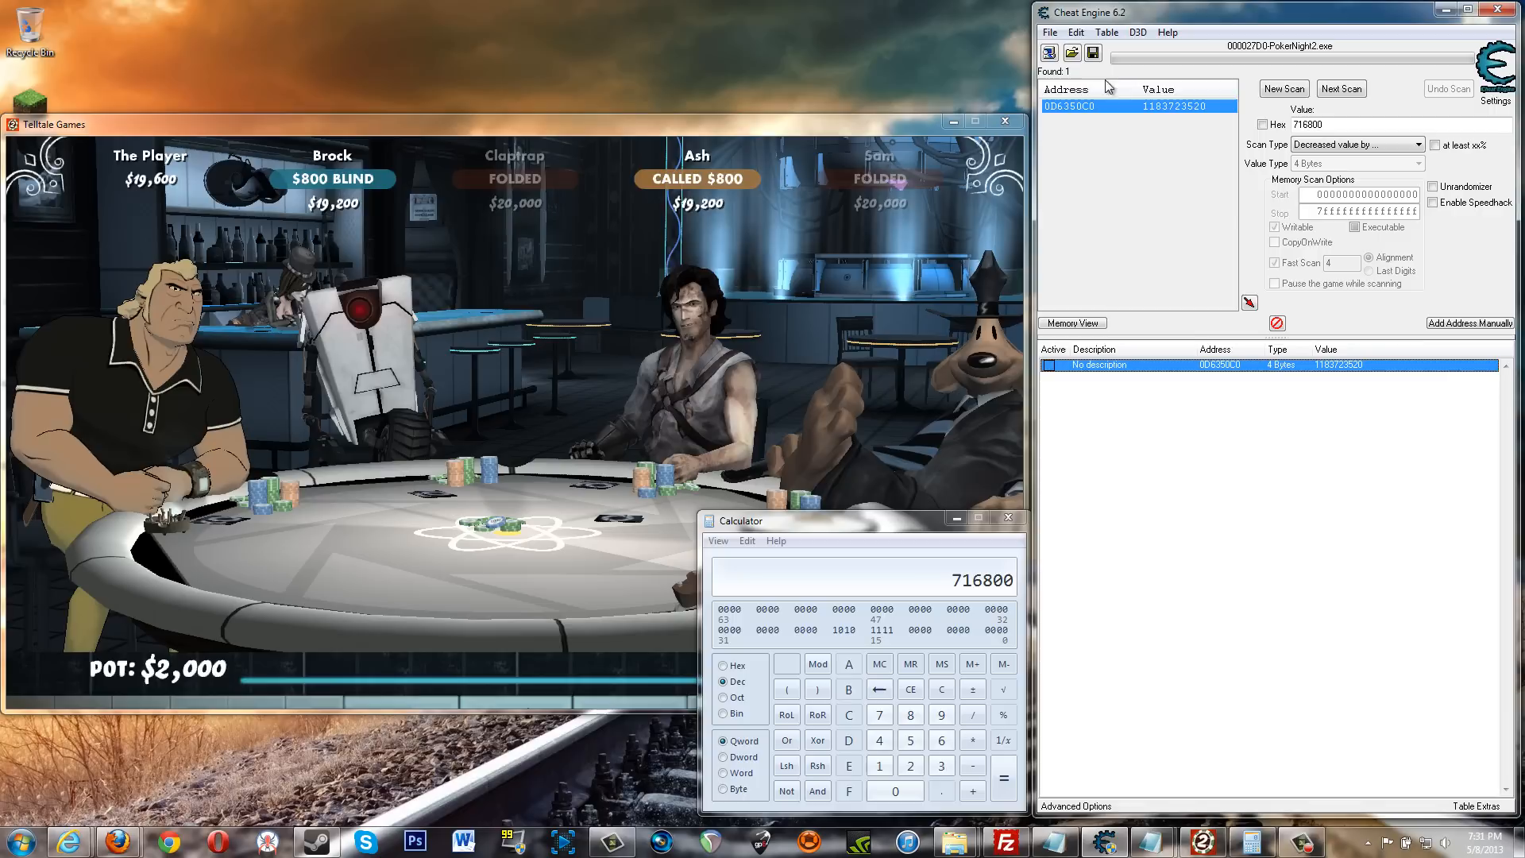
mouse_move(1185, 116)
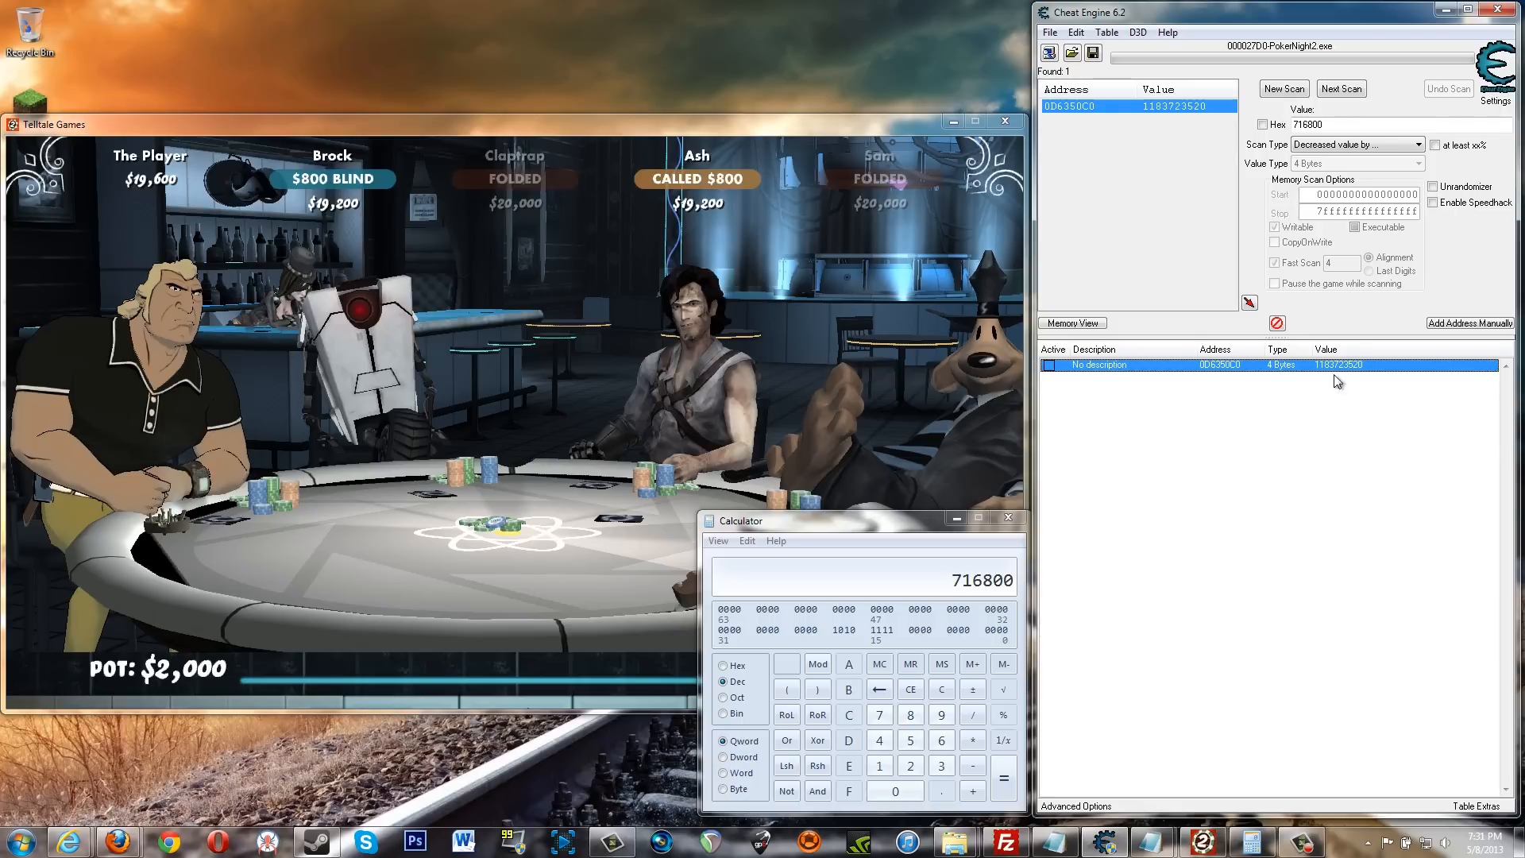
mouse_move(1399, 493)
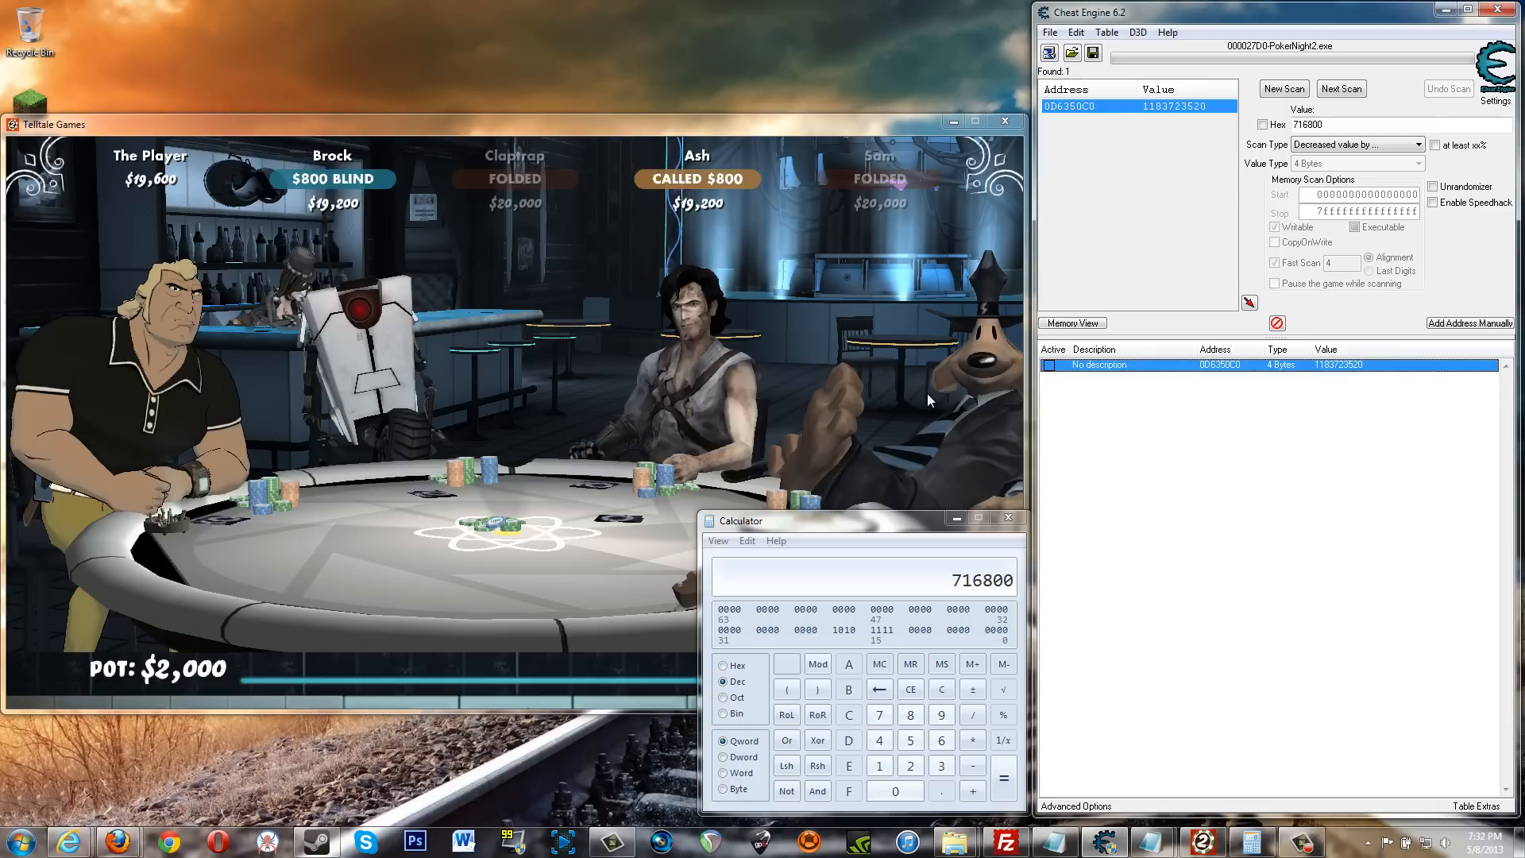
mouse_move(493, 343)
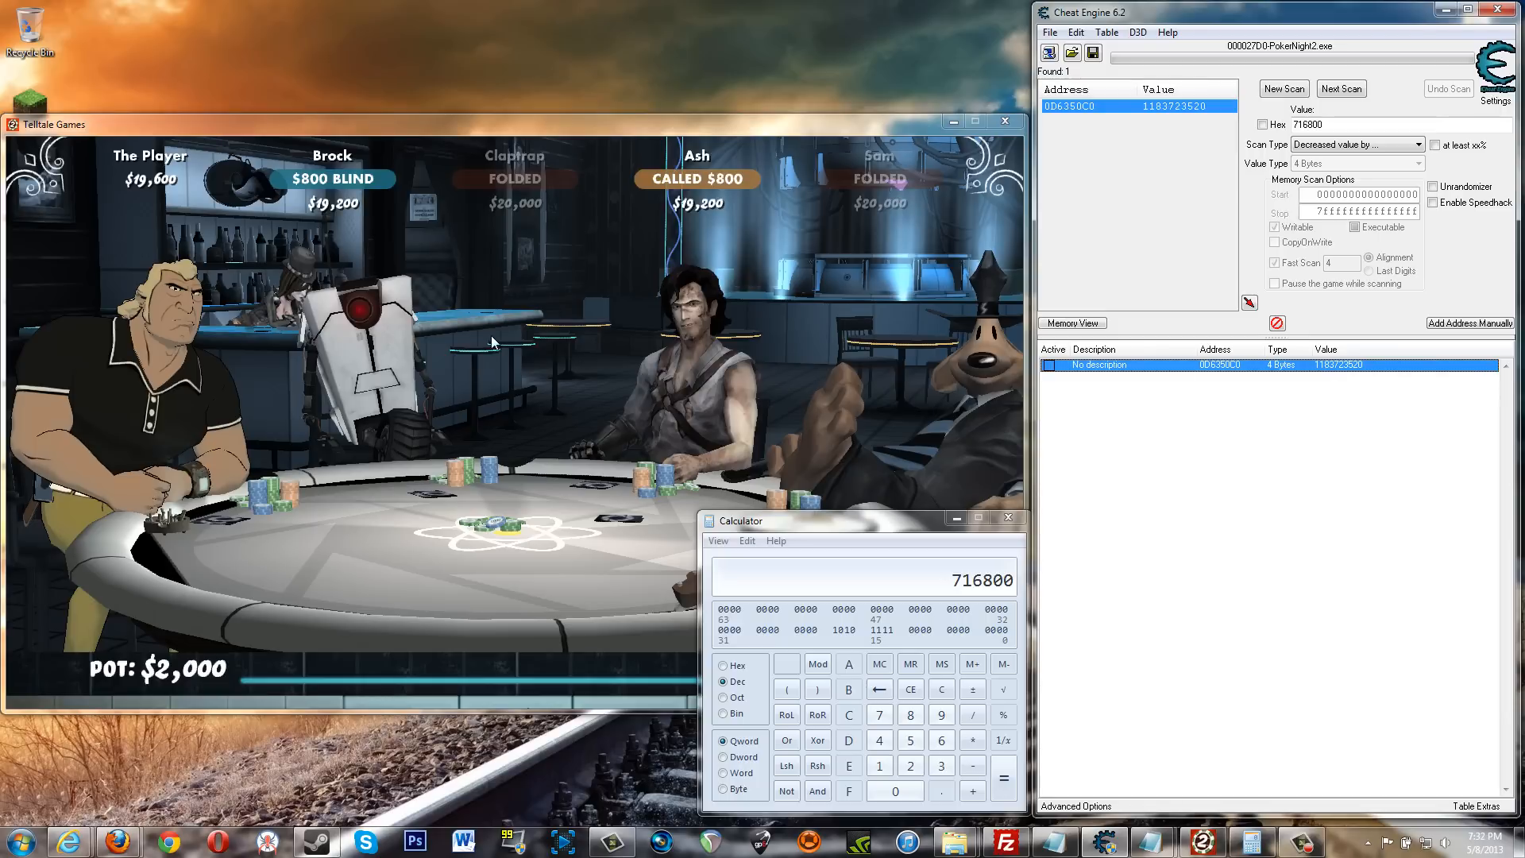
mouse_move(157, 185)
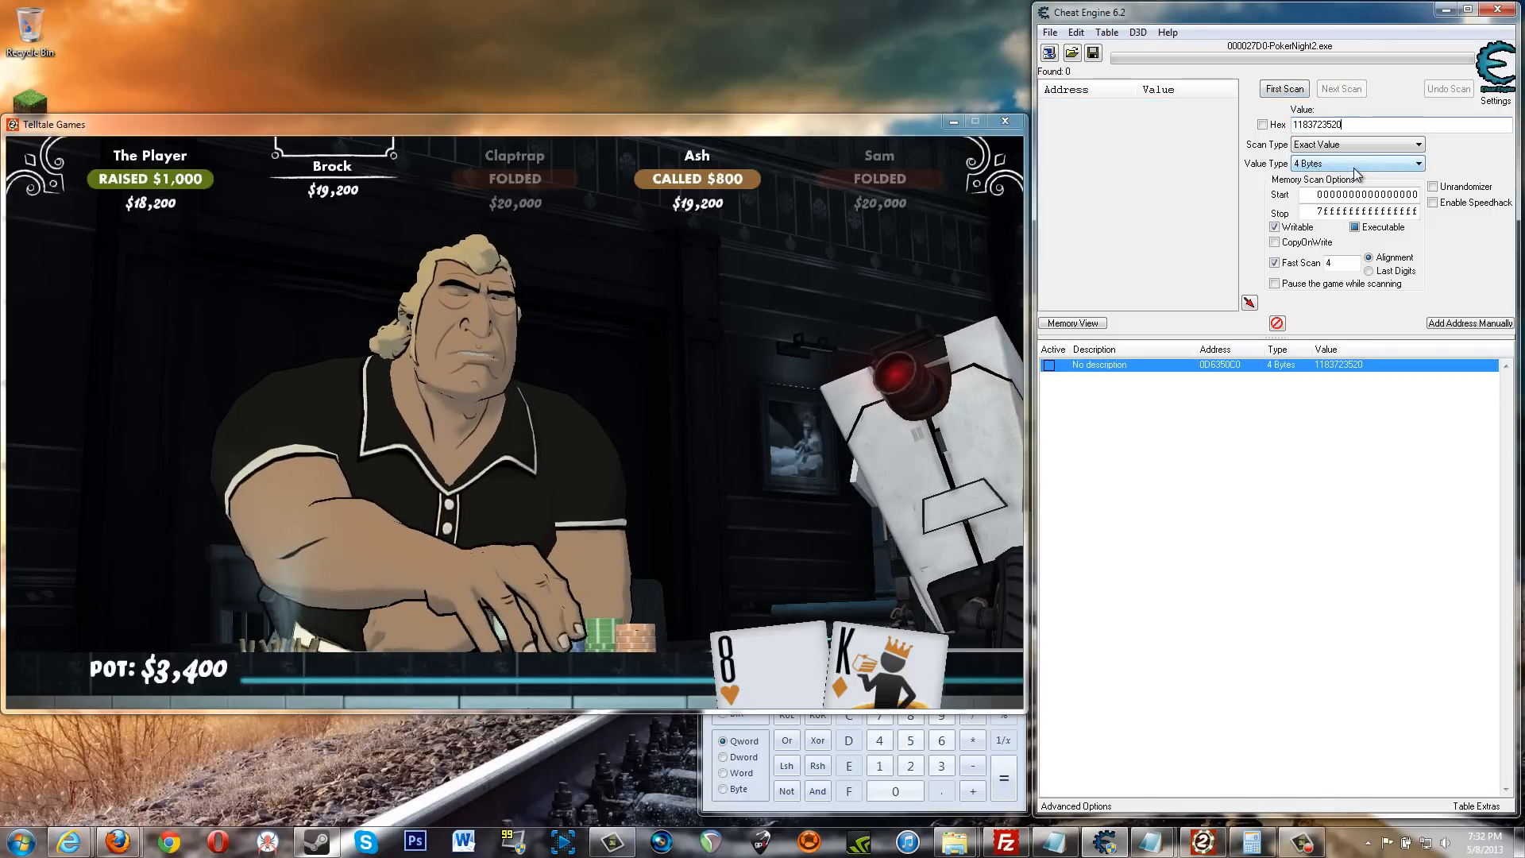
click(1283, 89)
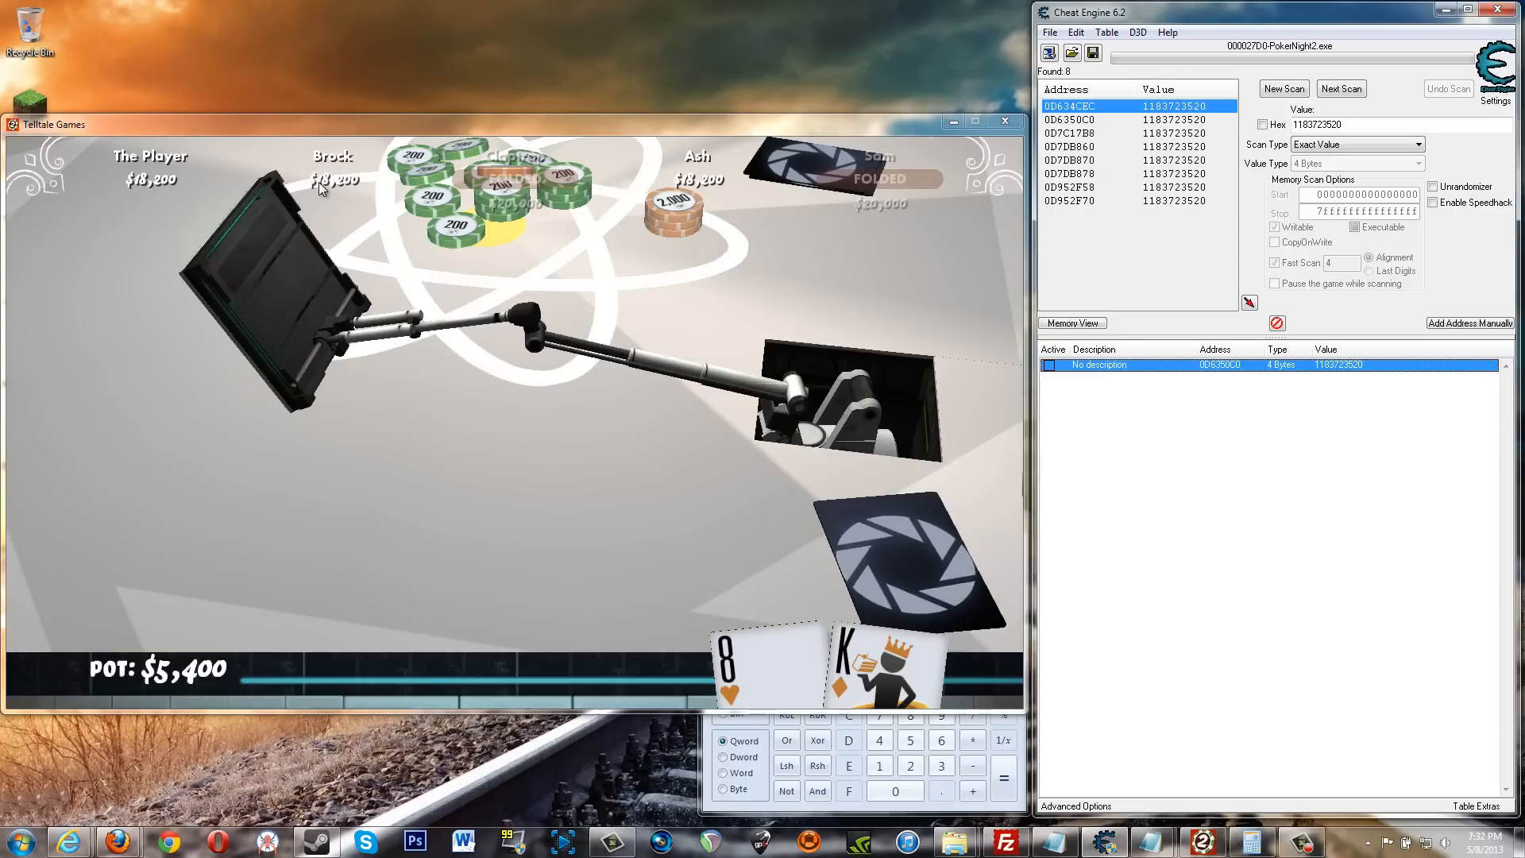
mouse_move(640, 201)
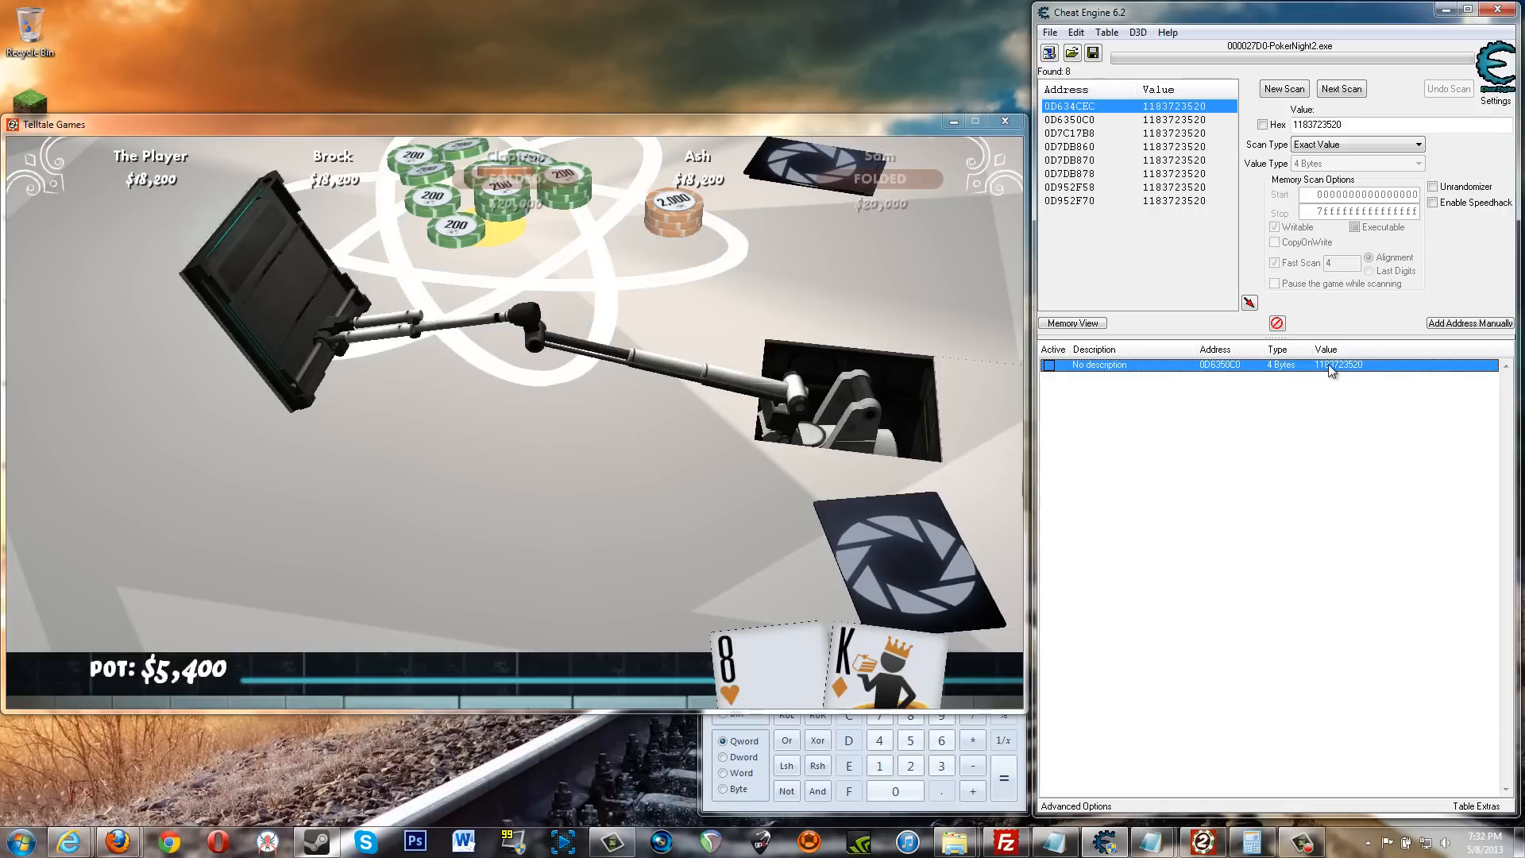
mouse_move(1362, 373)
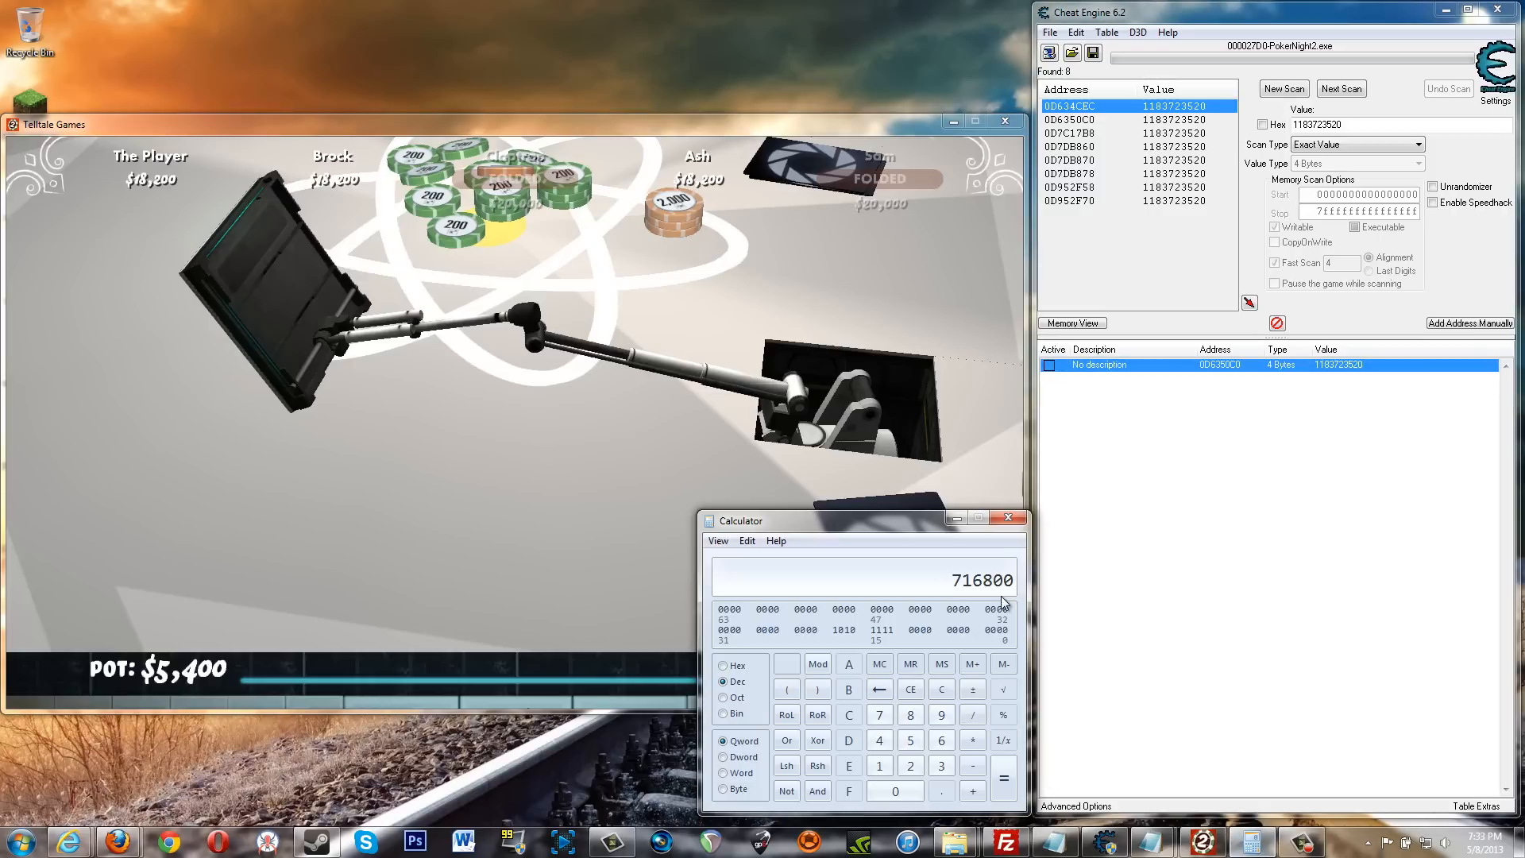
mouse_move(1087, 581)
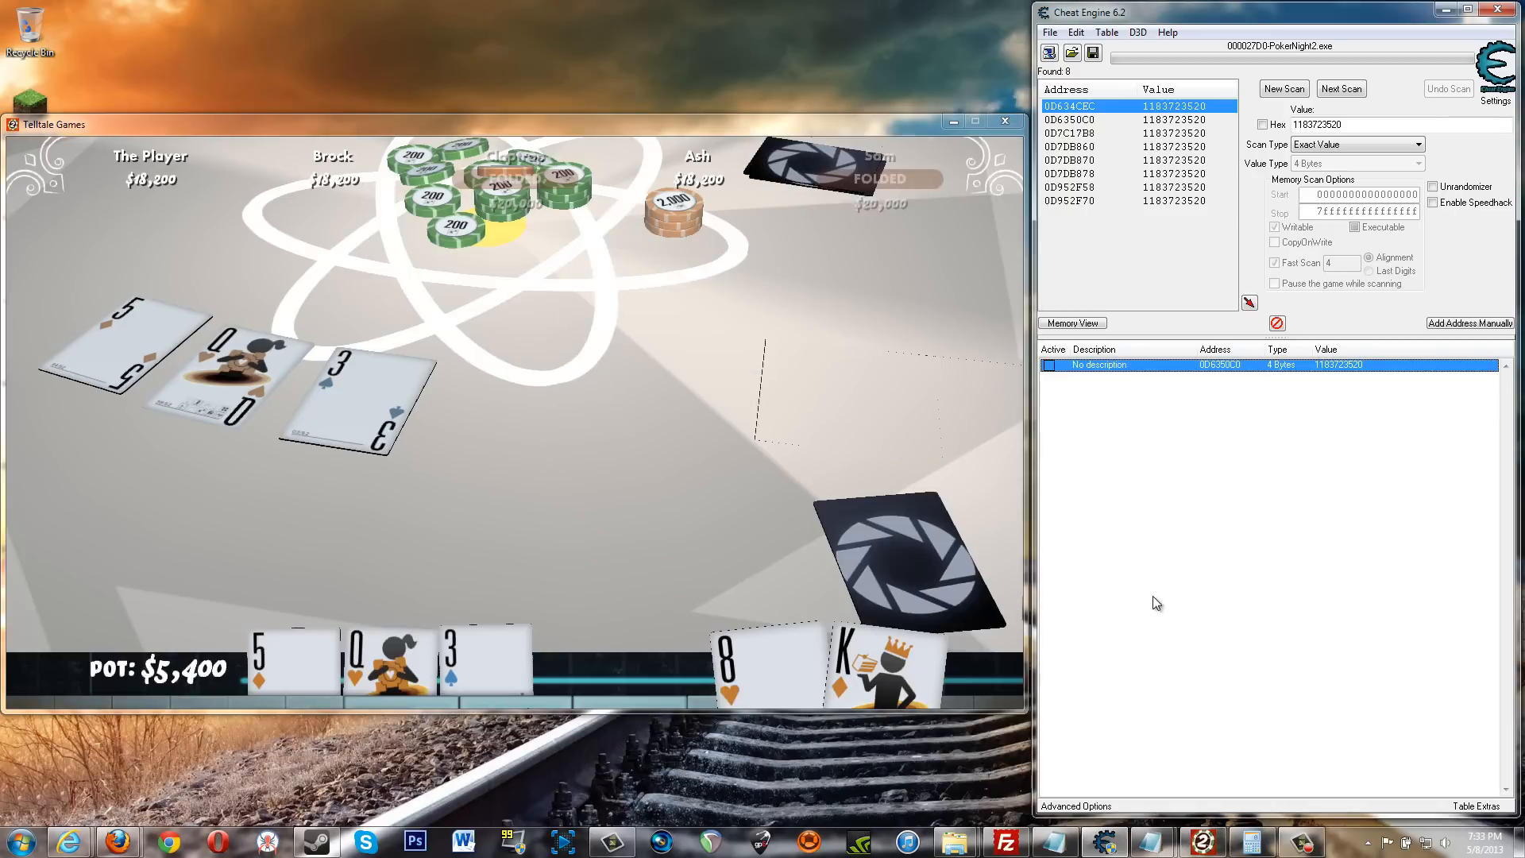
mouse_move(1136, 545)
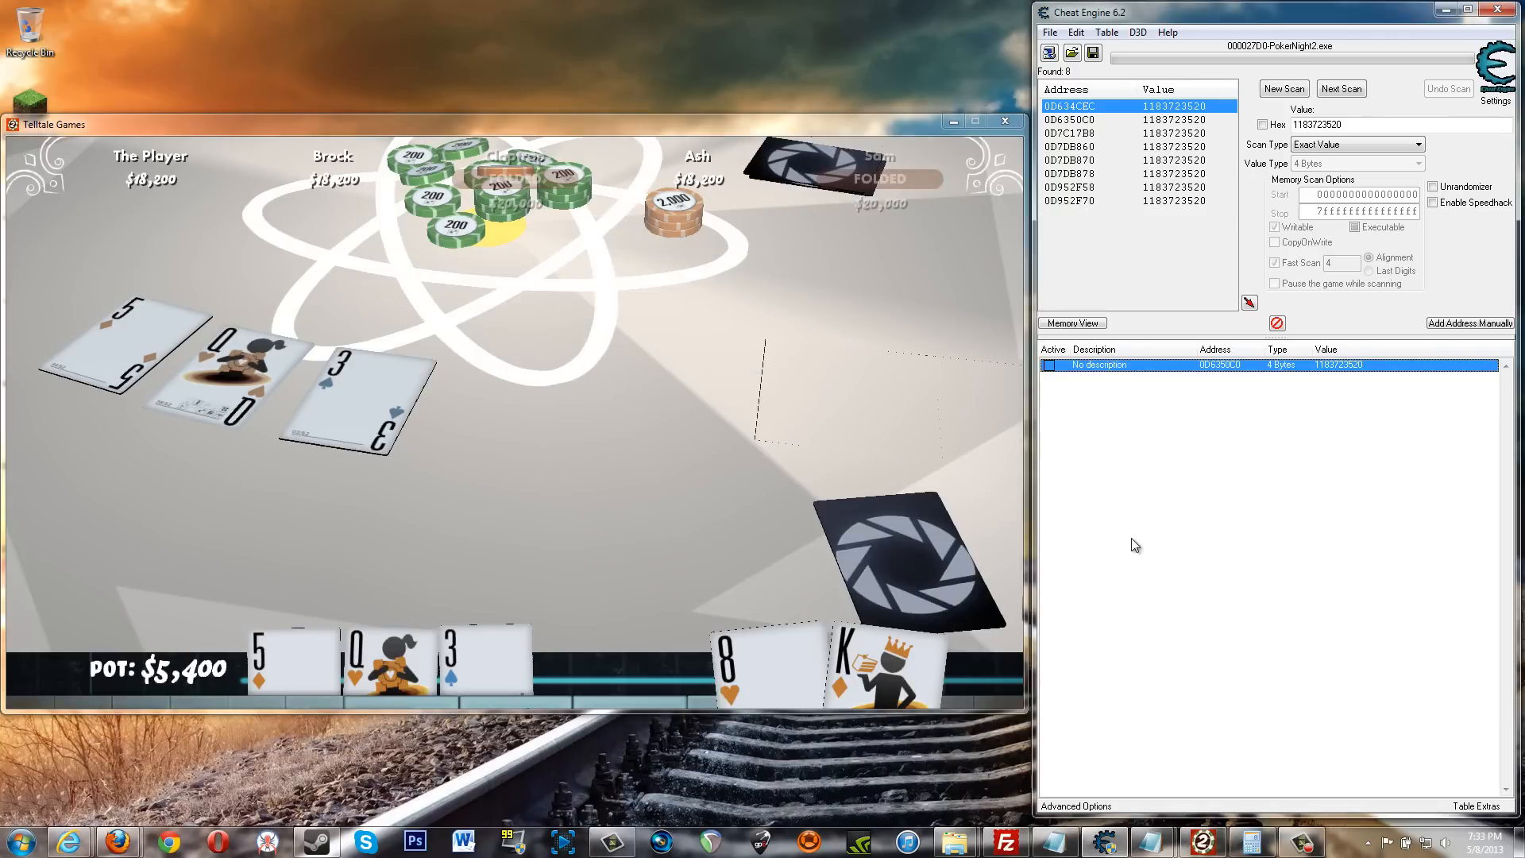
mouse_move(116, 181)
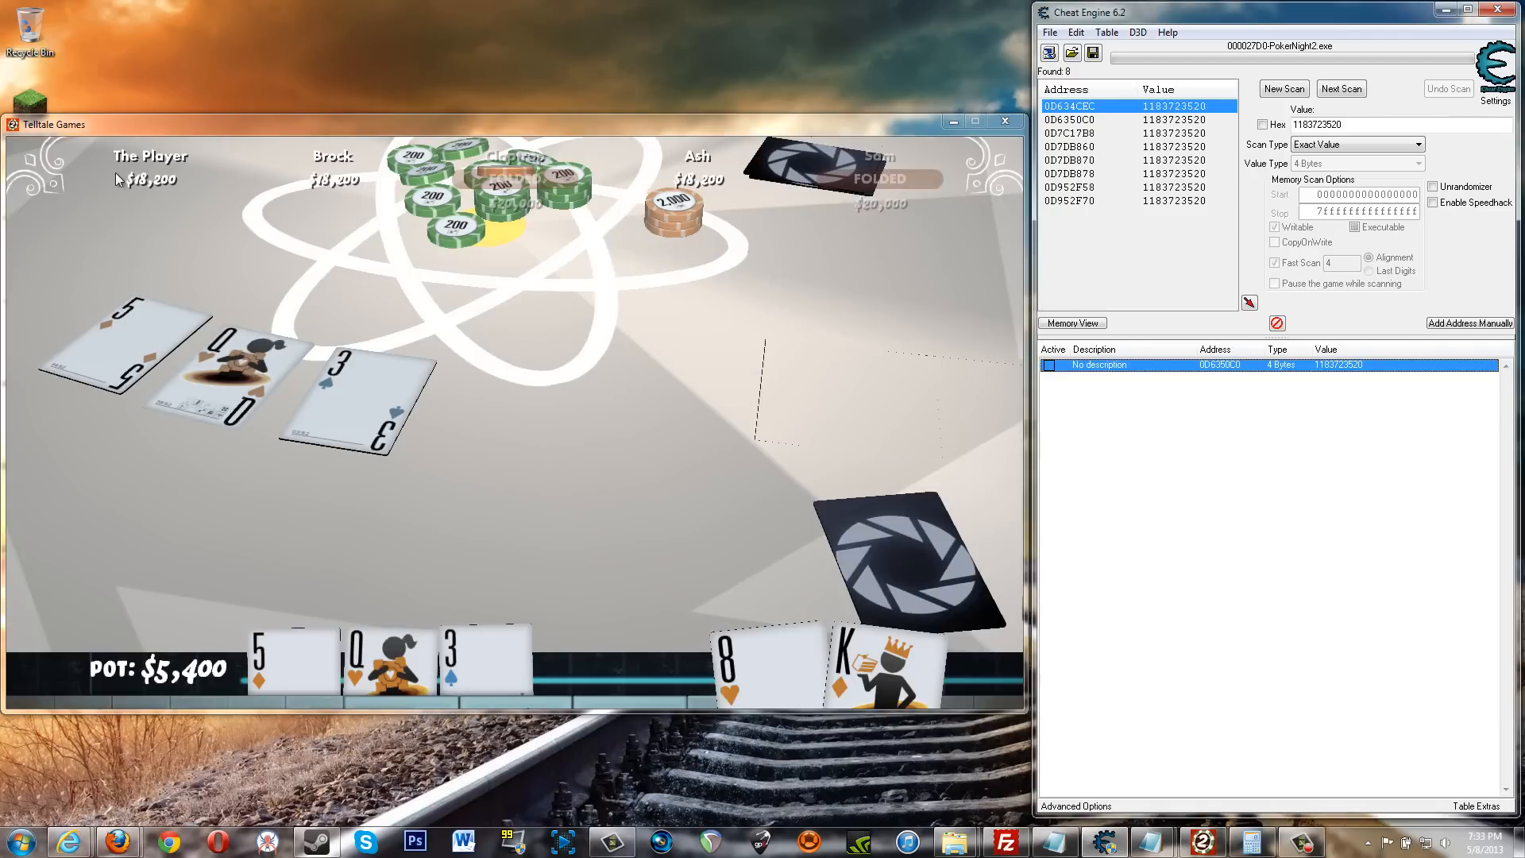
mouse_move(148, 190)
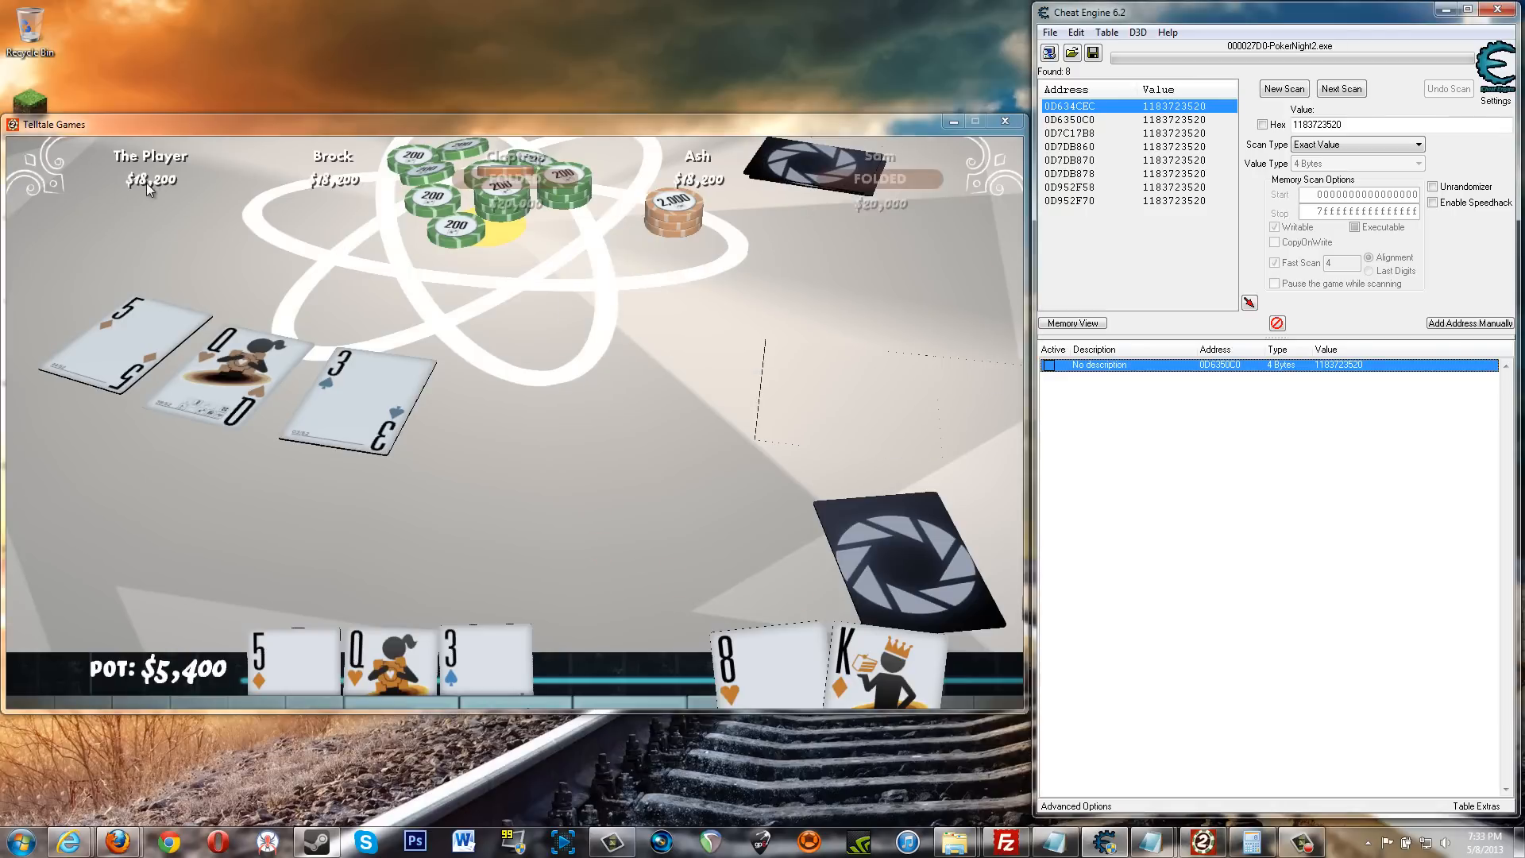
click(1362, 125)
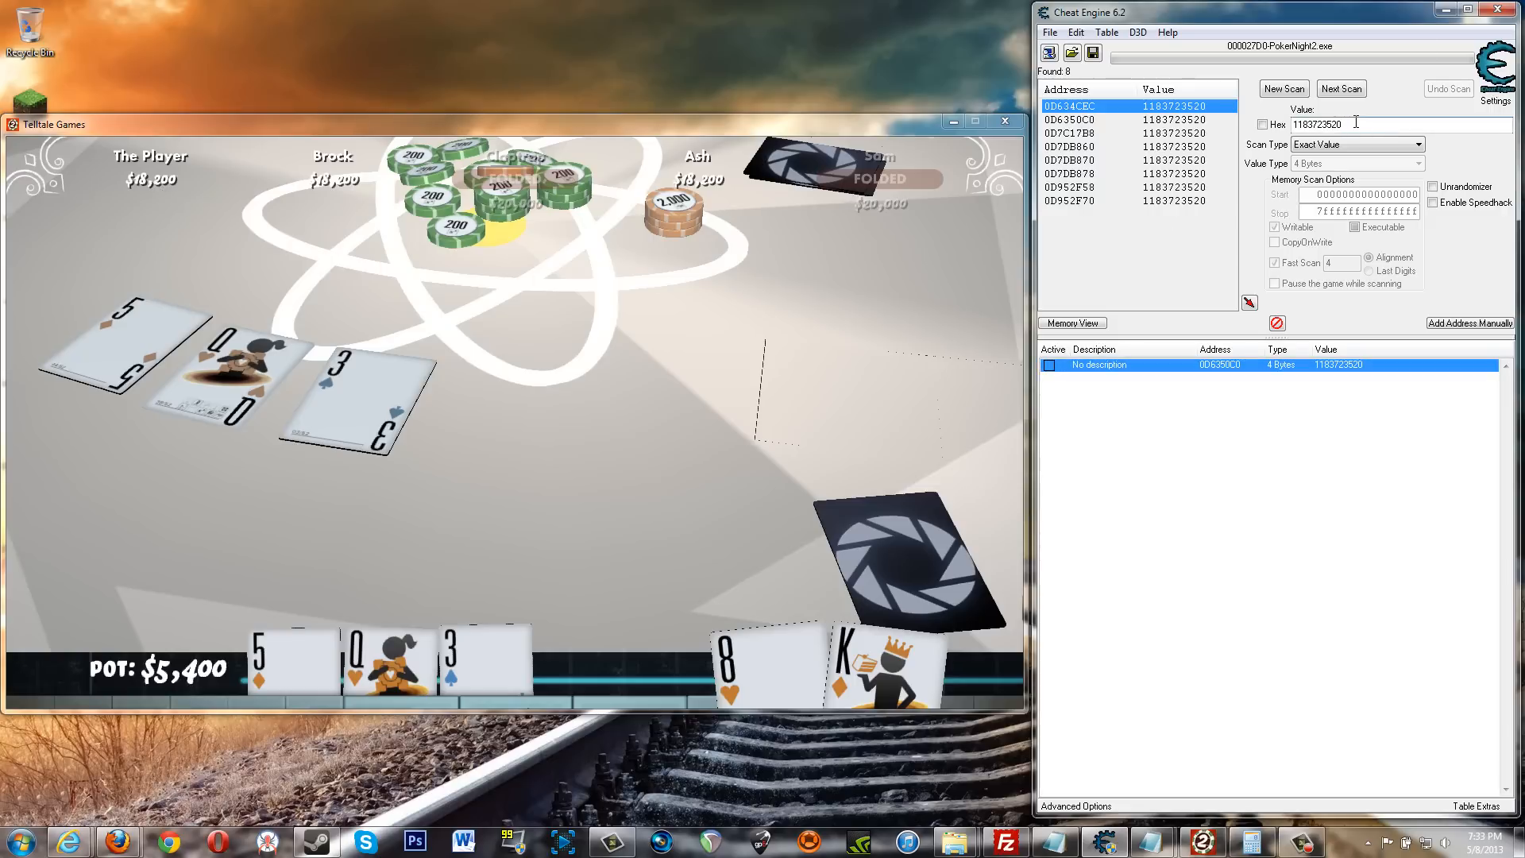
mouse_move(1356, 368)
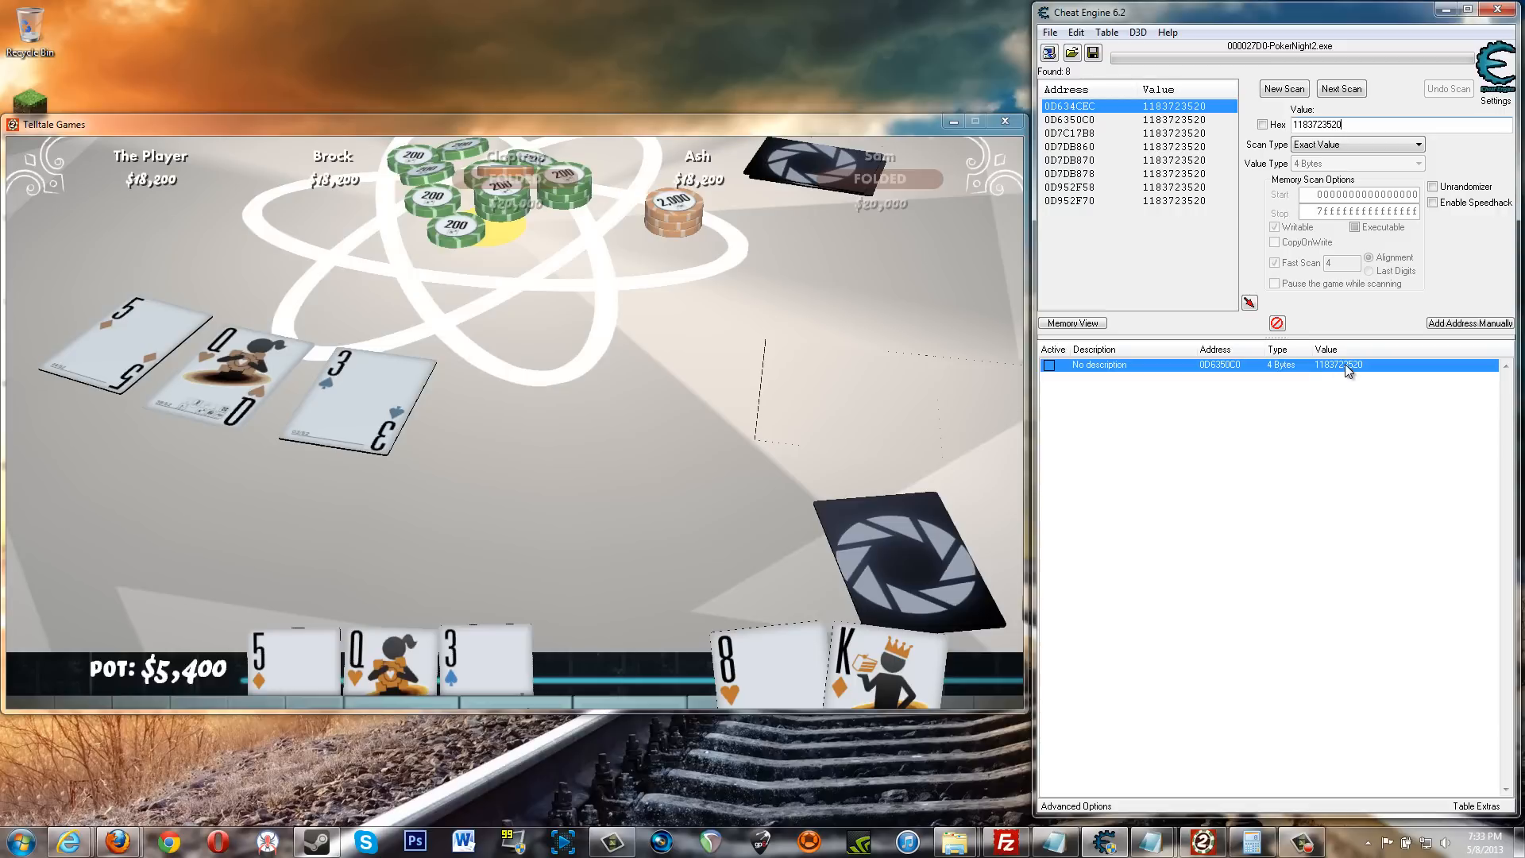
double_click(1338, 364)
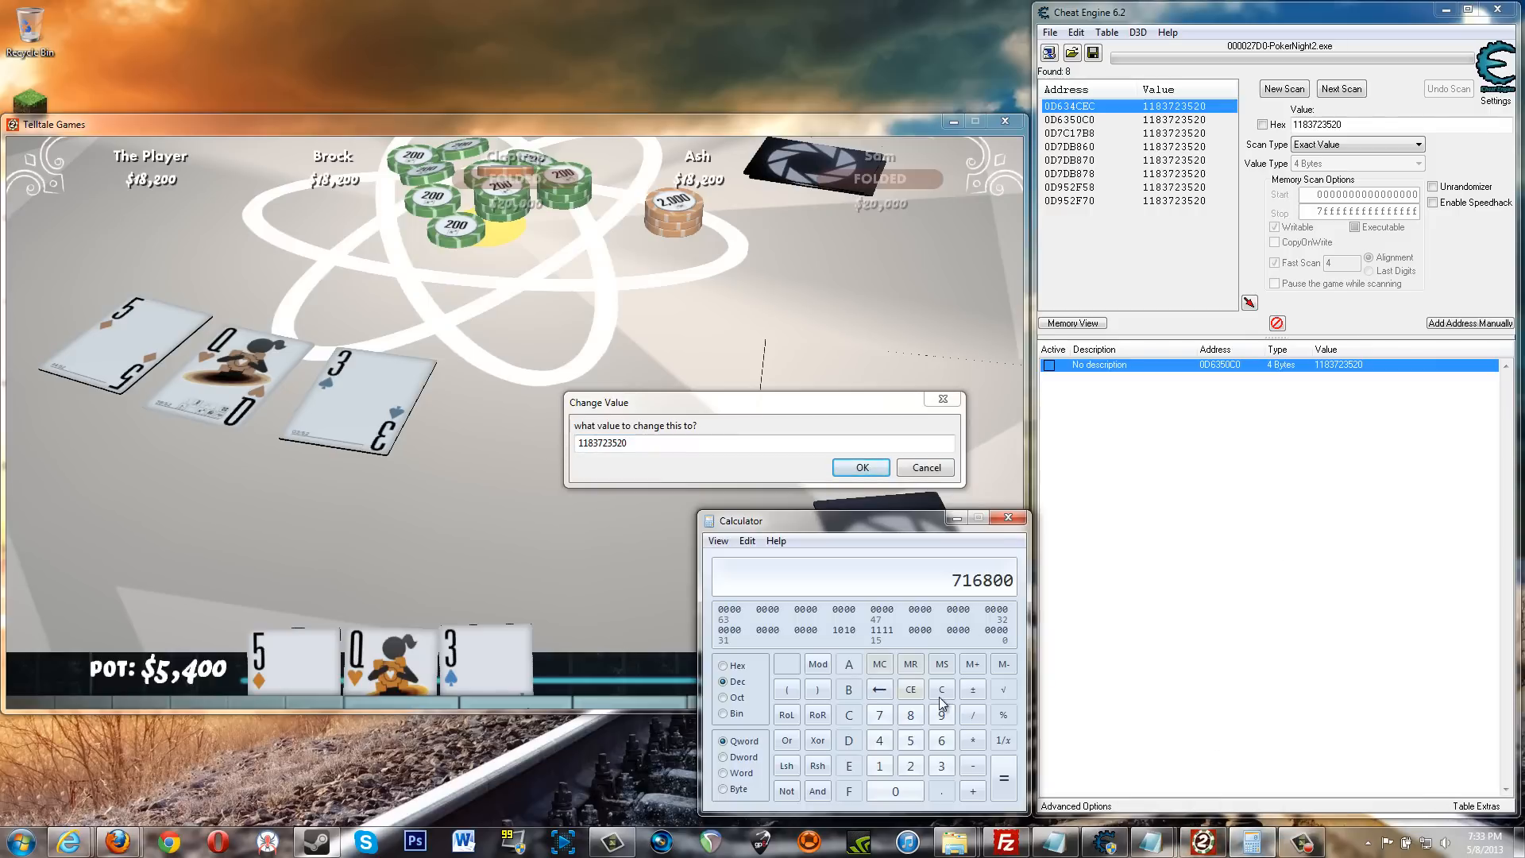
click(894, 790)
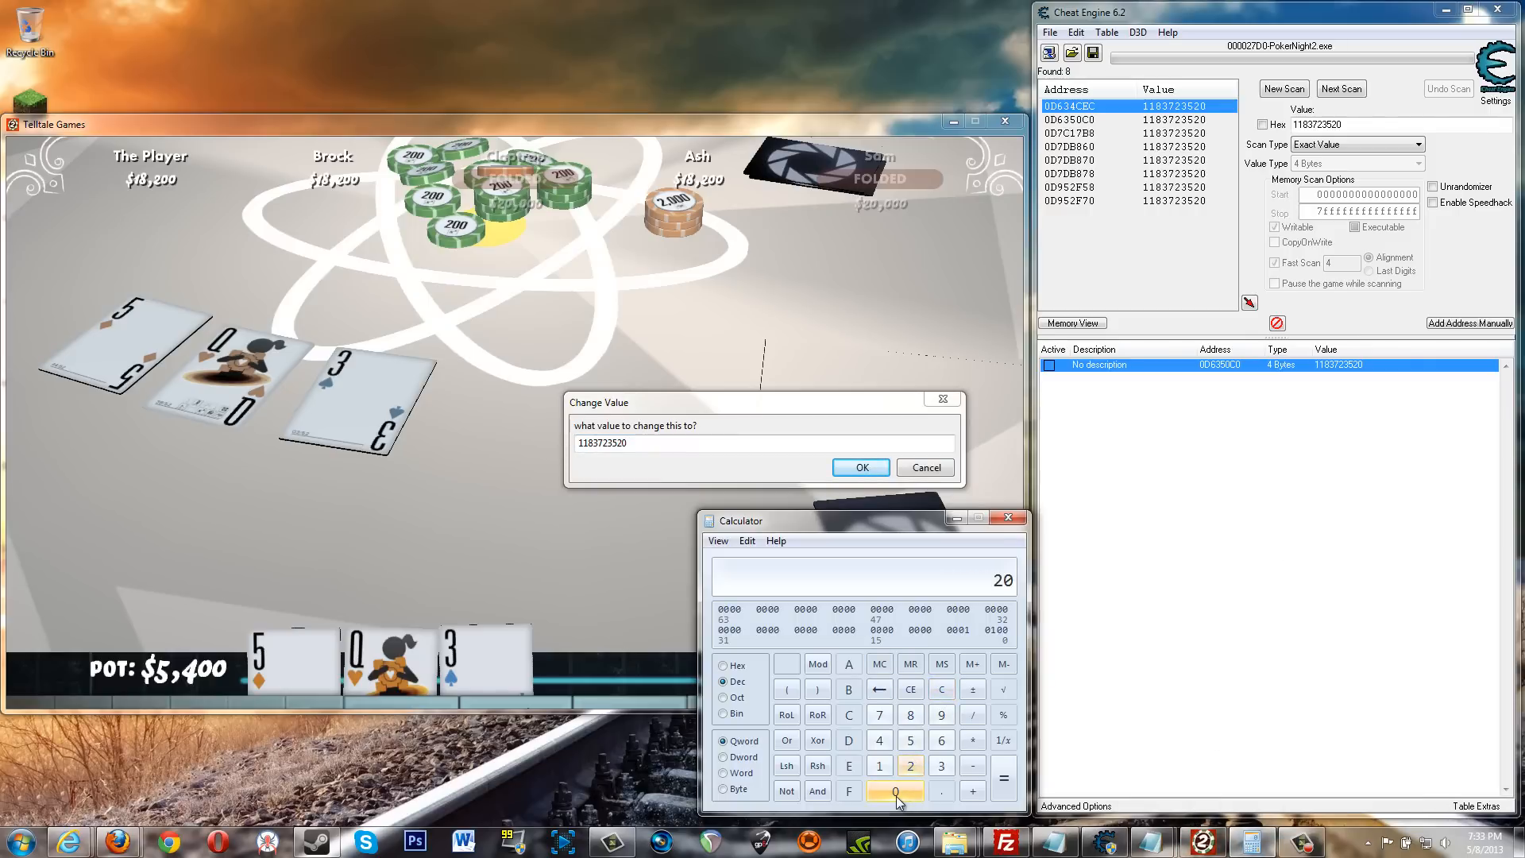
click(894, 791)
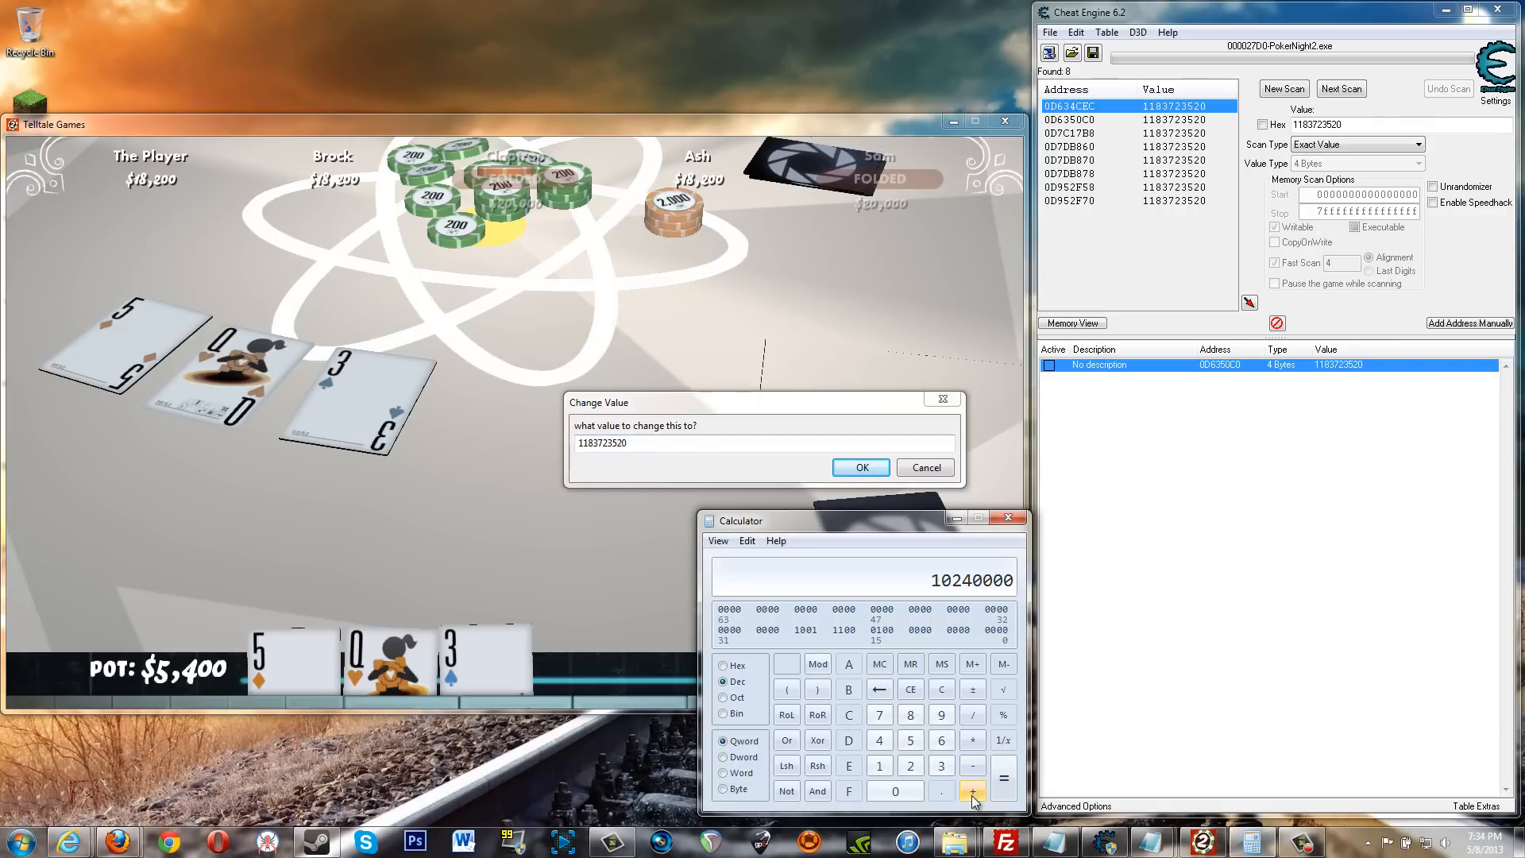
click(973, 789)
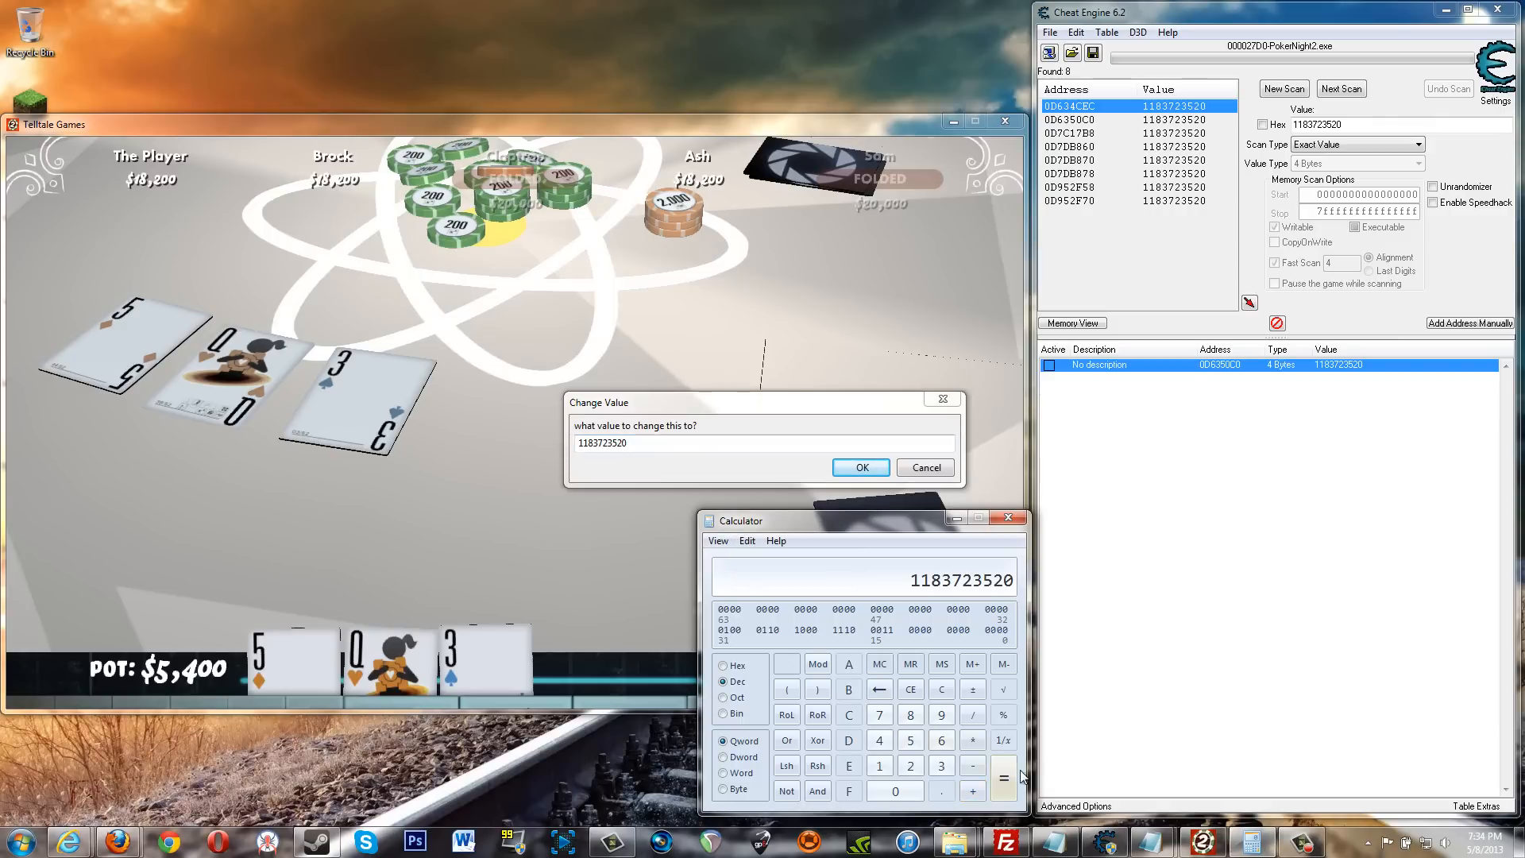
click(747, 541)
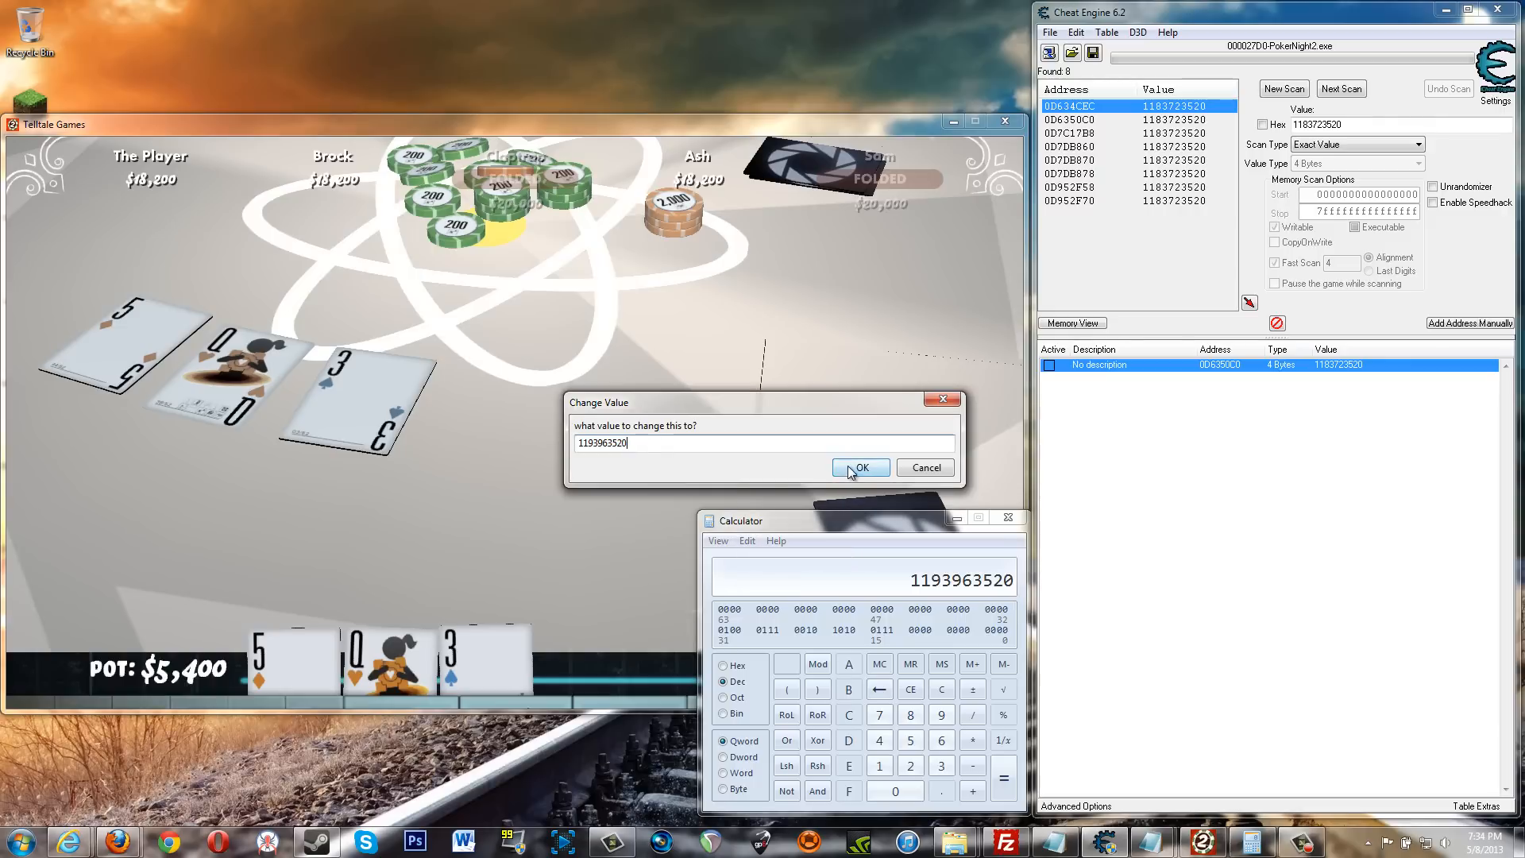
click(859, 468)
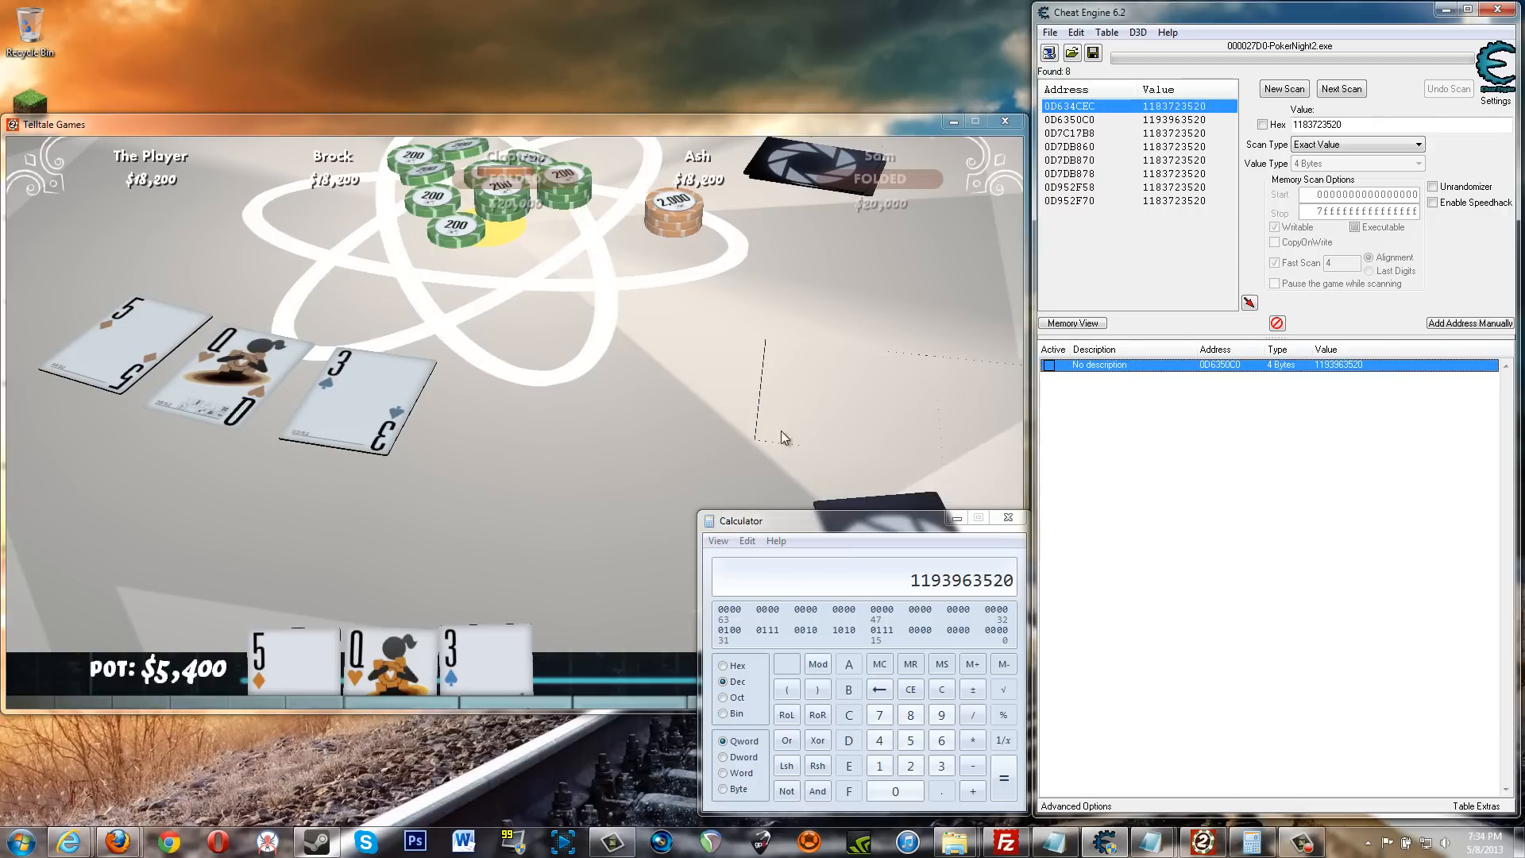
mouse_move(915, 471)
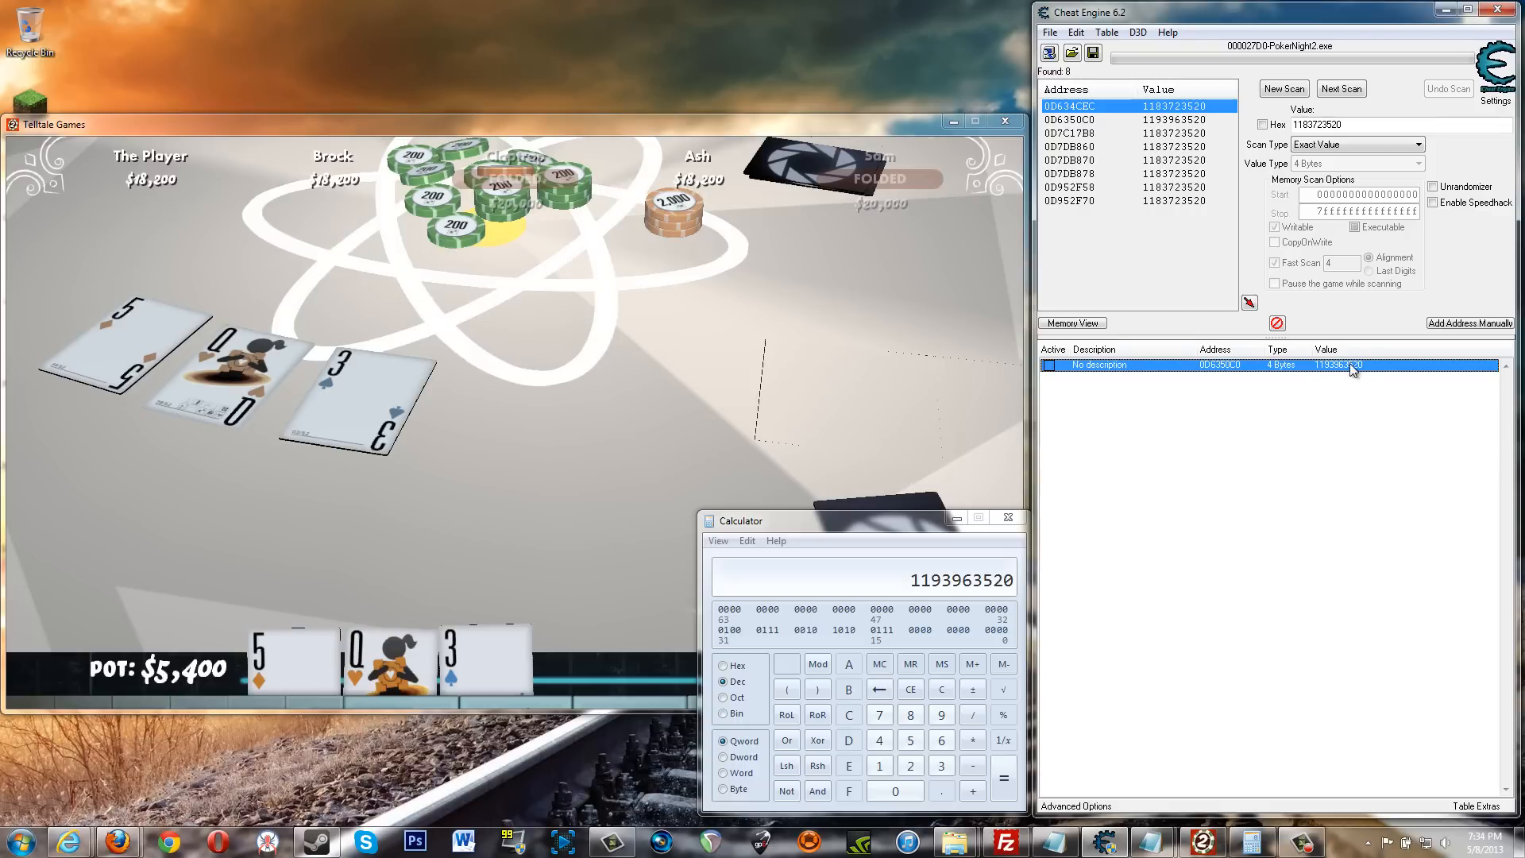
mouse_move(194, 191)
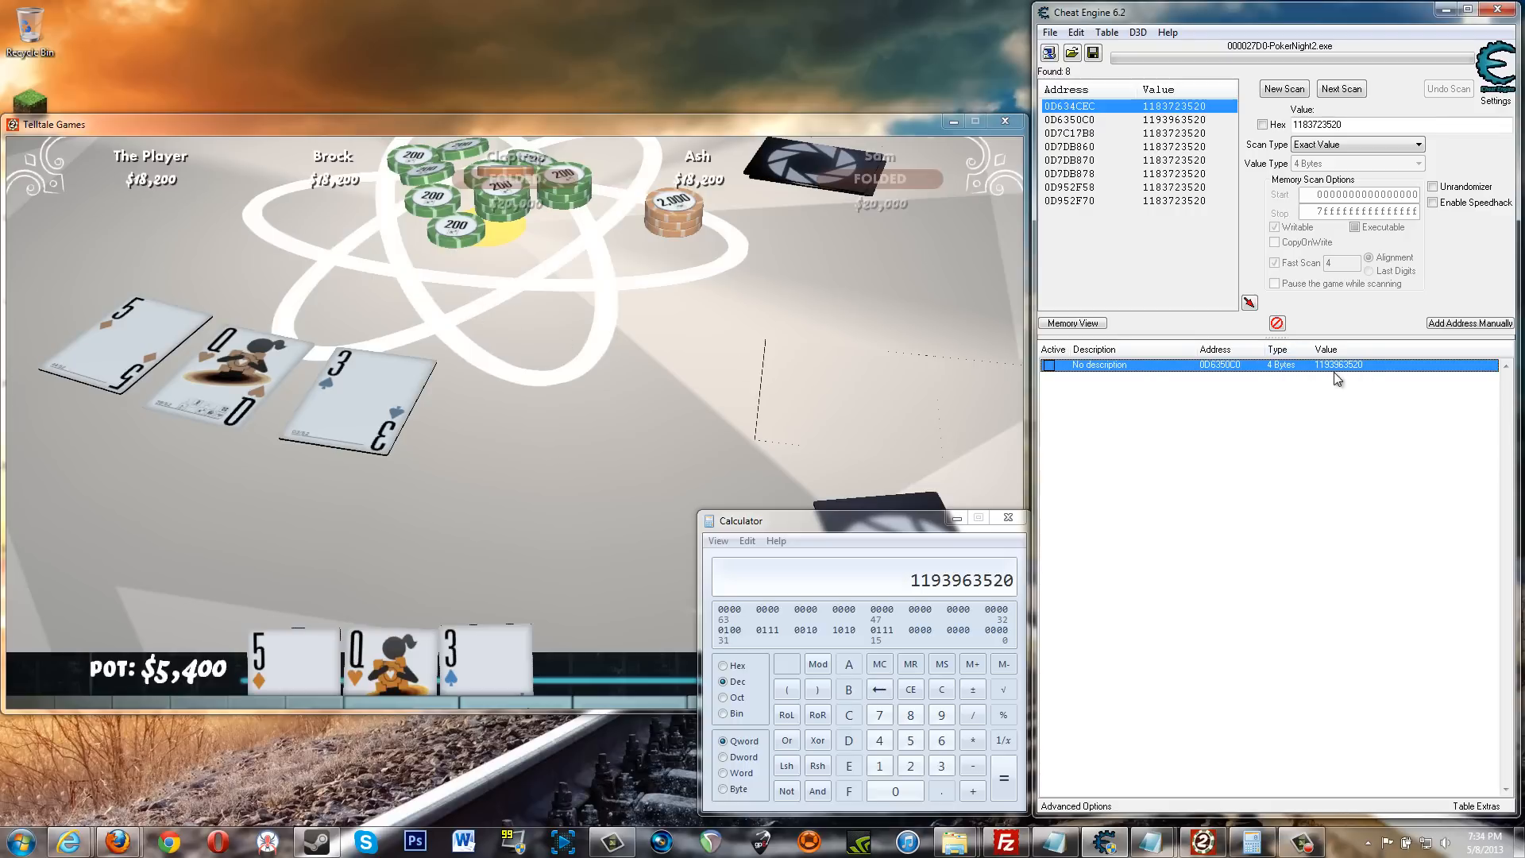
mouse_move(644, 401)
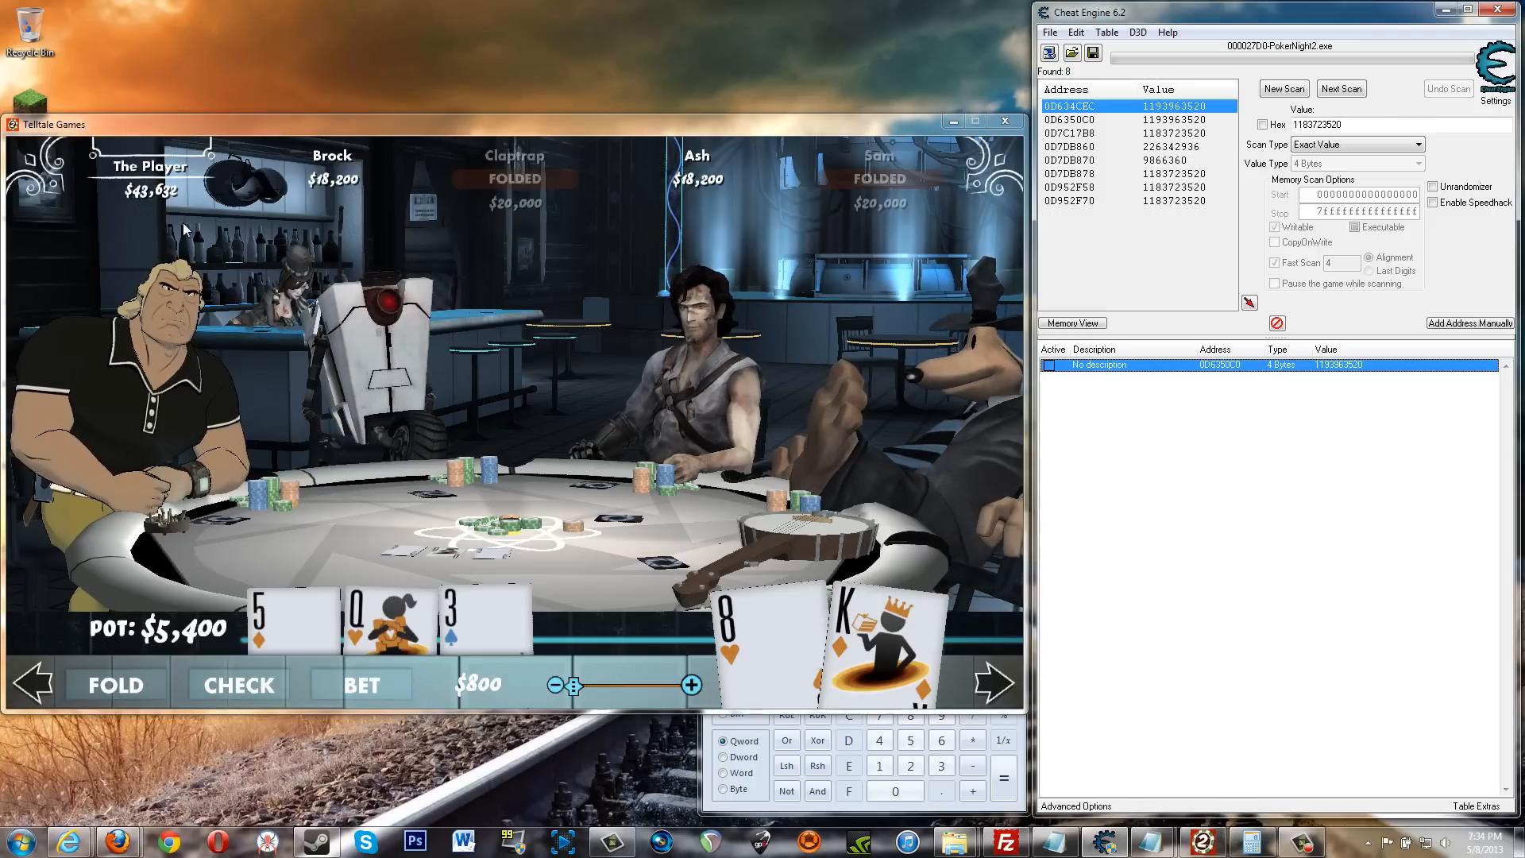
mouse_move(1401, 588)
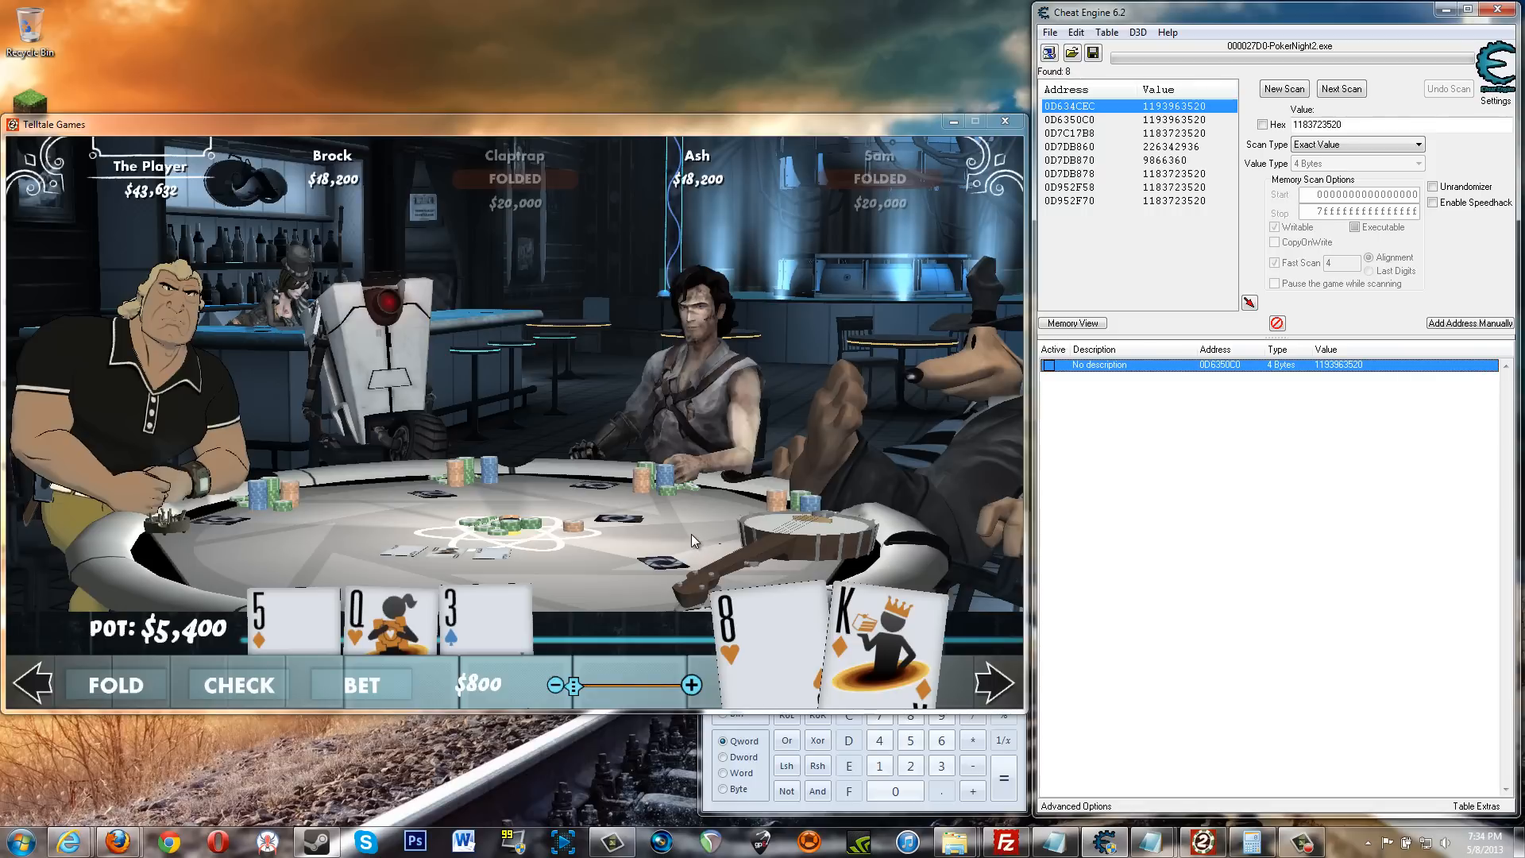
mouse_move(1117, 549)
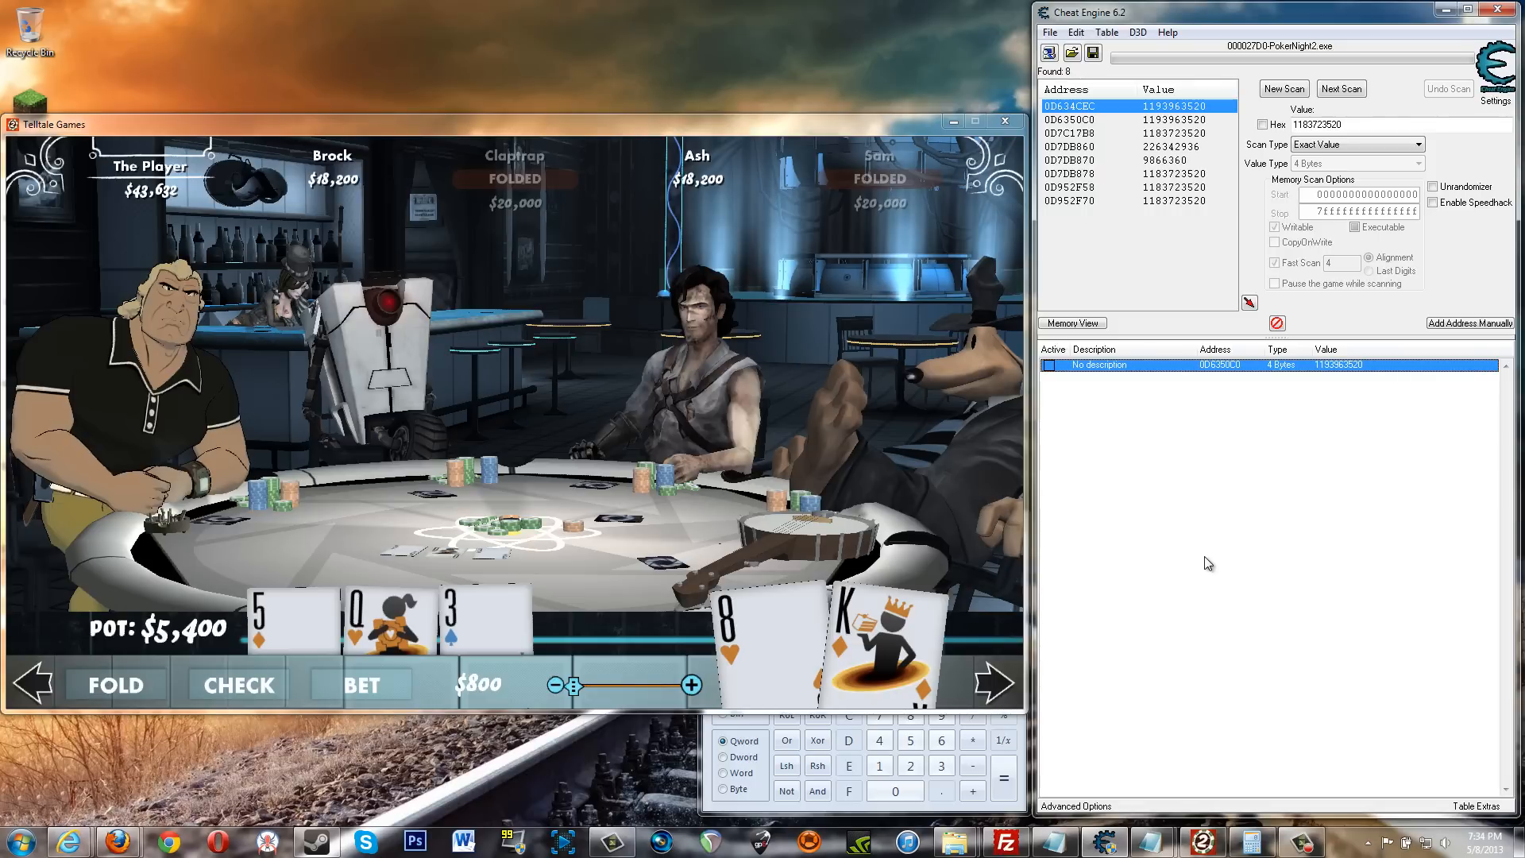
mouse_move(835, 158)
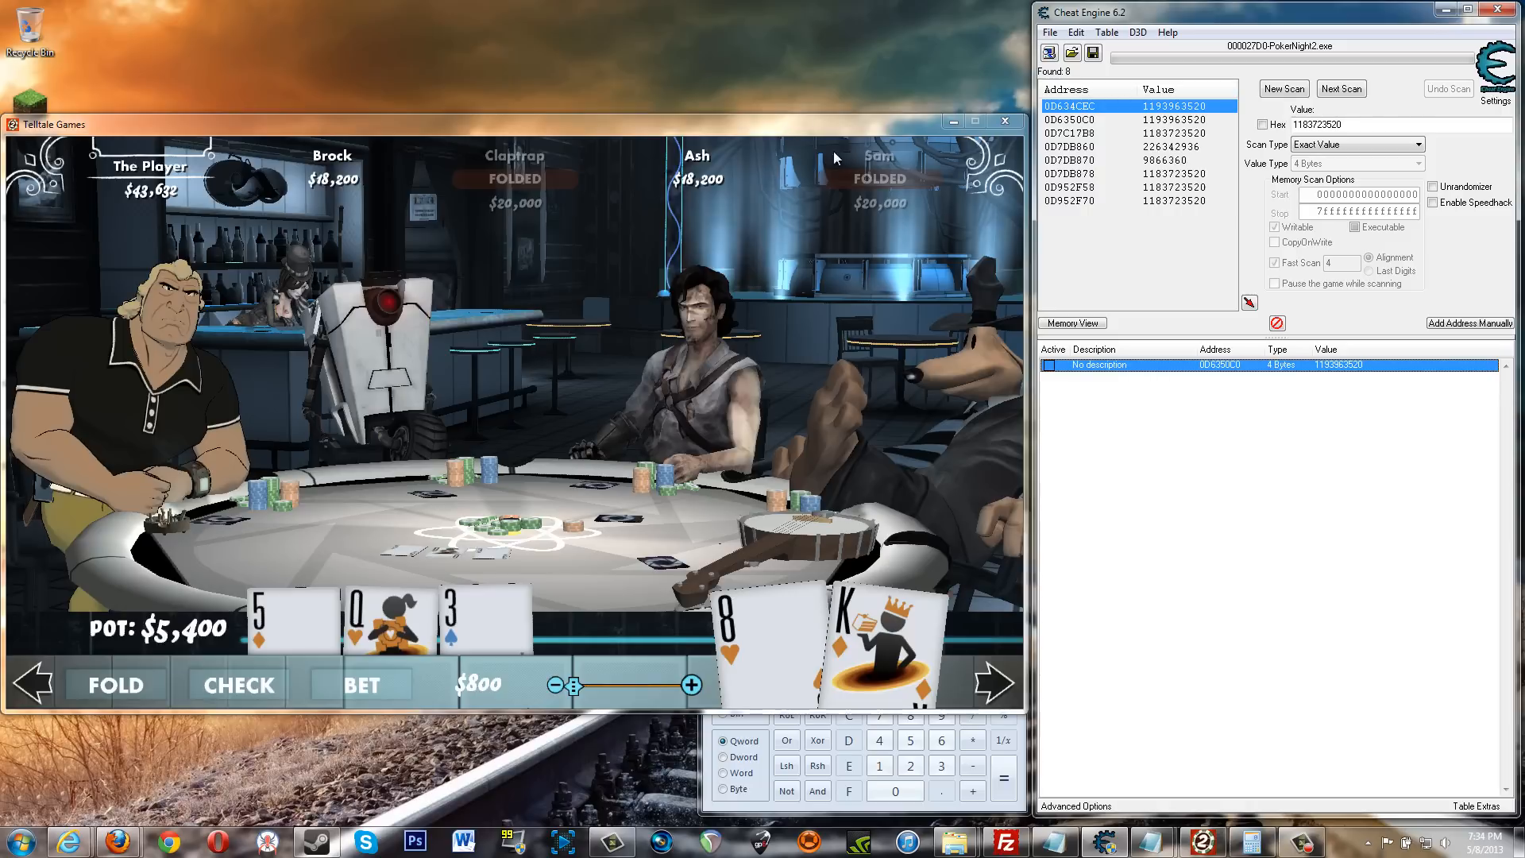
mouse_move(1056, 380)
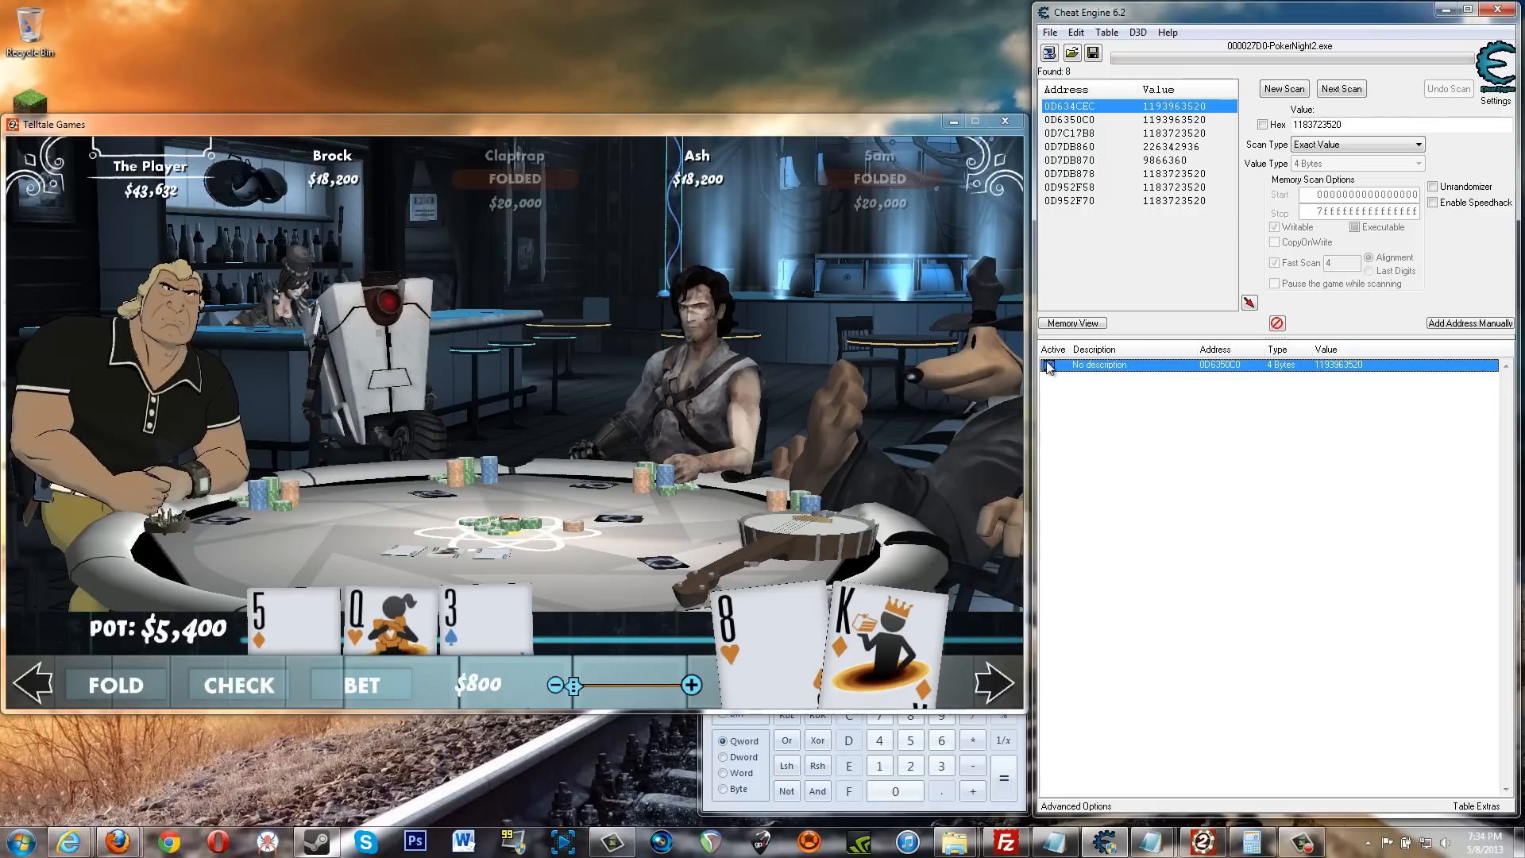
click(1049, 364)
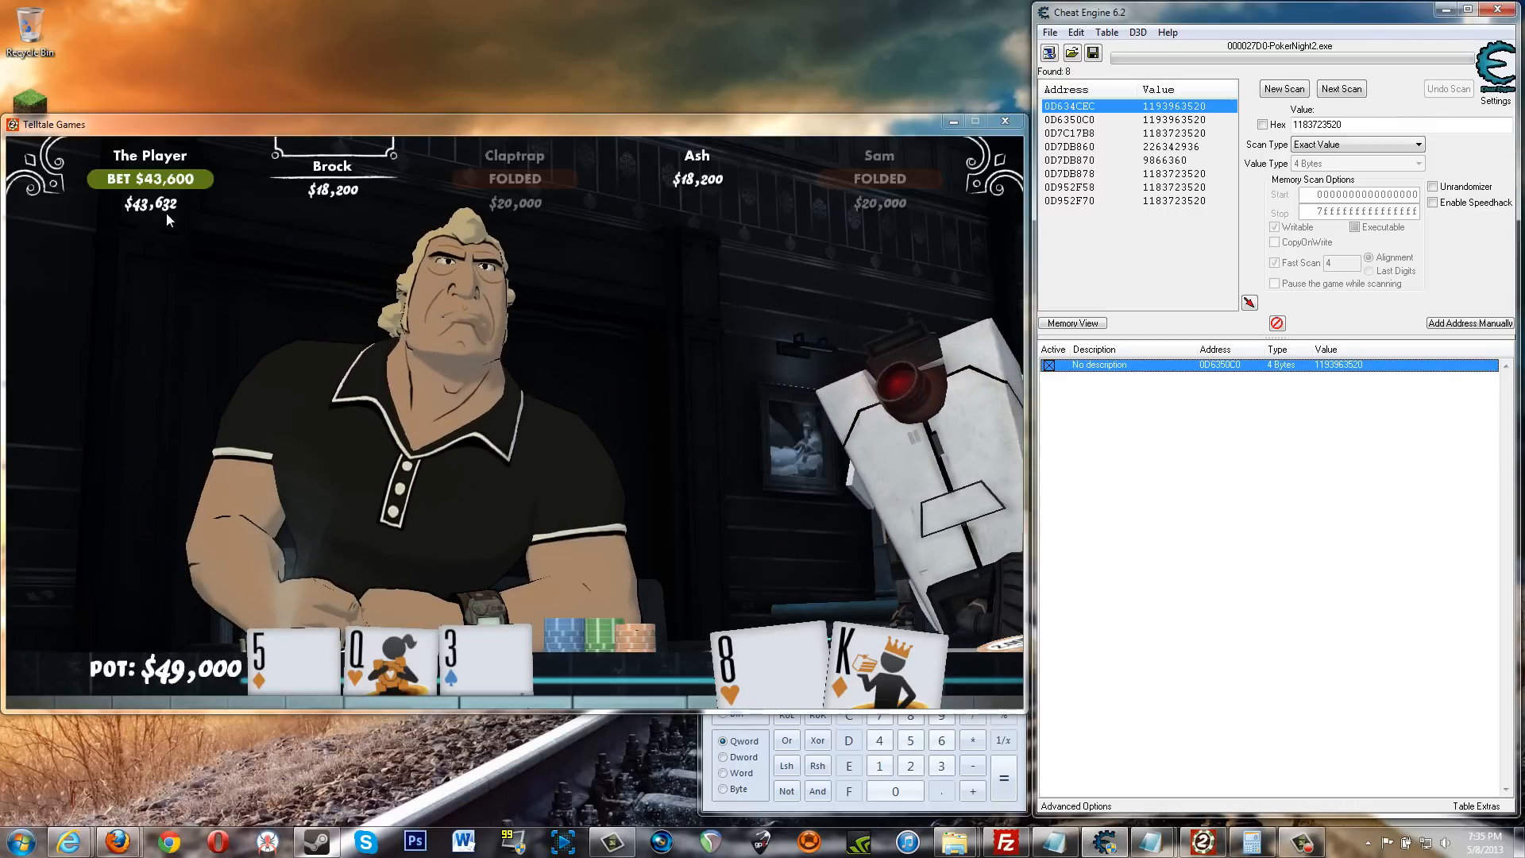
mouse_move(185, 224)
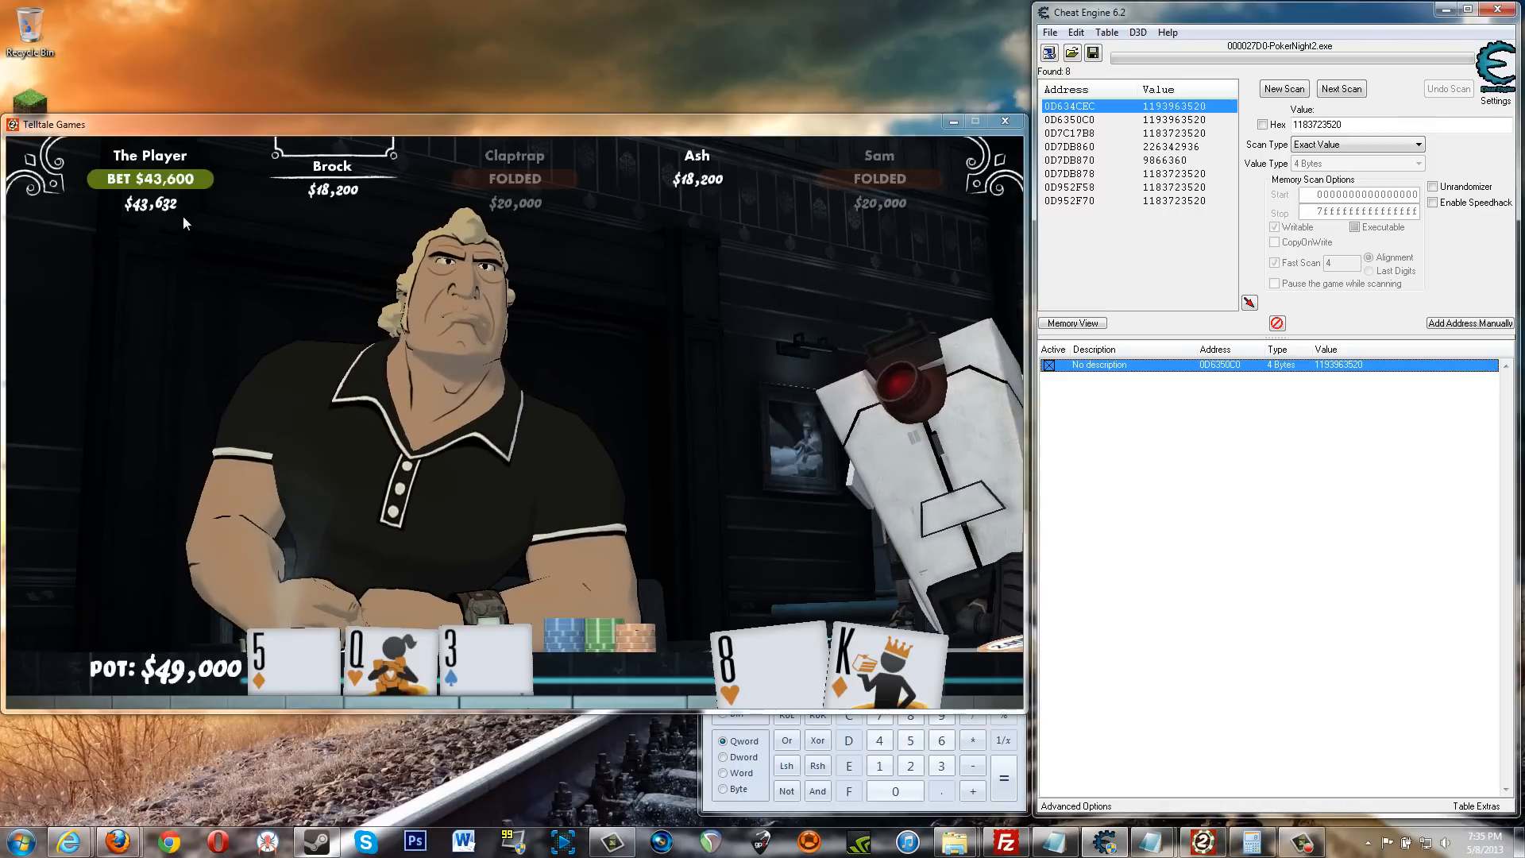
mouse_move(255, 232)
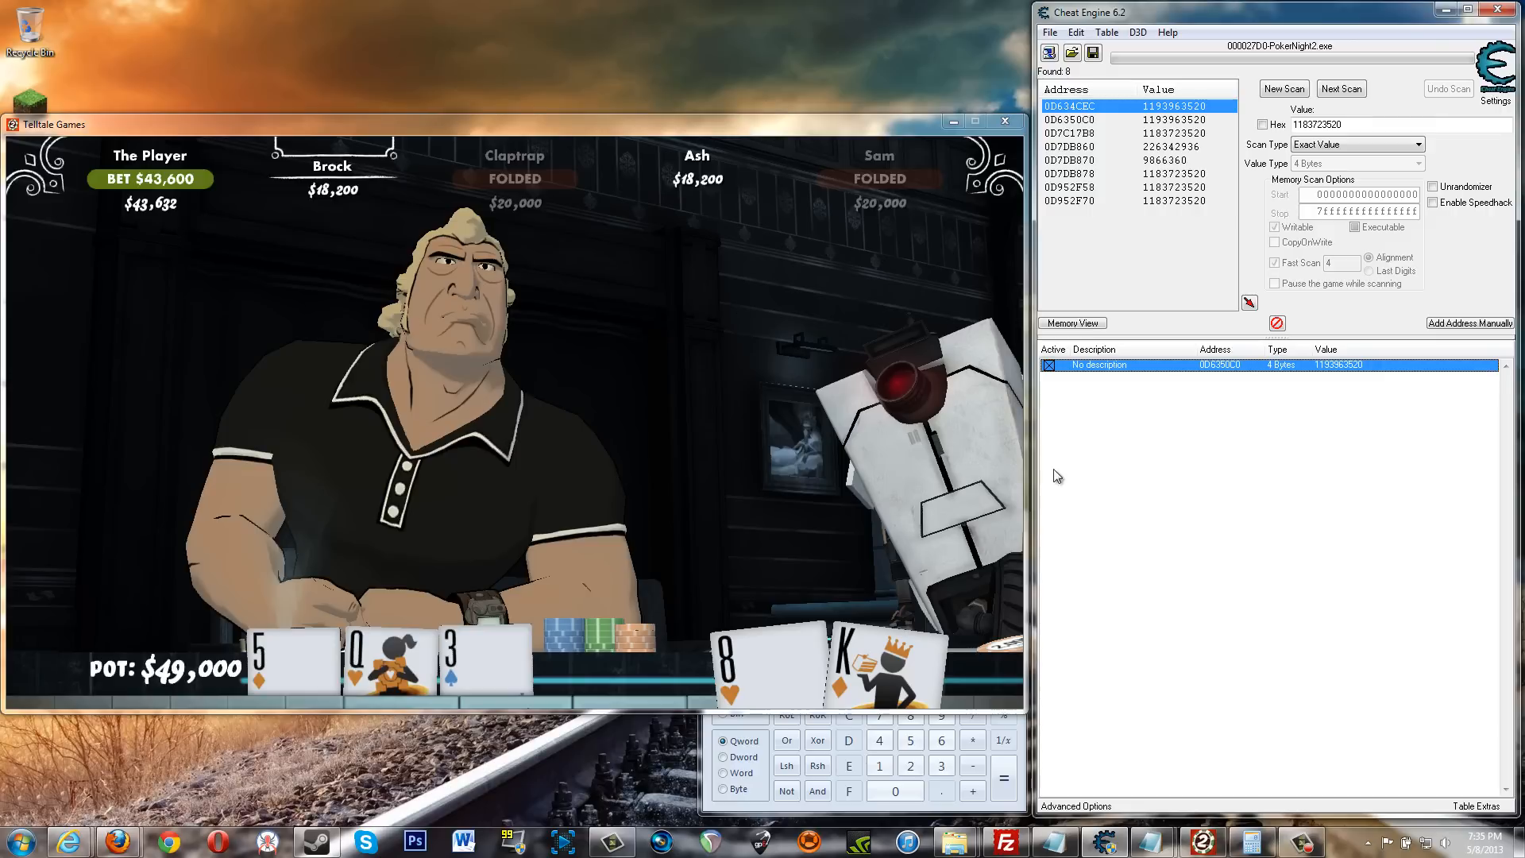
mouse_move(1144, 451)
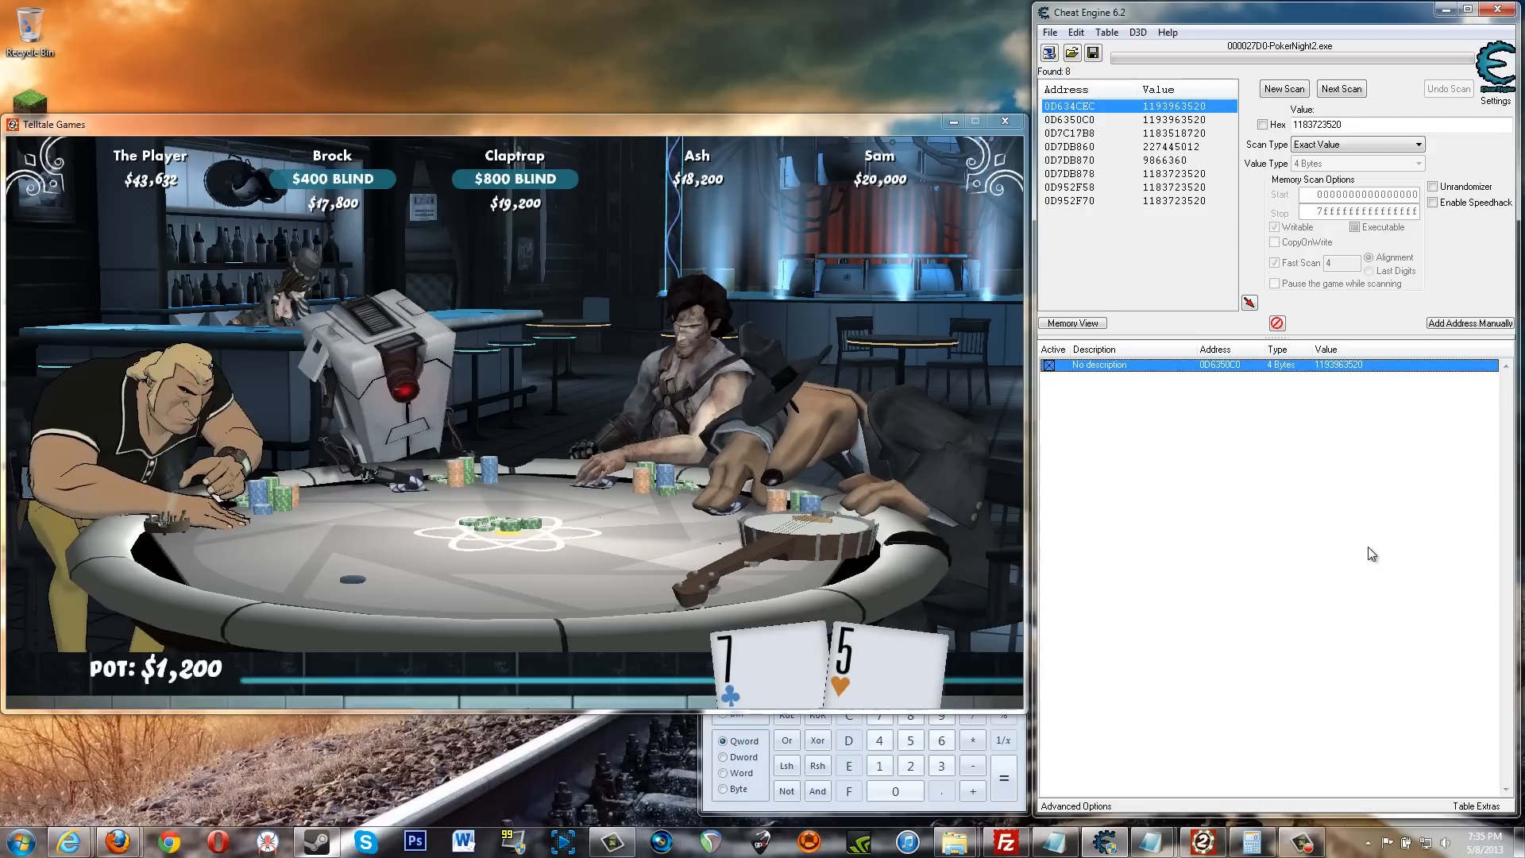
mouse_move(1335, 517)
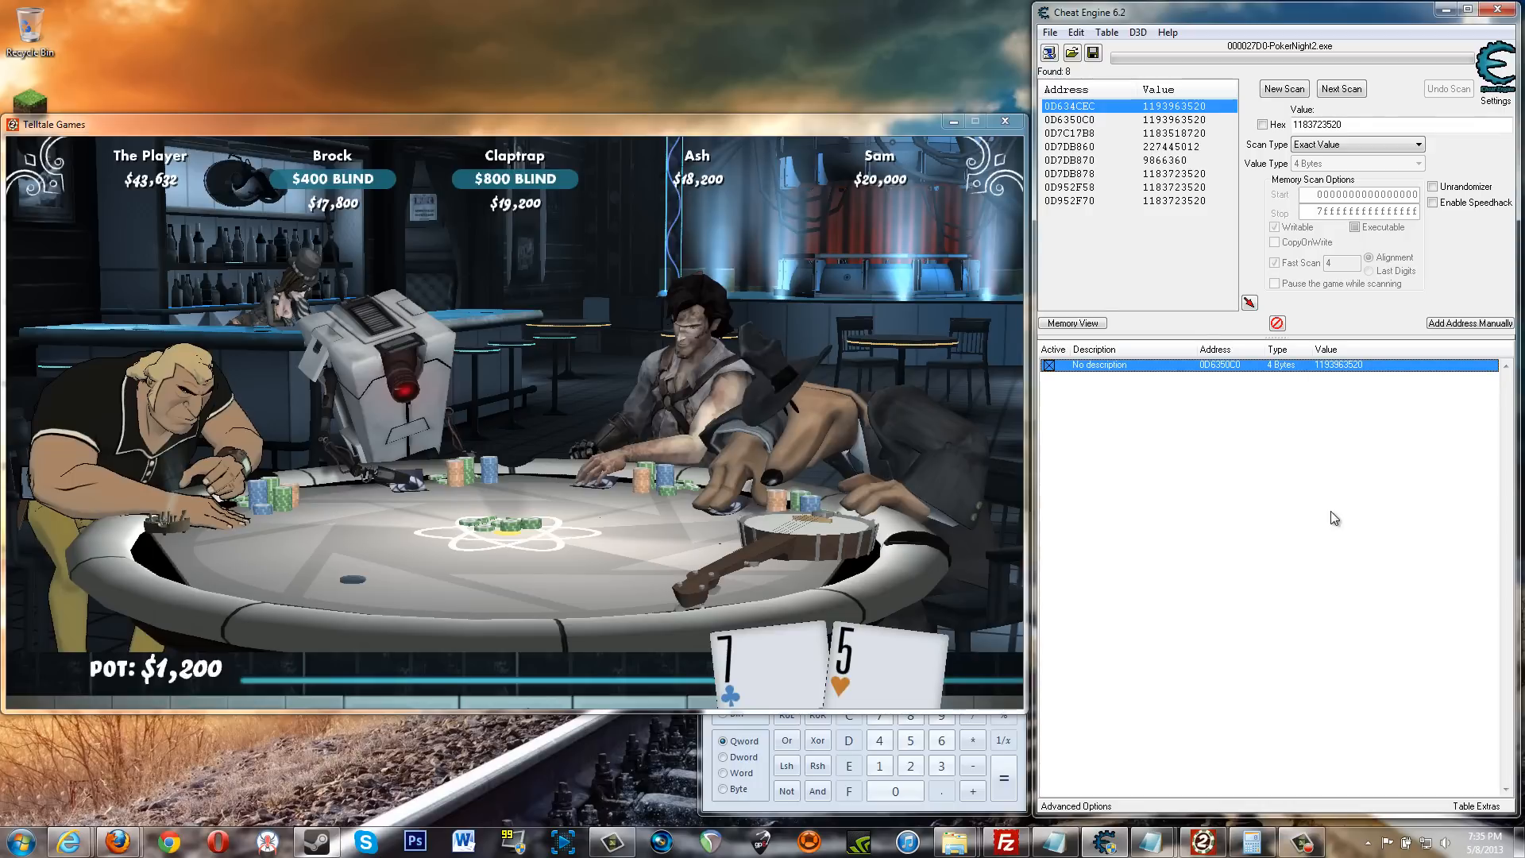
mouse_move(1126, 408)
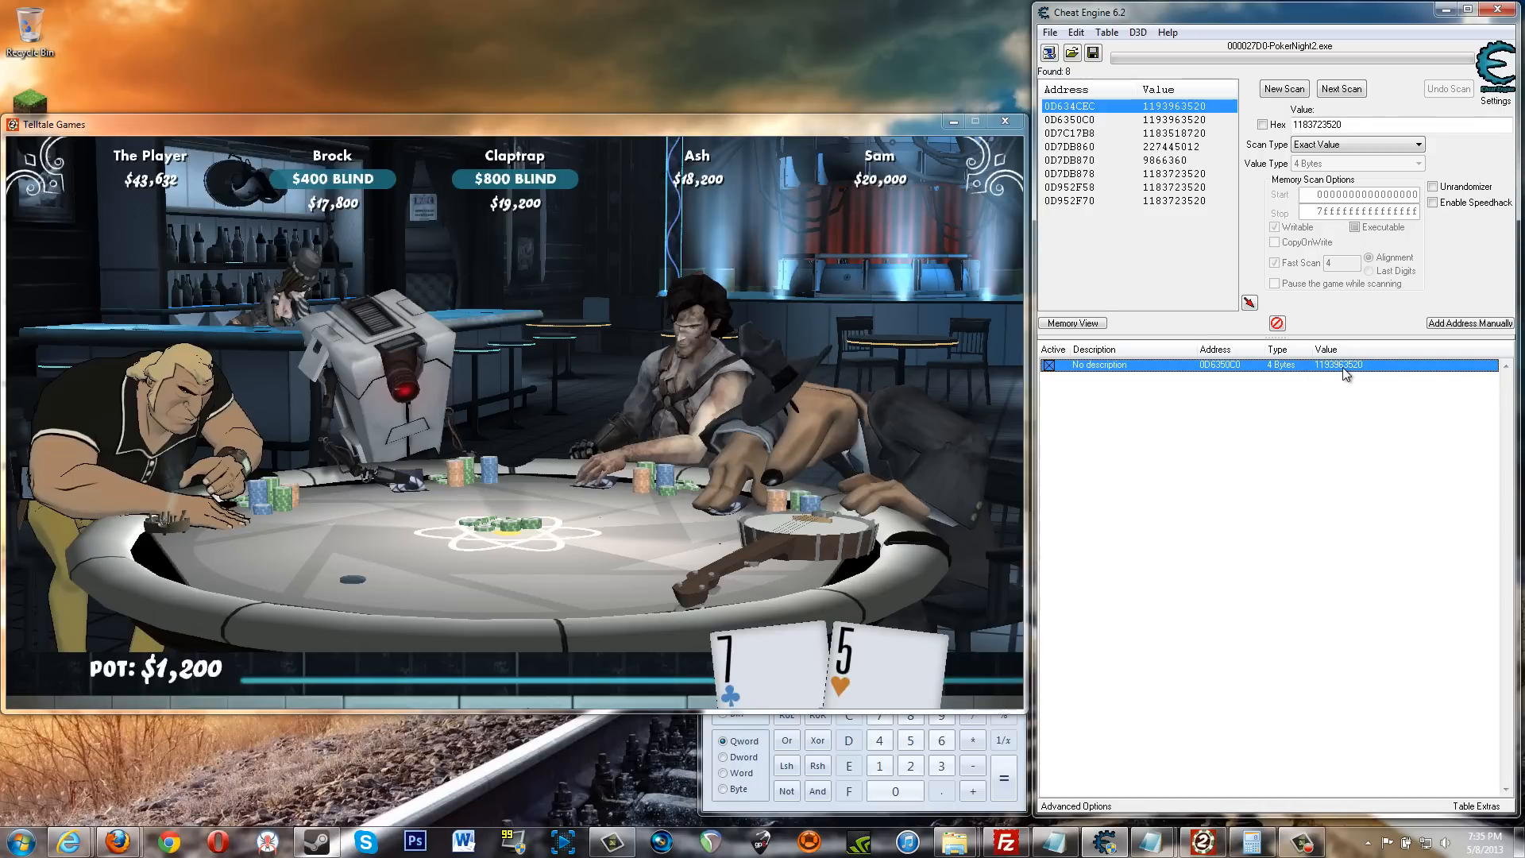
mouse_move(1184, 429)
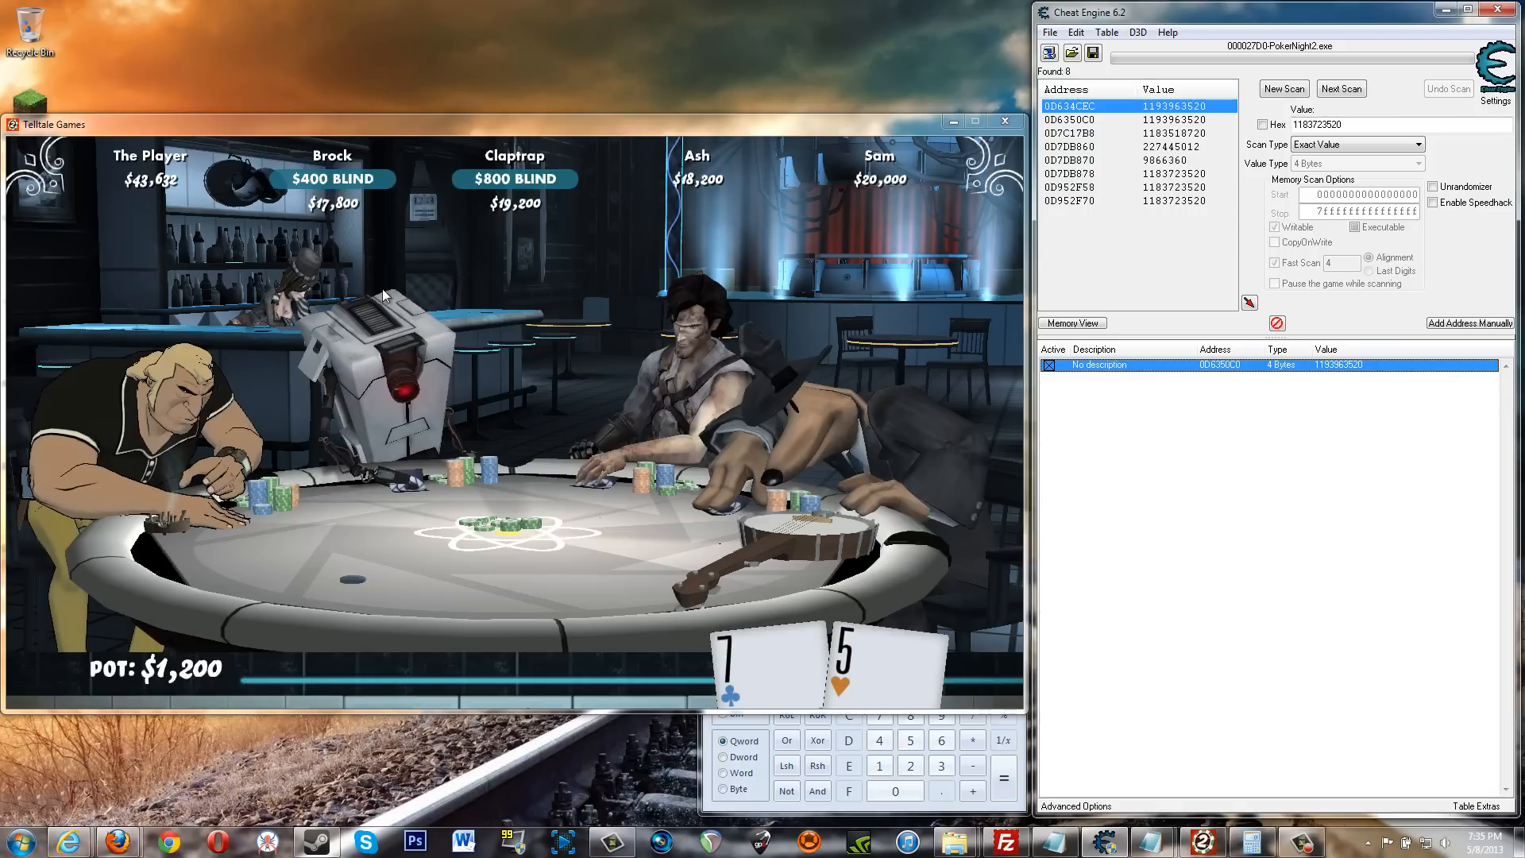
mouse_move(591, 442)
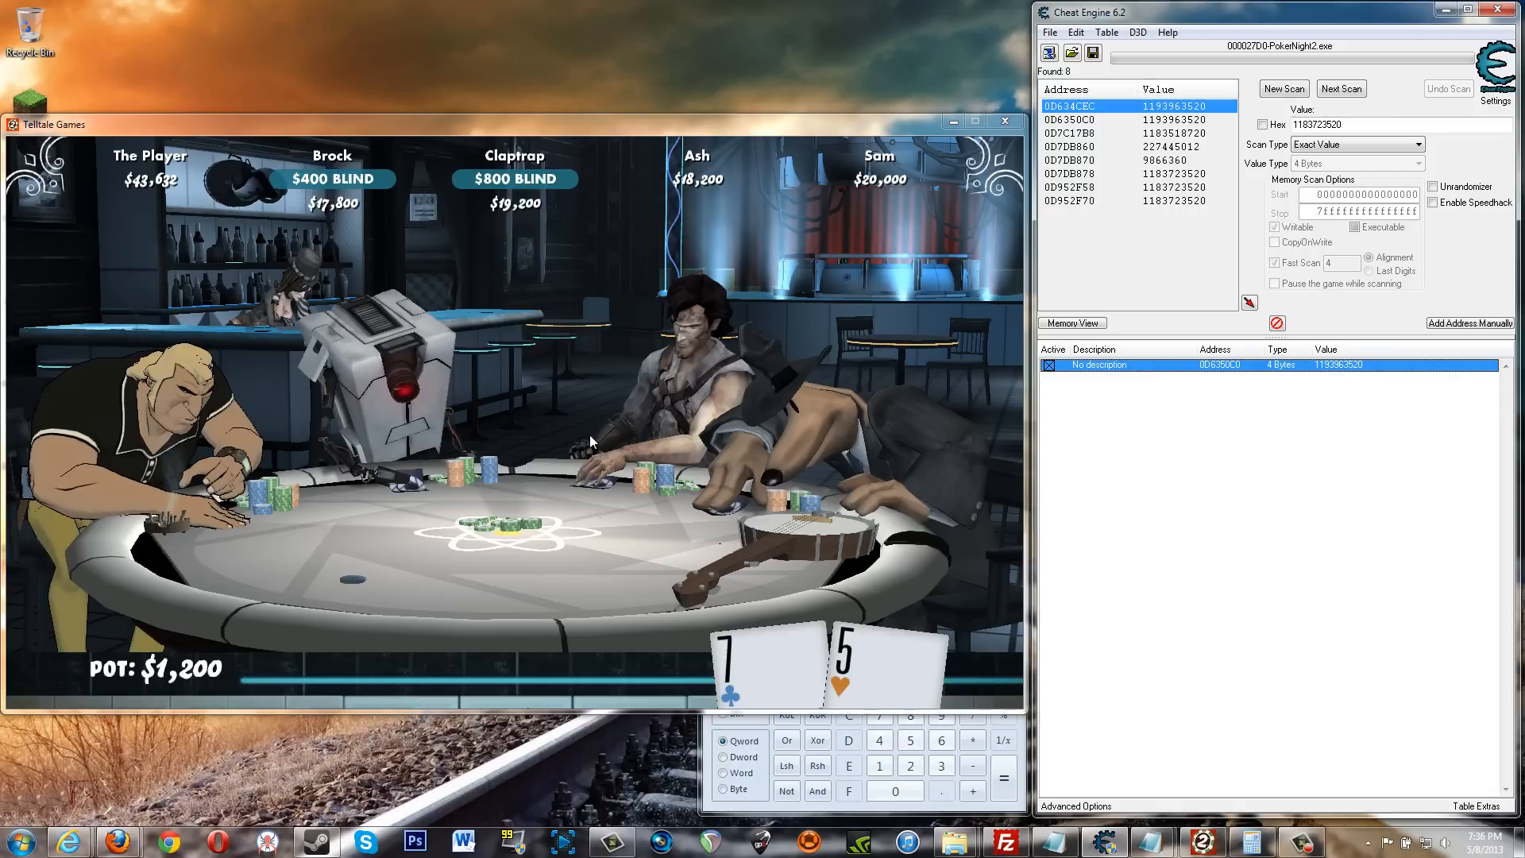
mouse_move(696, 246)
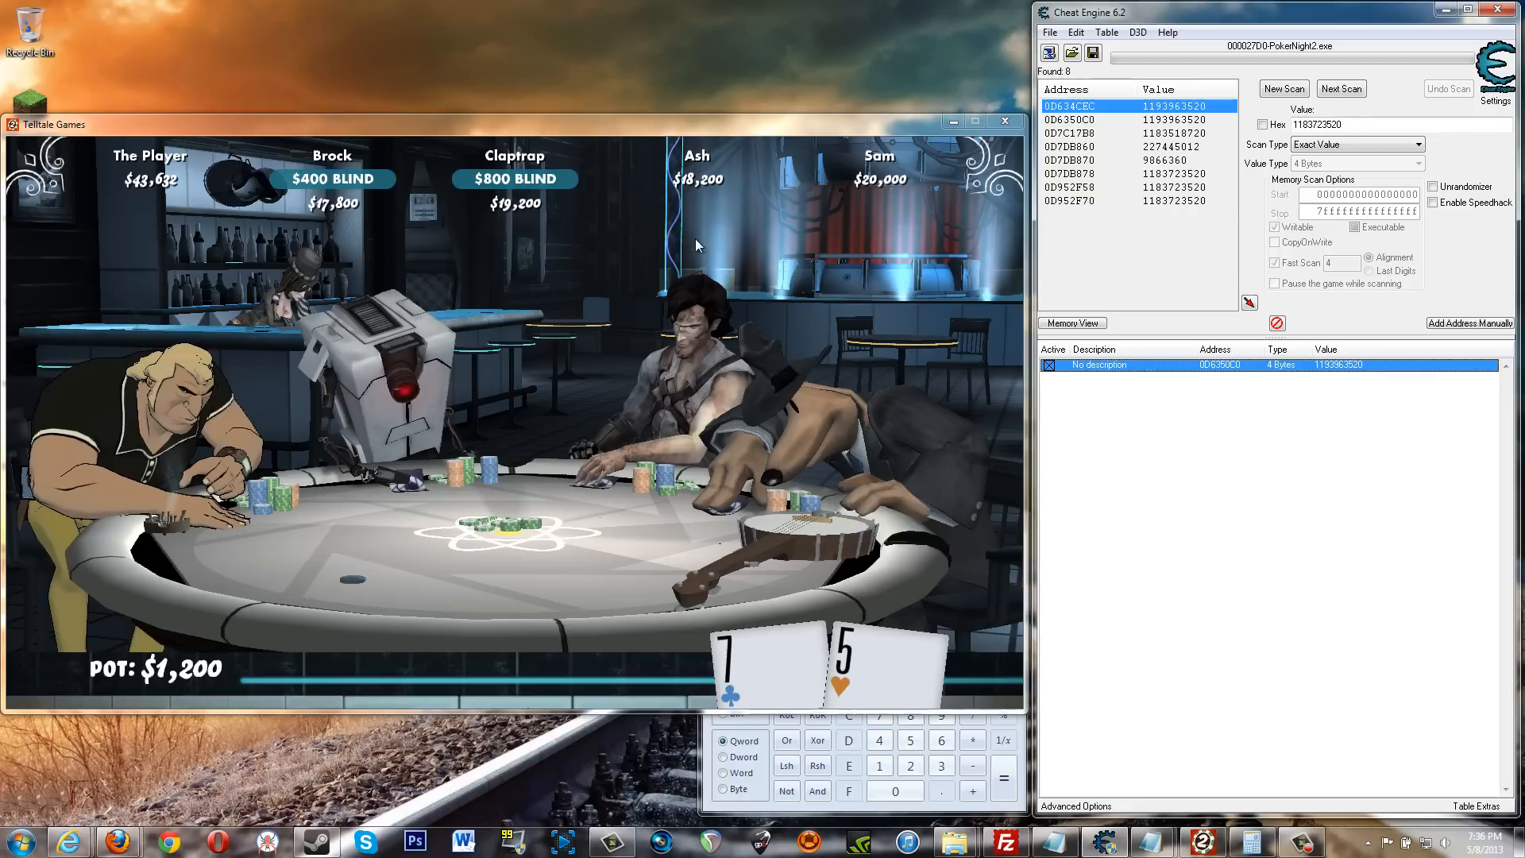
mouse_move(525, 414)
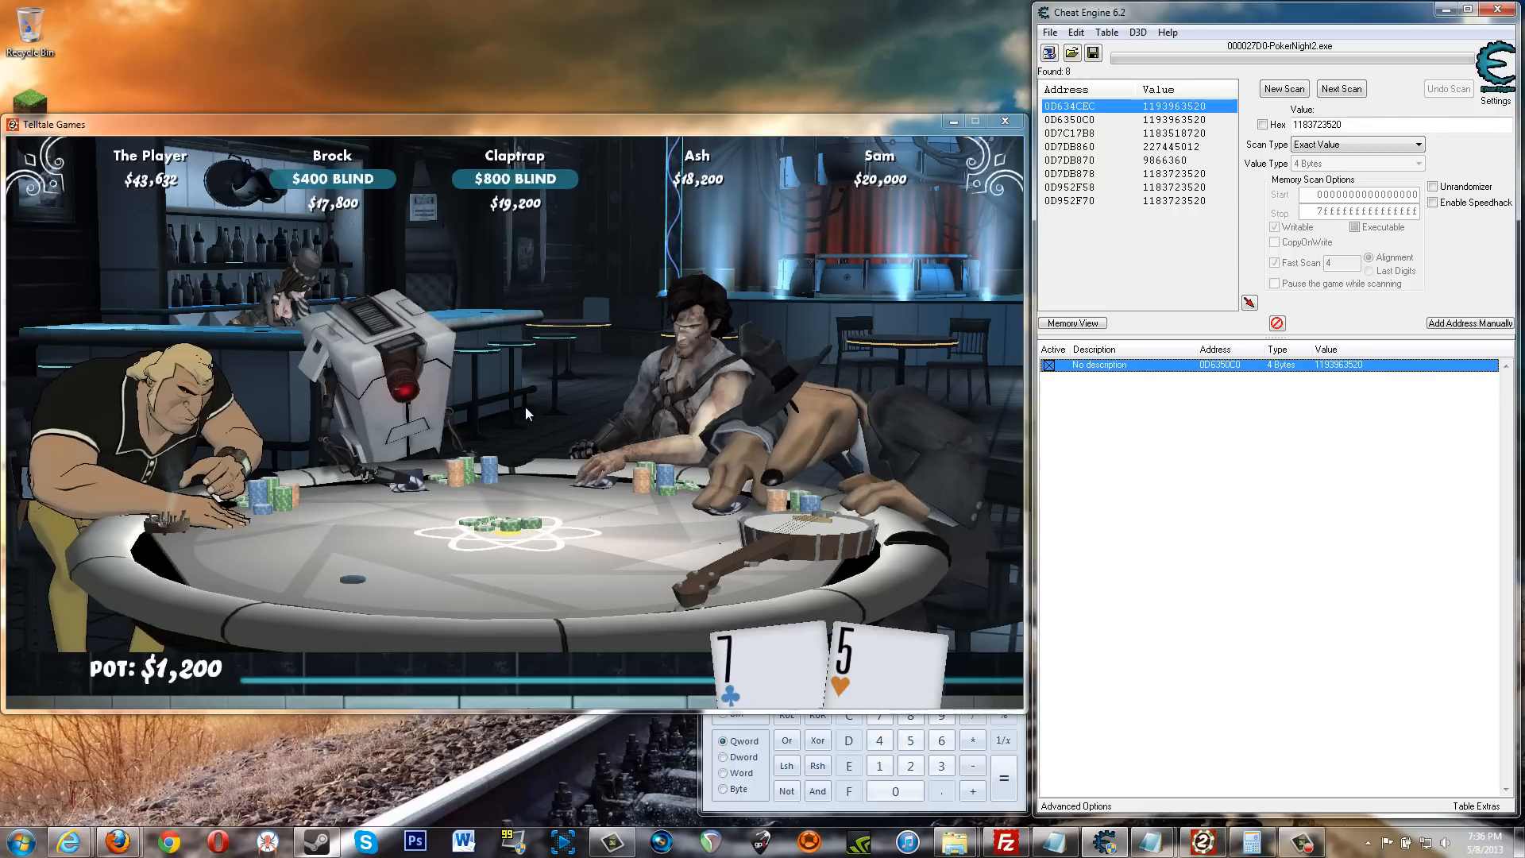
mouse_move(729, 246)
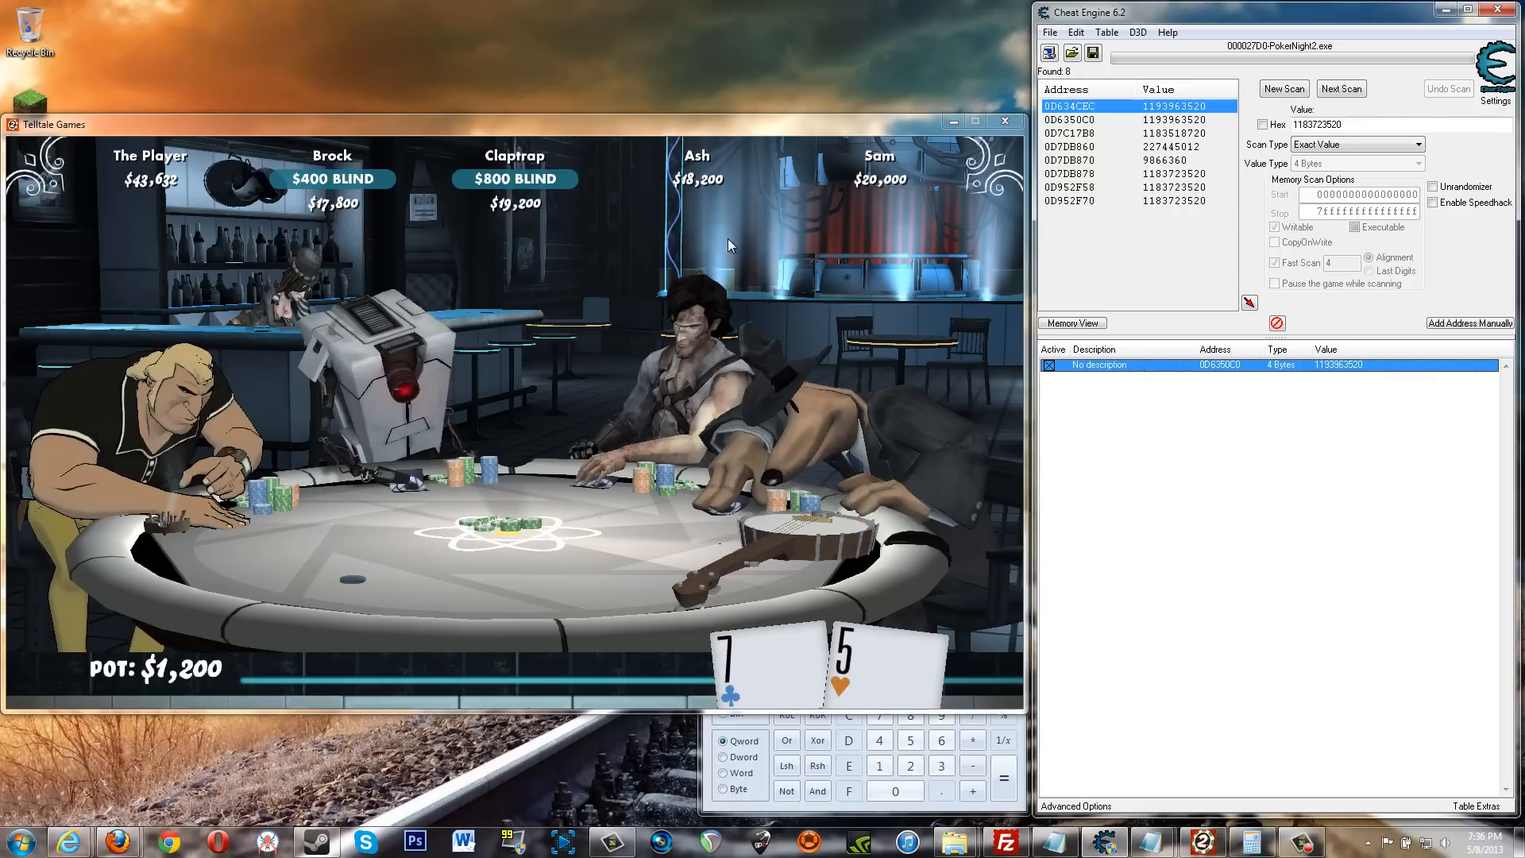
mouse_move(907, 192)
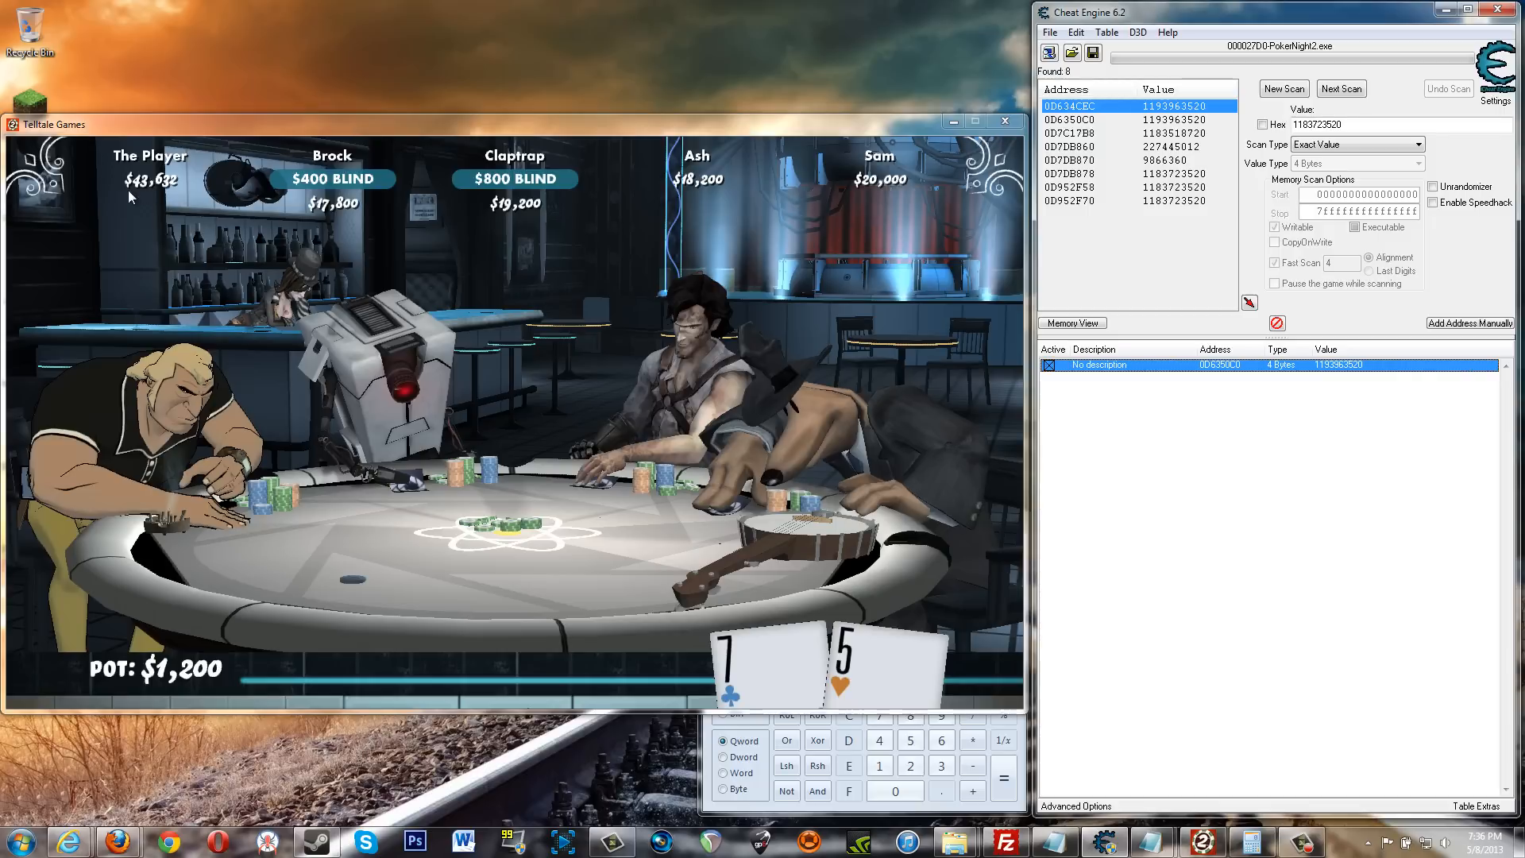
mouse_move(208, 312)
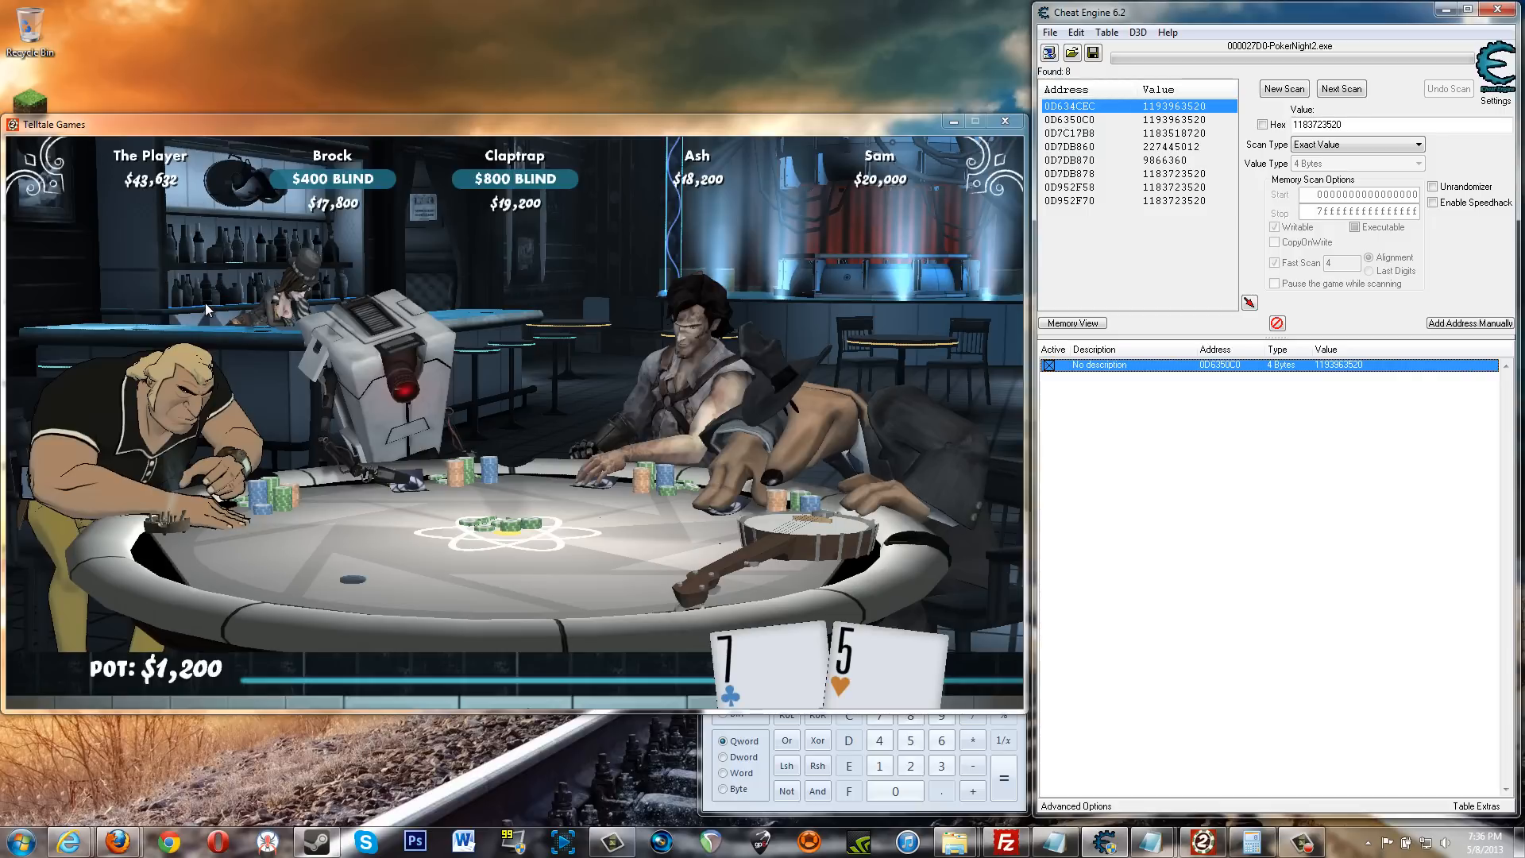
mouse_move(703, 292)
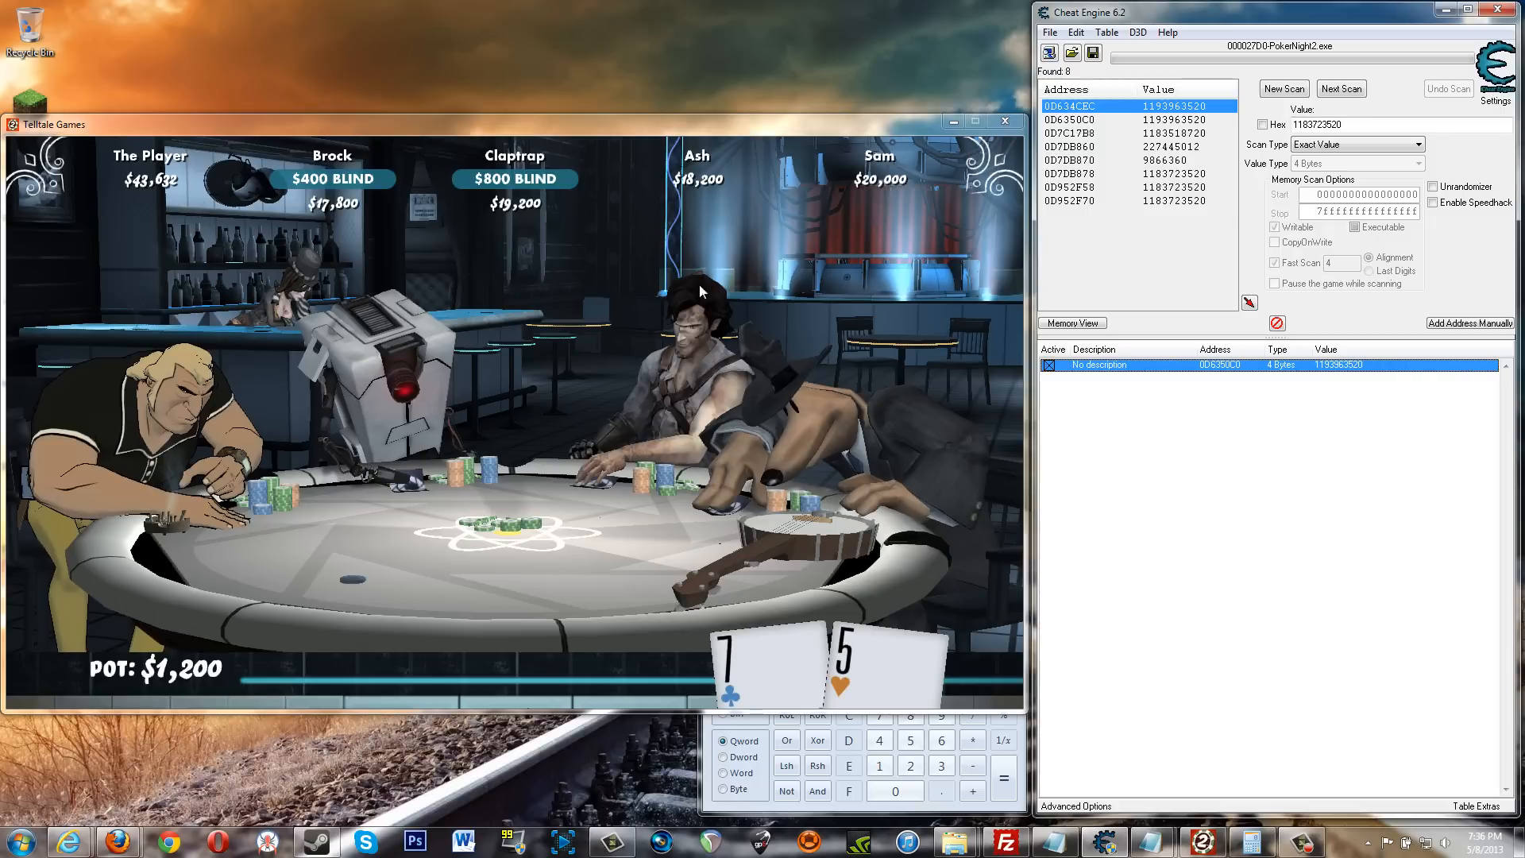
mouse_move(815, 304)
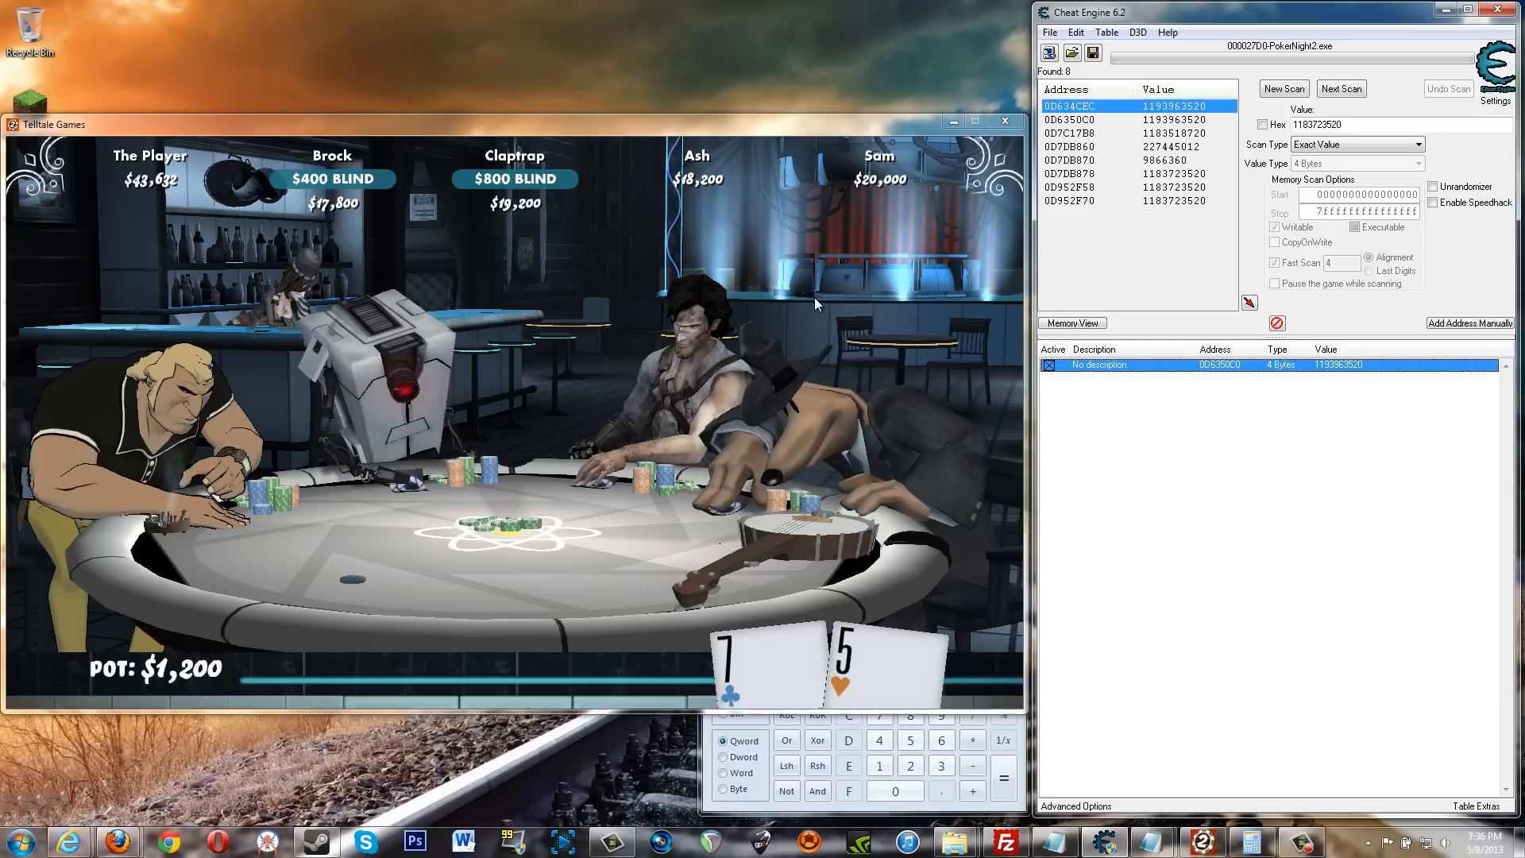
mouse_move(845, 304)
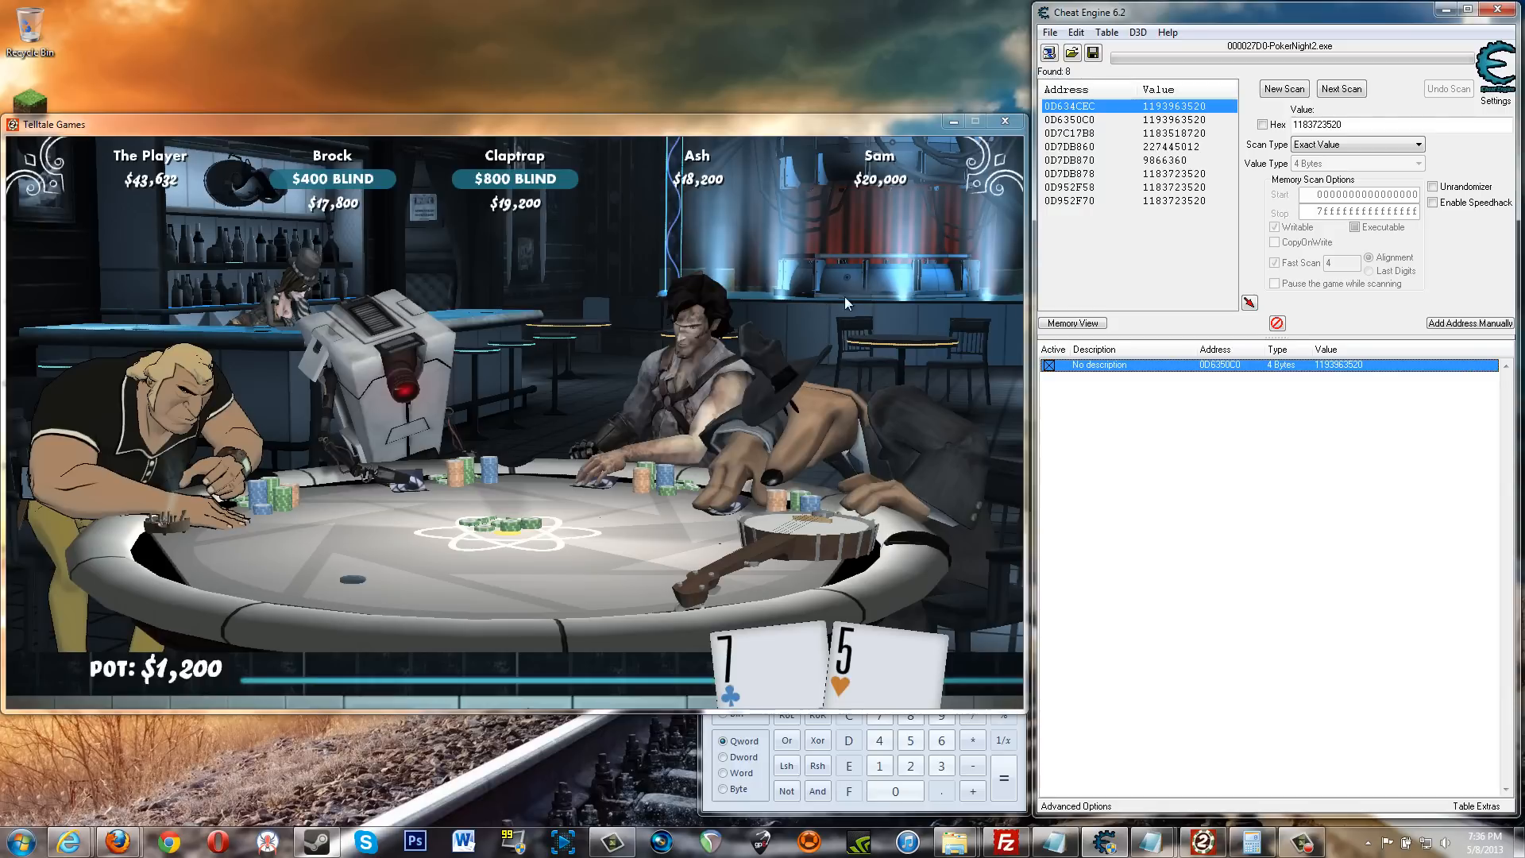
mouse_move(195, 219)
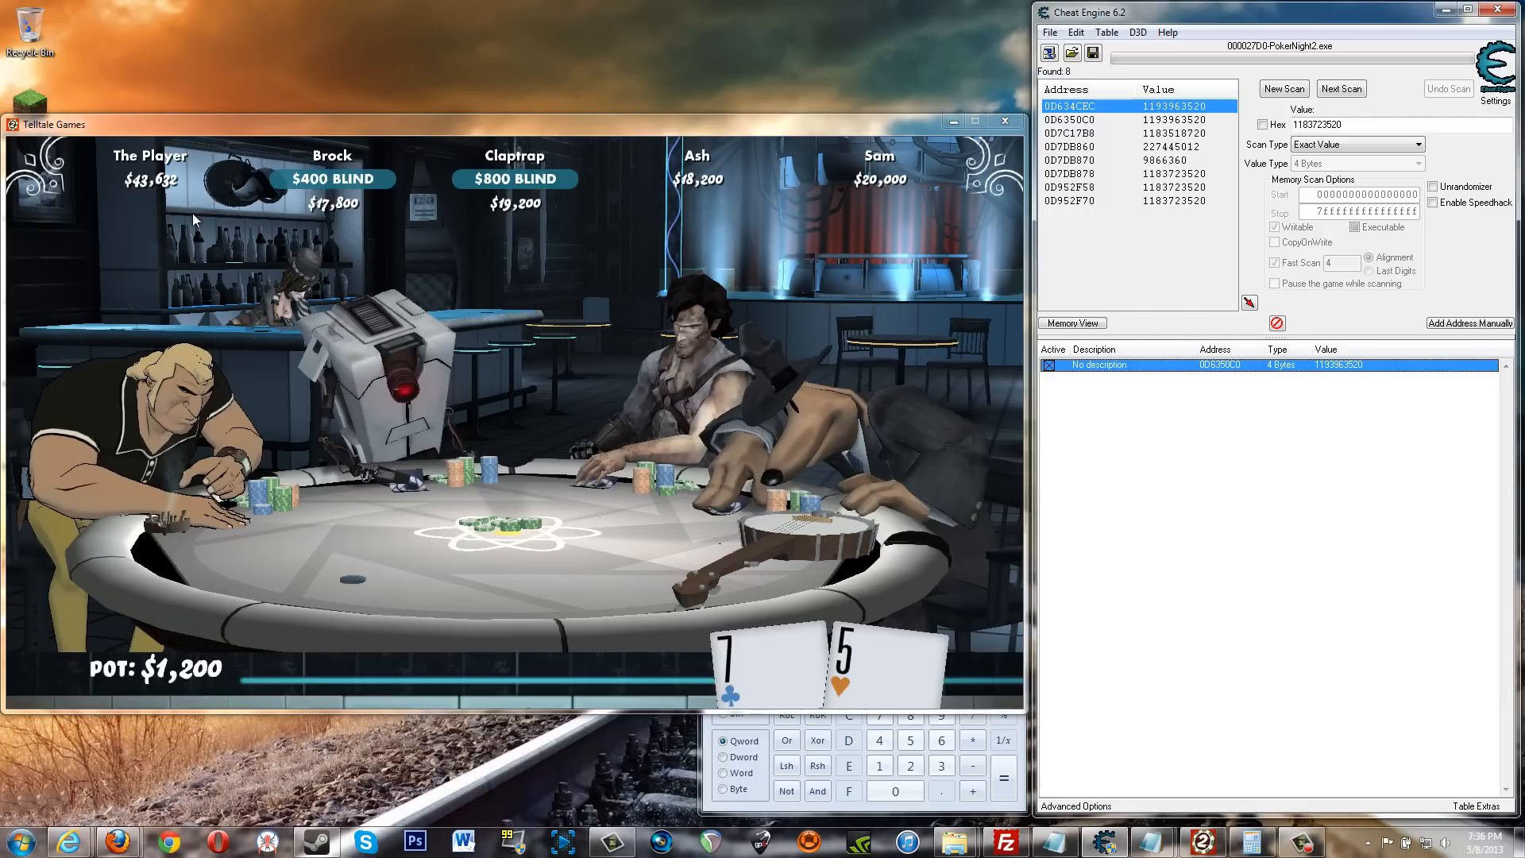
mouse_move(1271, 519)
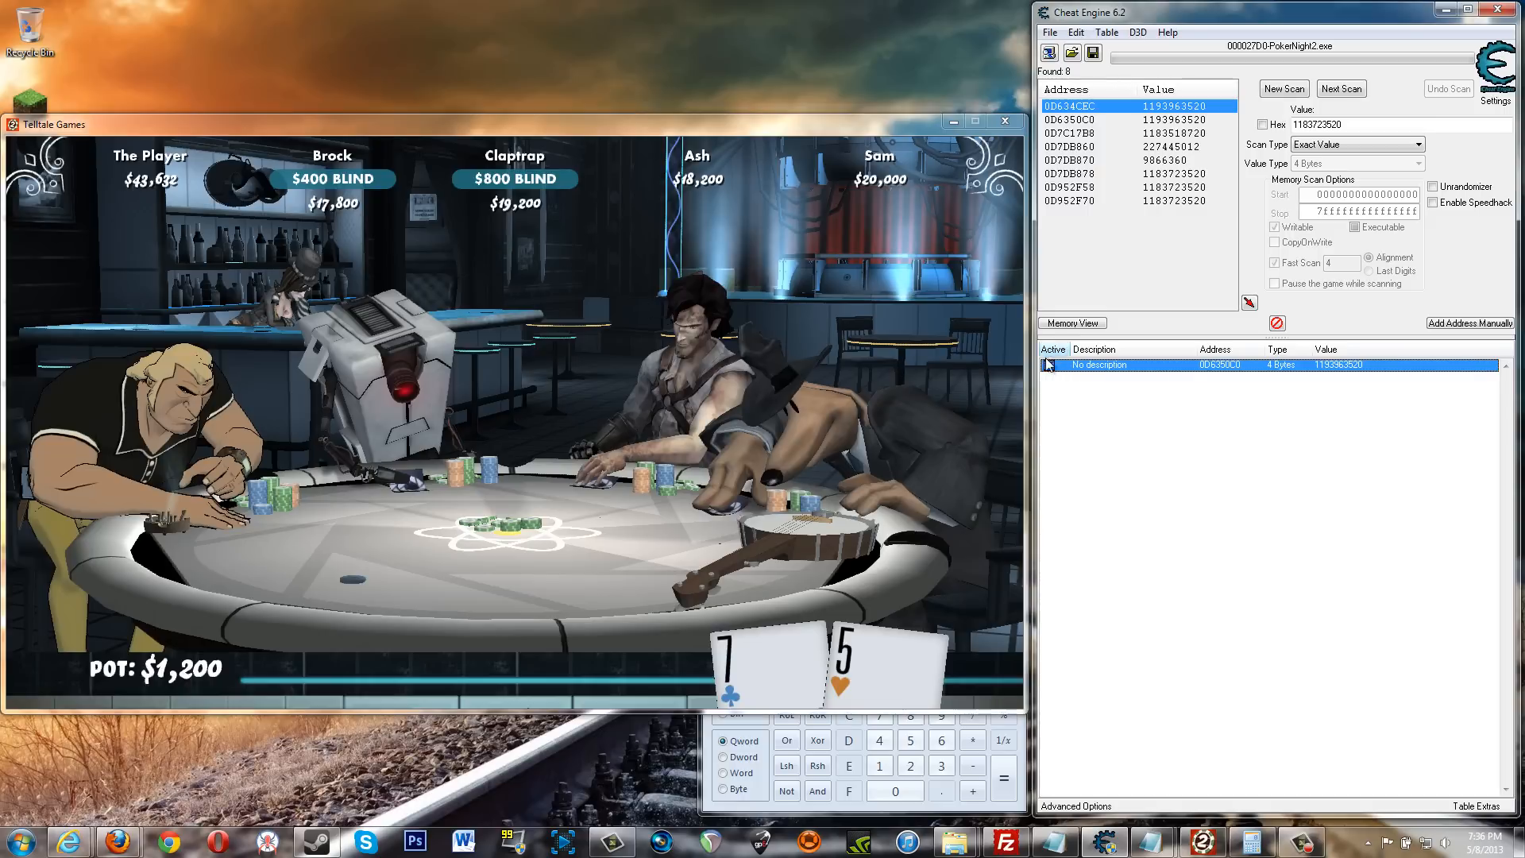
click(1049, 365)
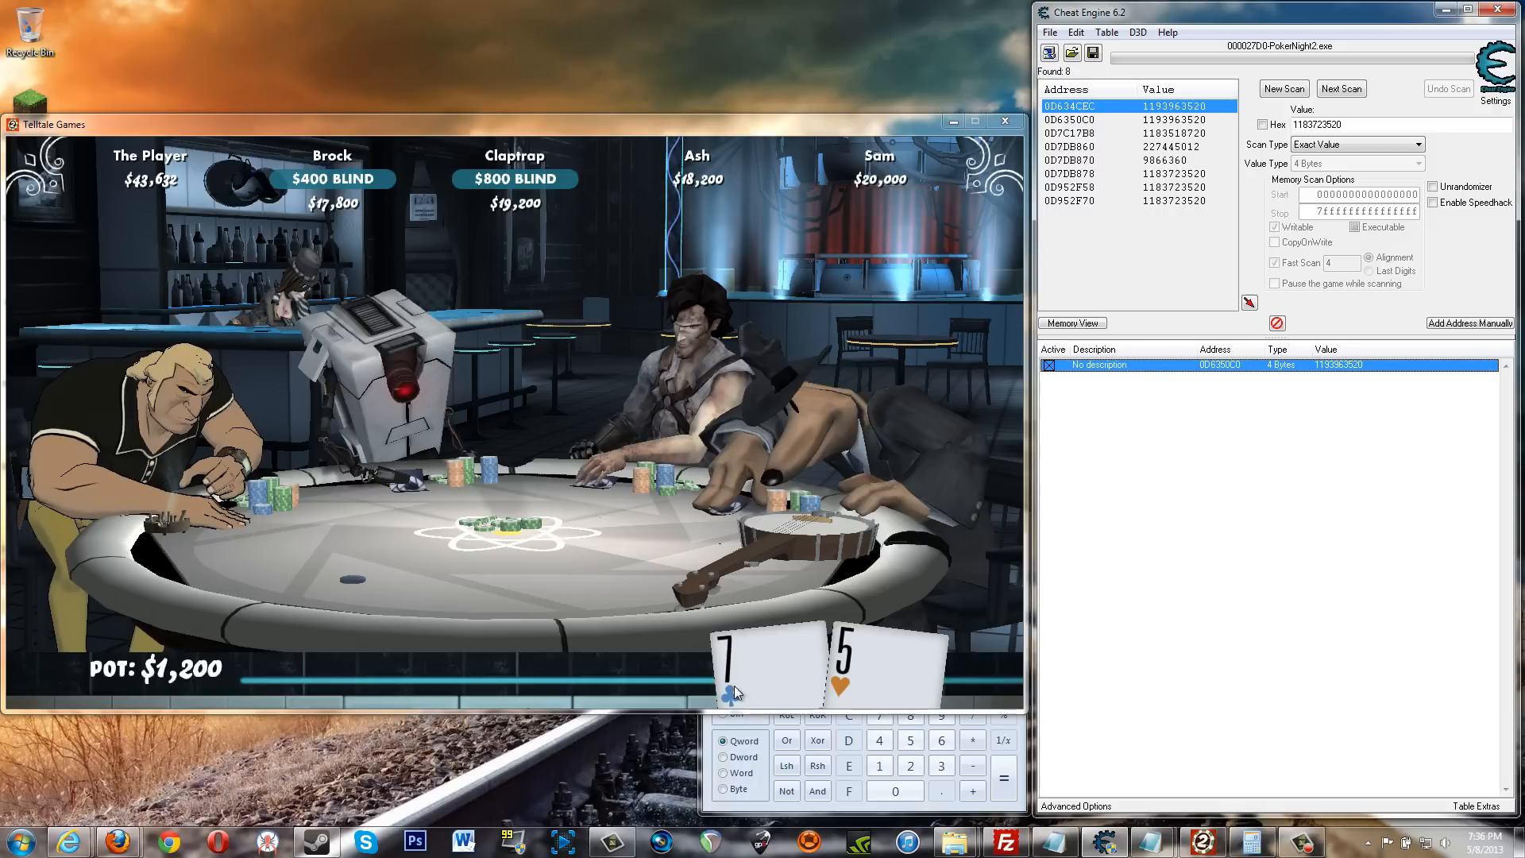
mouse_move(433, 358)
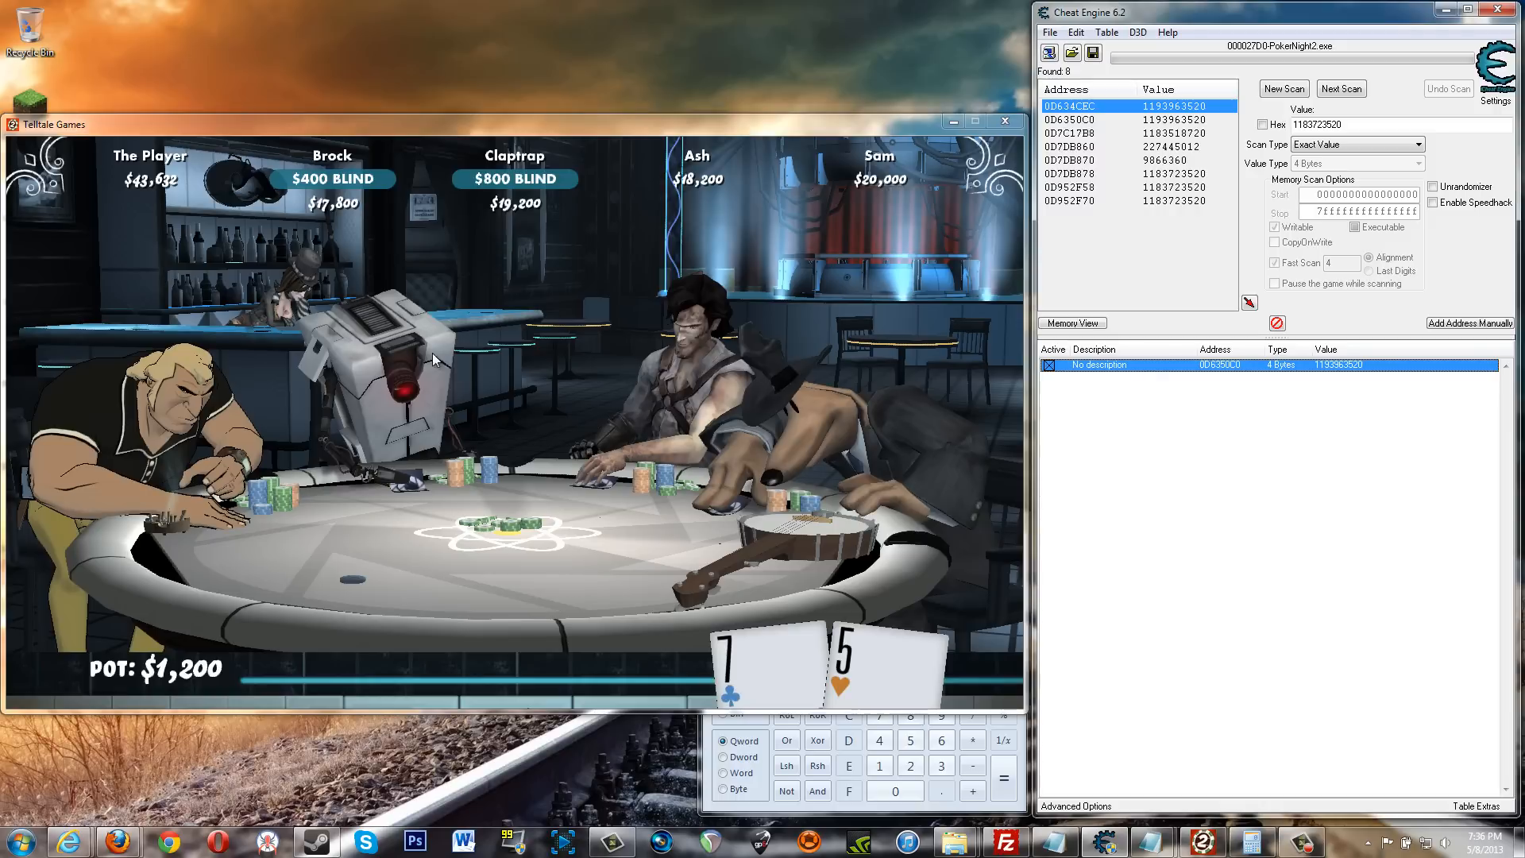
mouse_move(1361, 514)
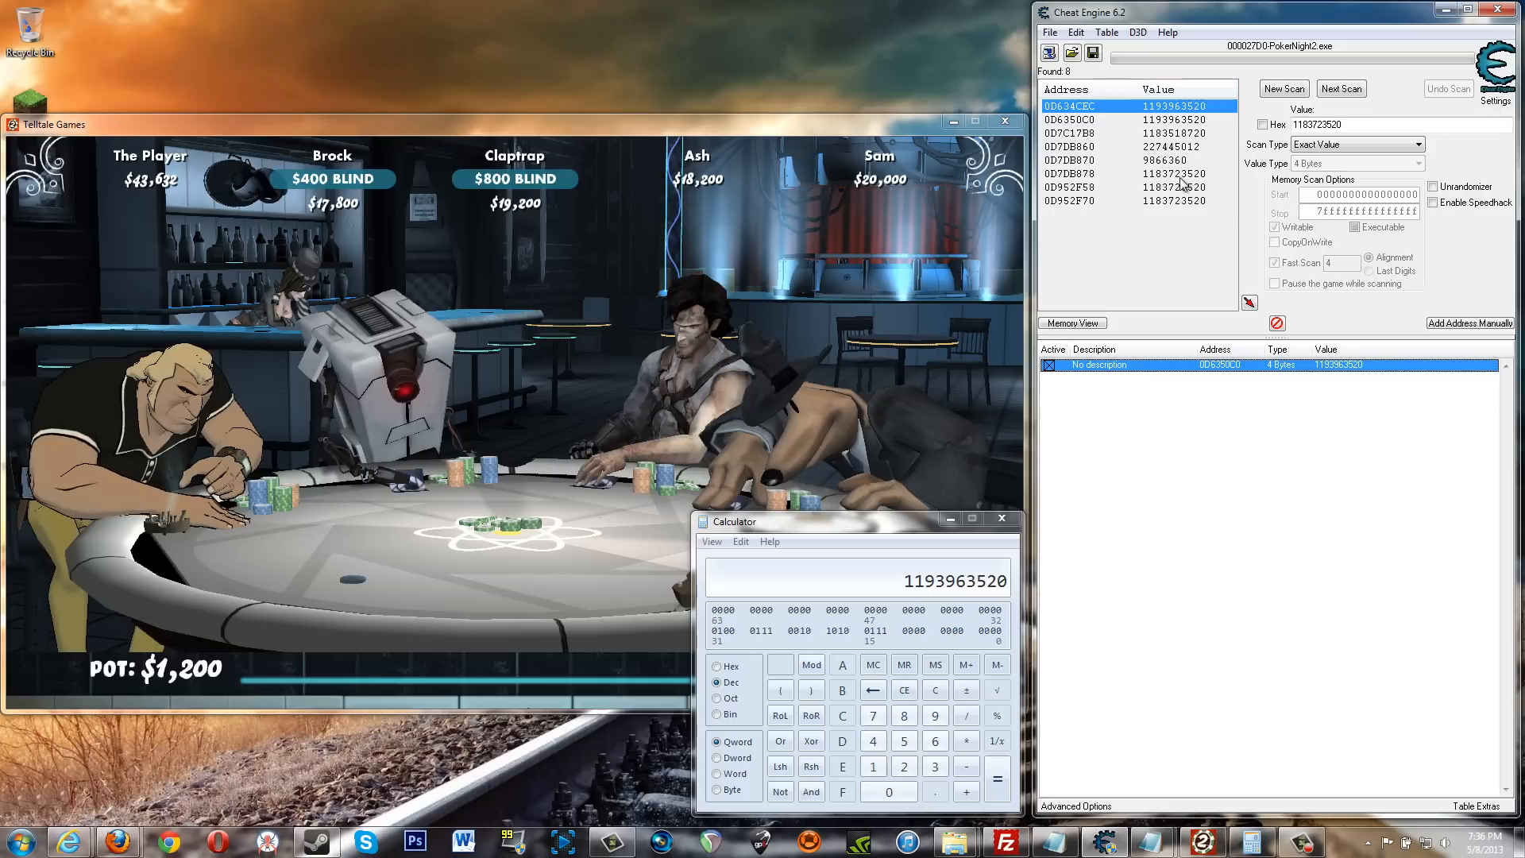
mouse_move(481, 283)
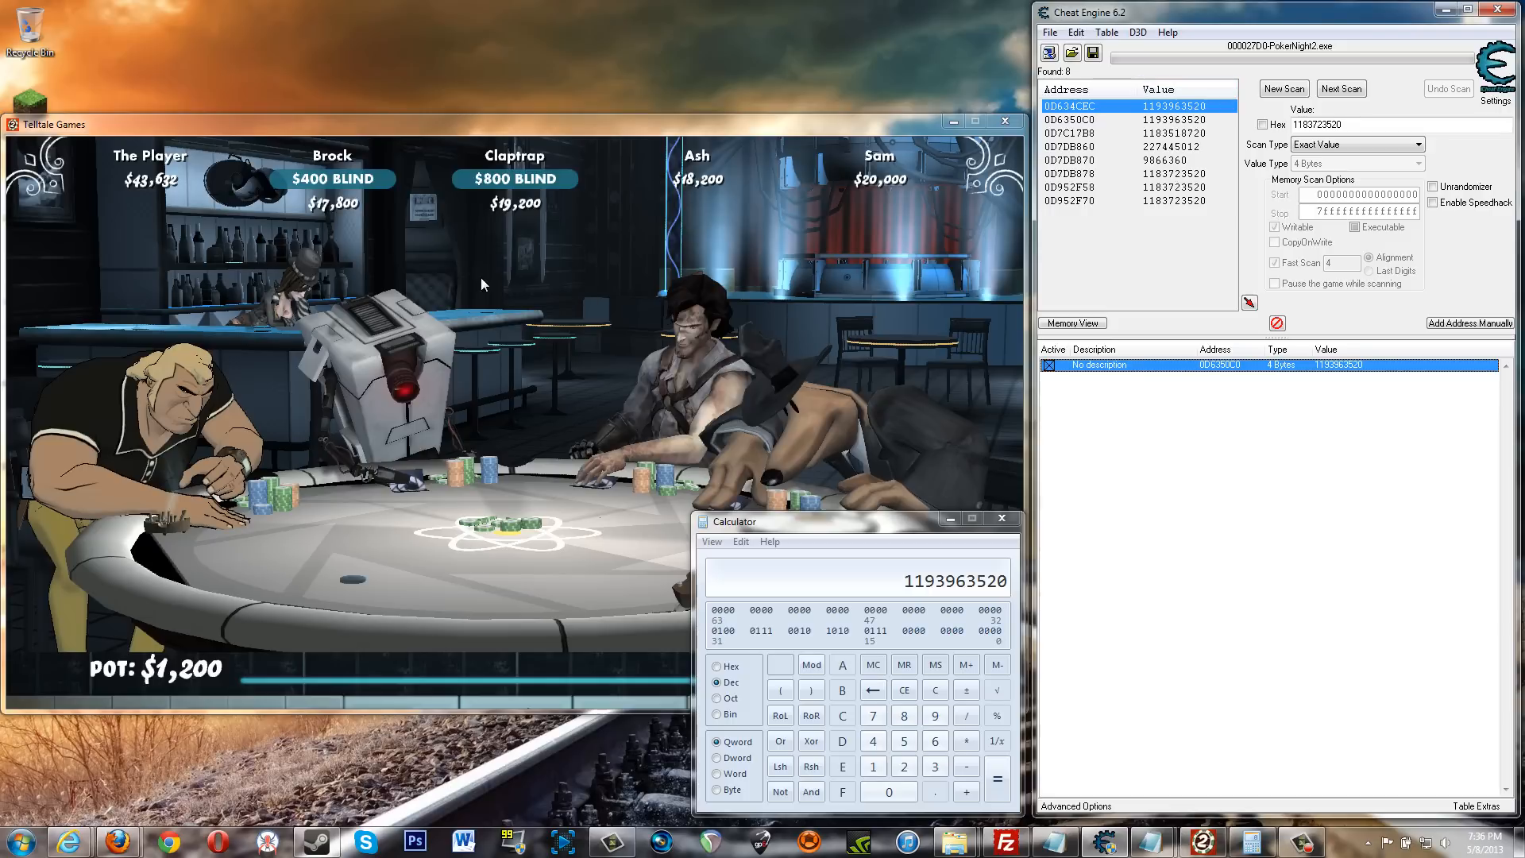
mouse_move(1262, 524)
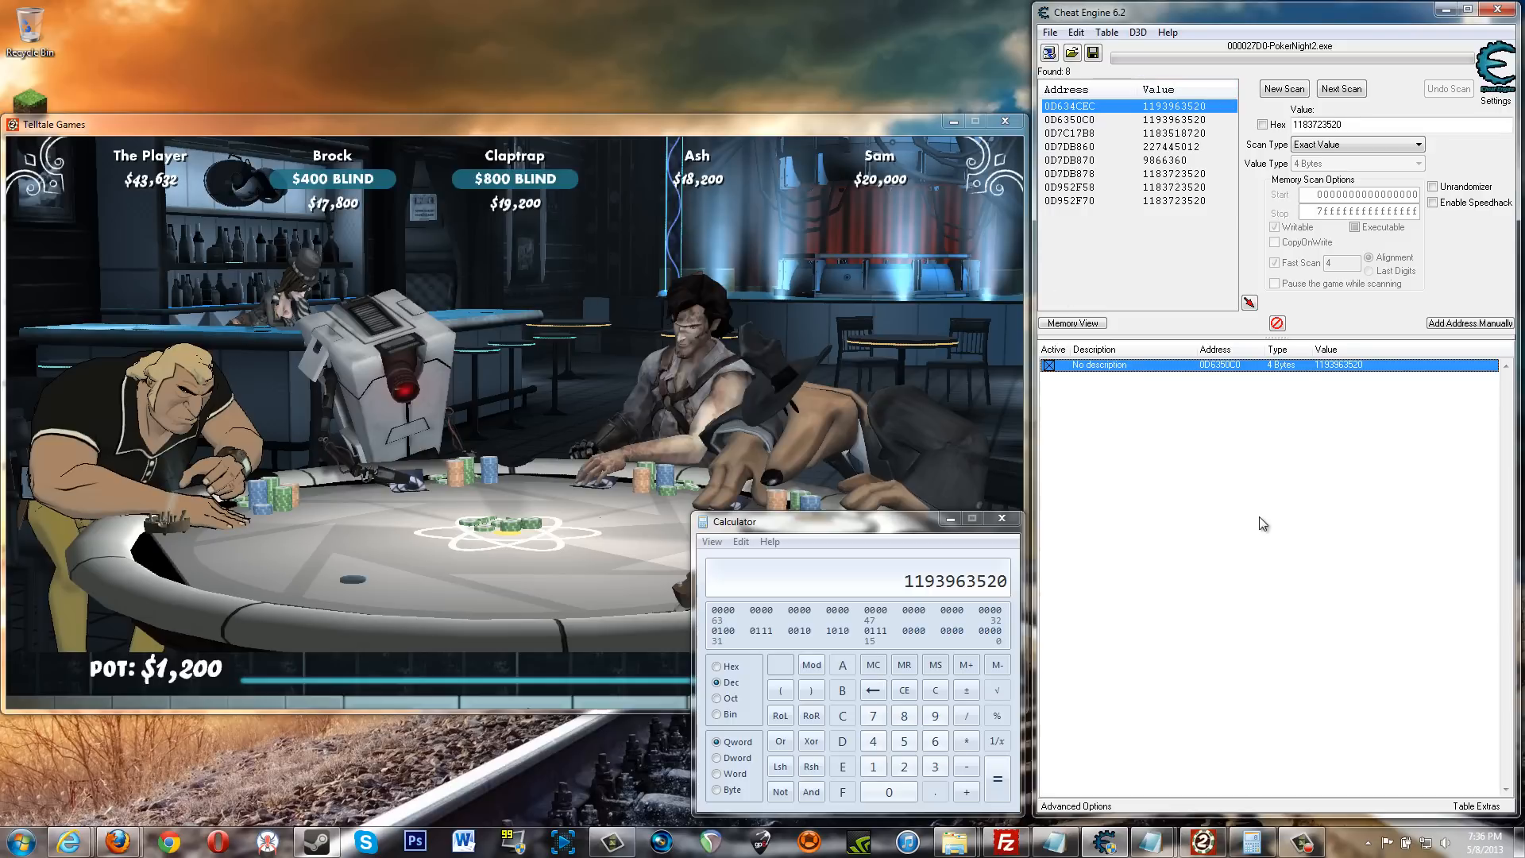
mouse_move(1222, 304)
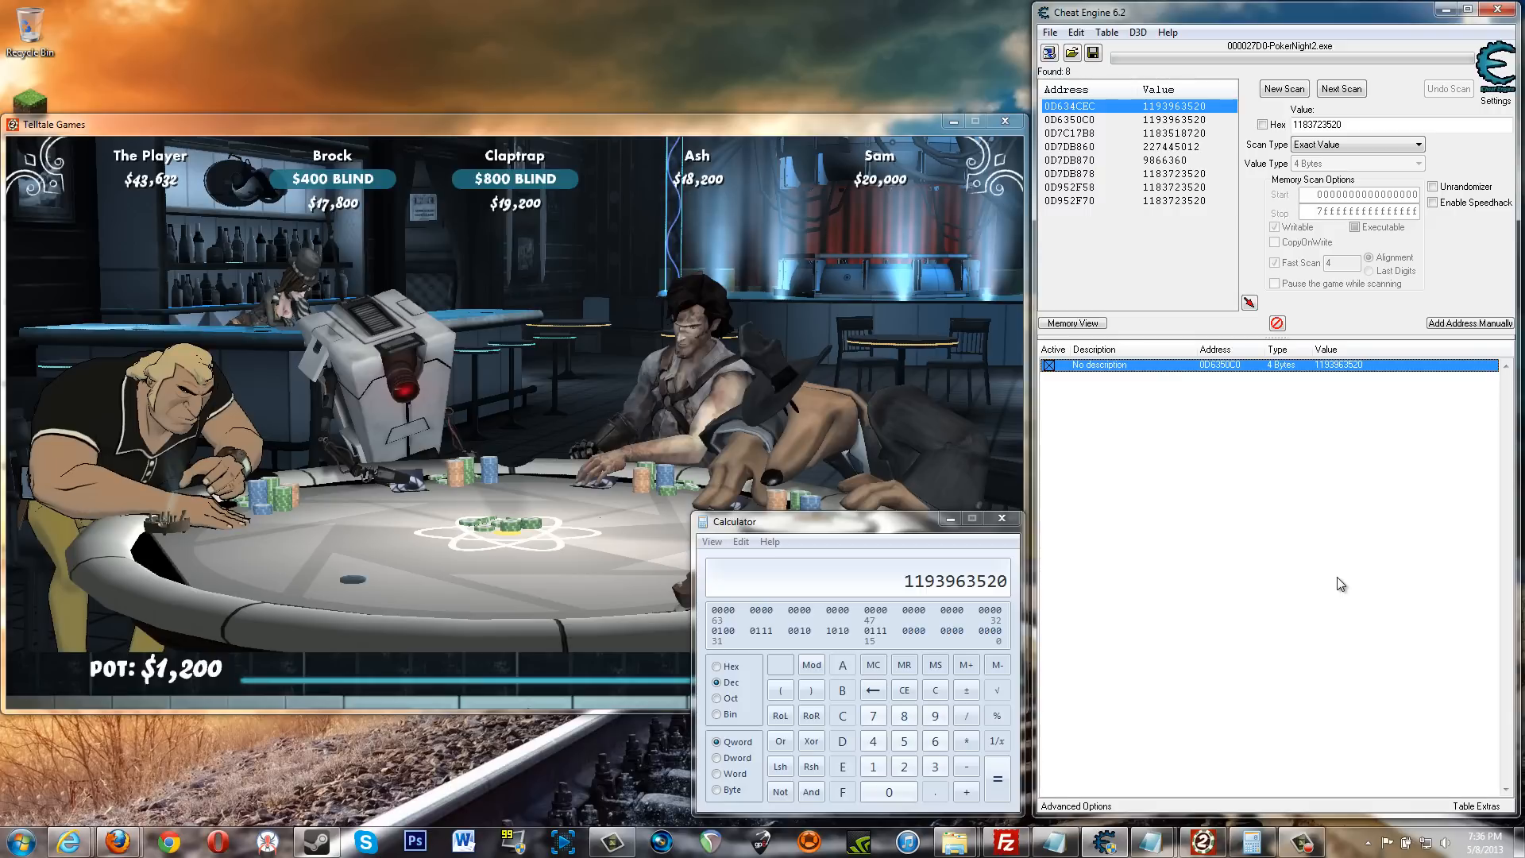
mouse_move(1374, 543)
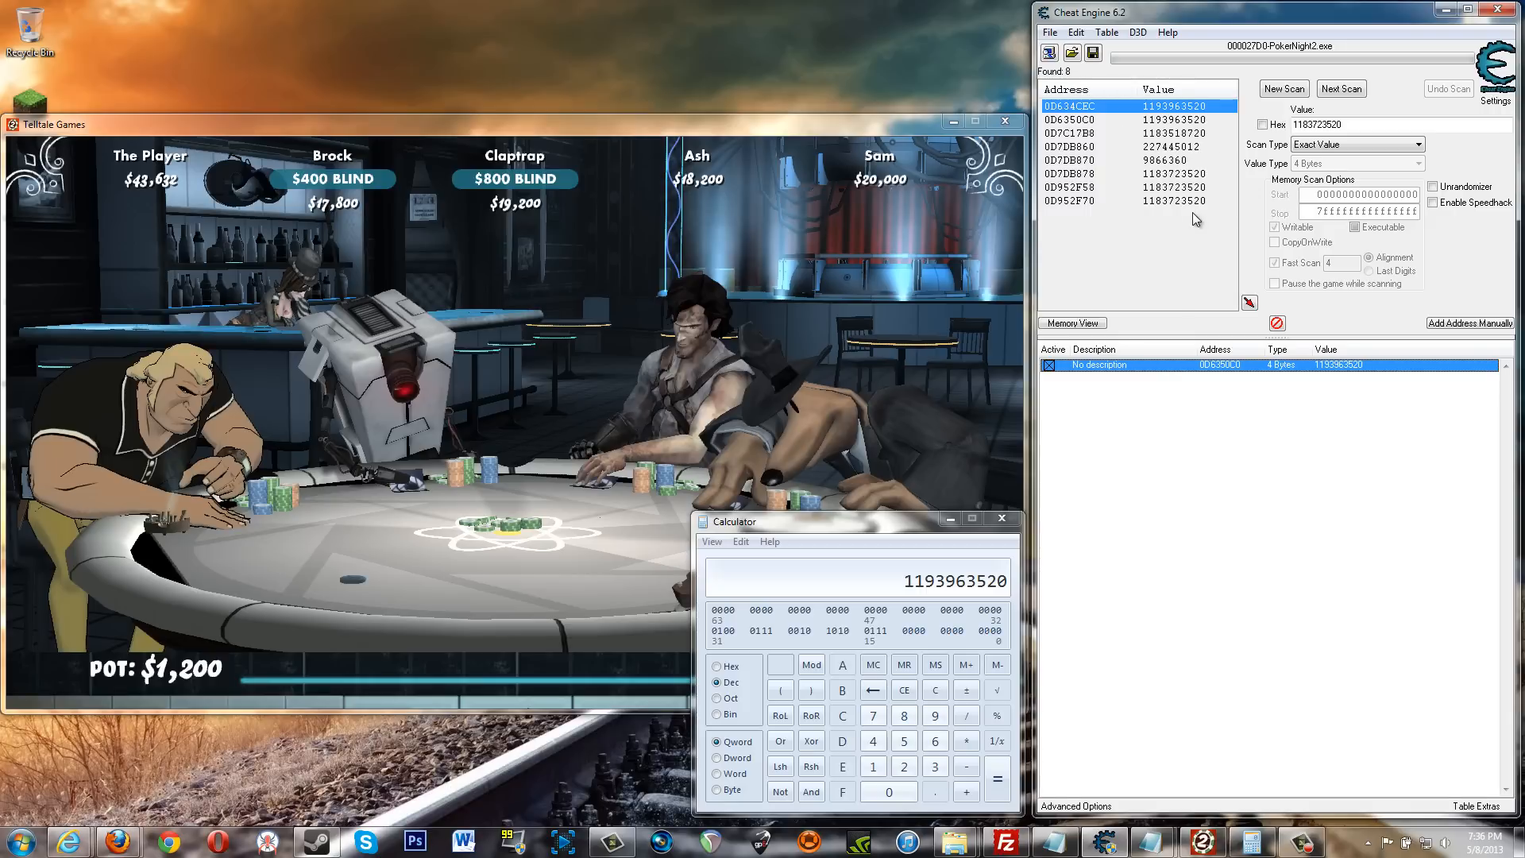
mouse_move(1178, 159)
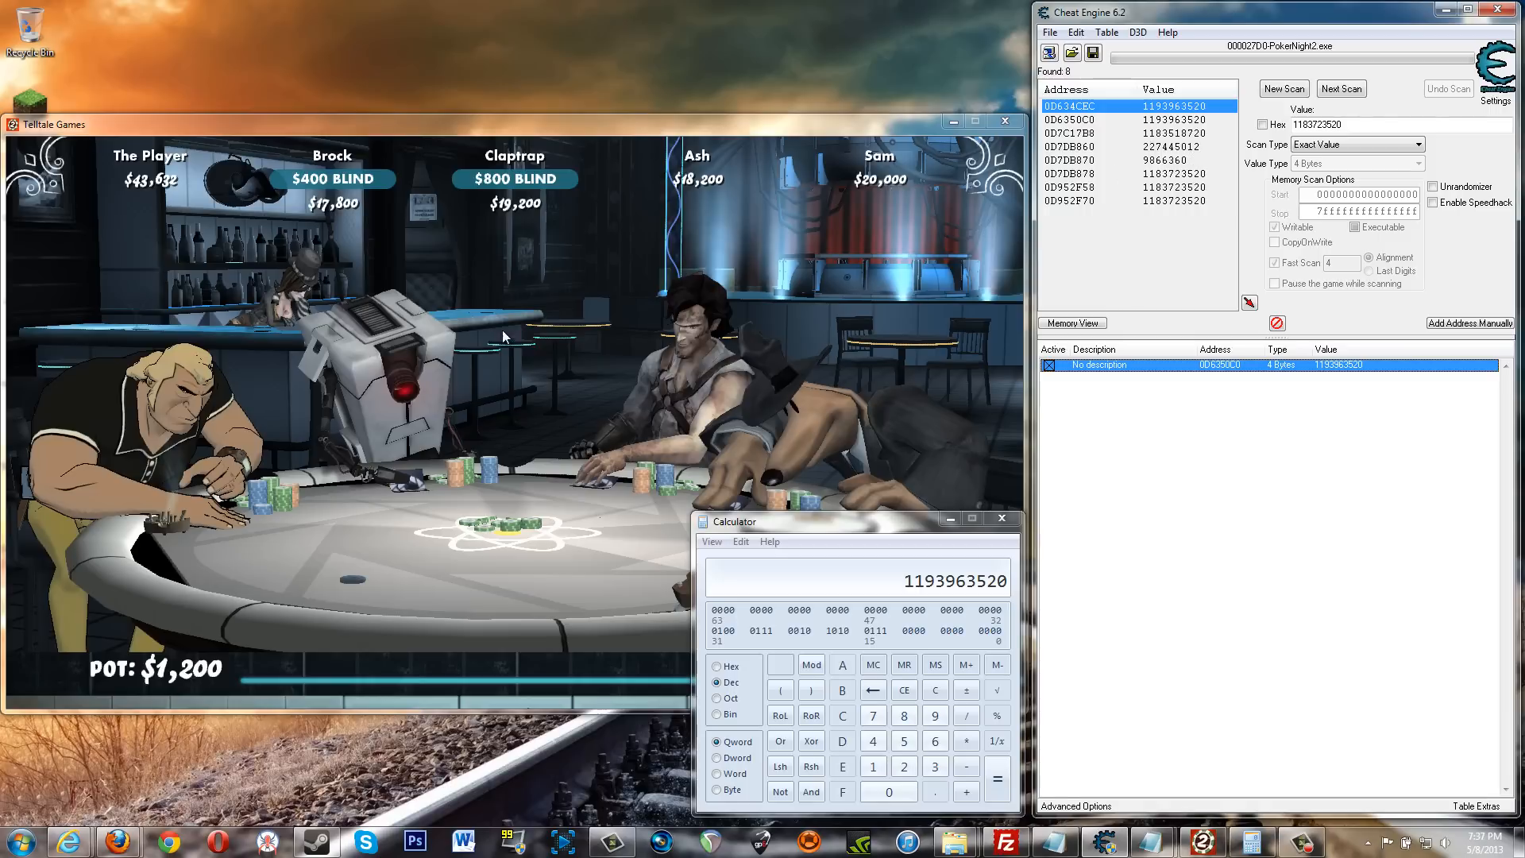
mouse_move(1171, 200)
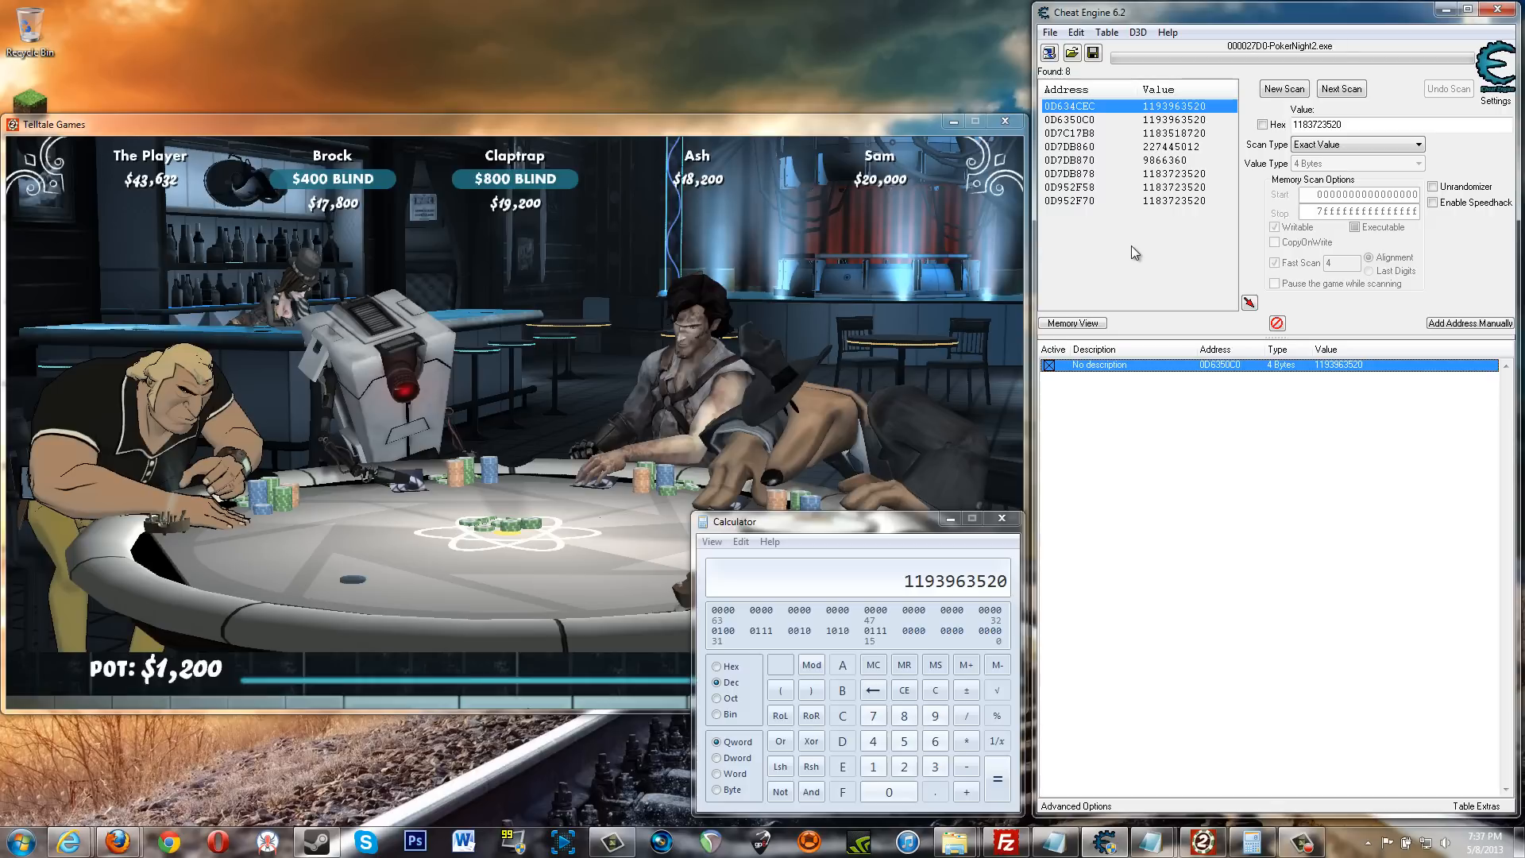
mouse_move(1140, 230)
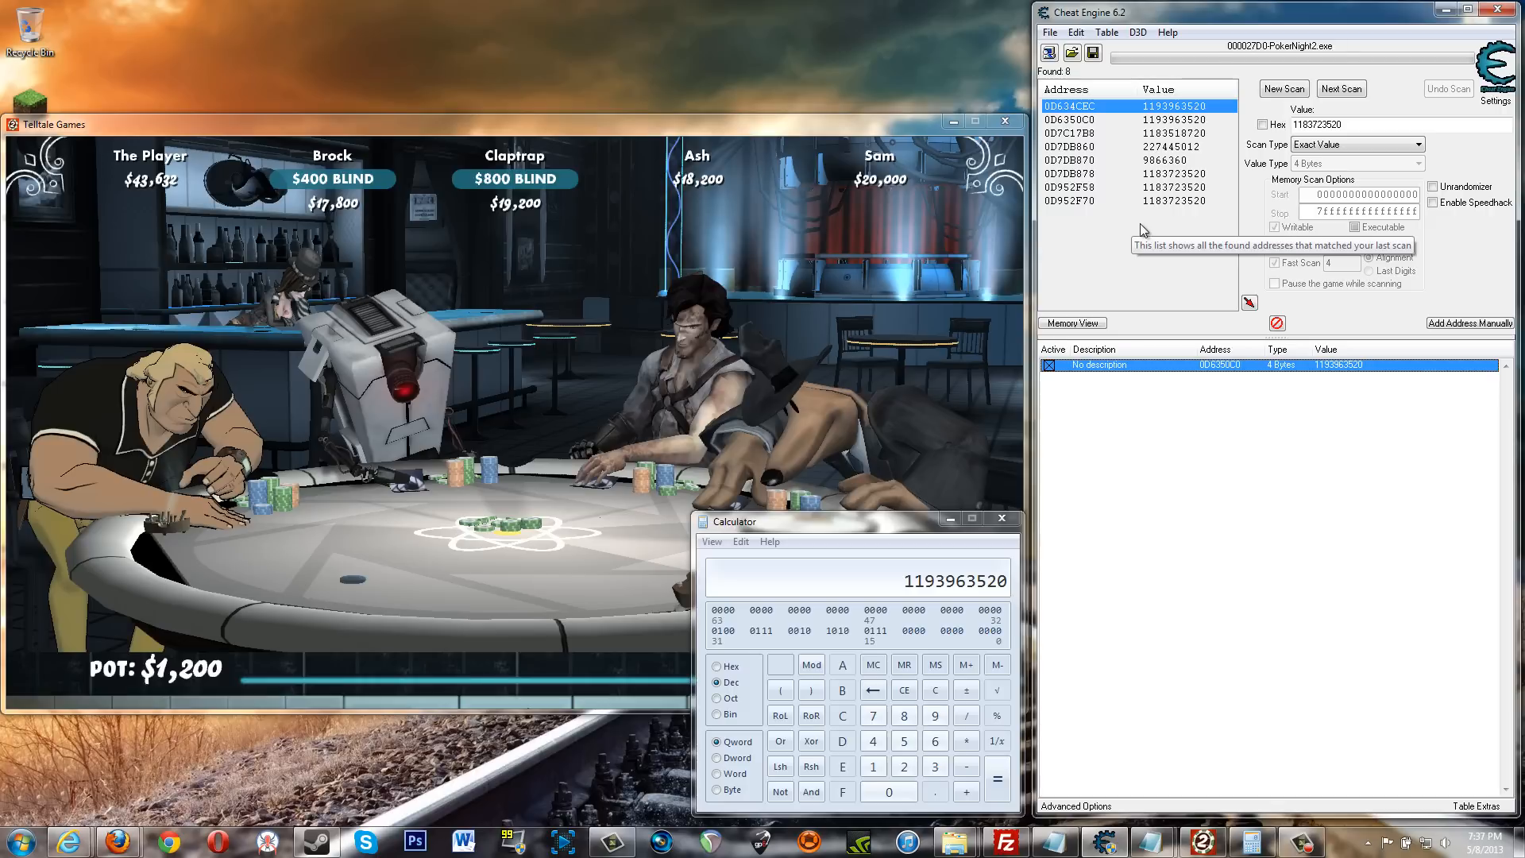
mouse_move(1258, 263)
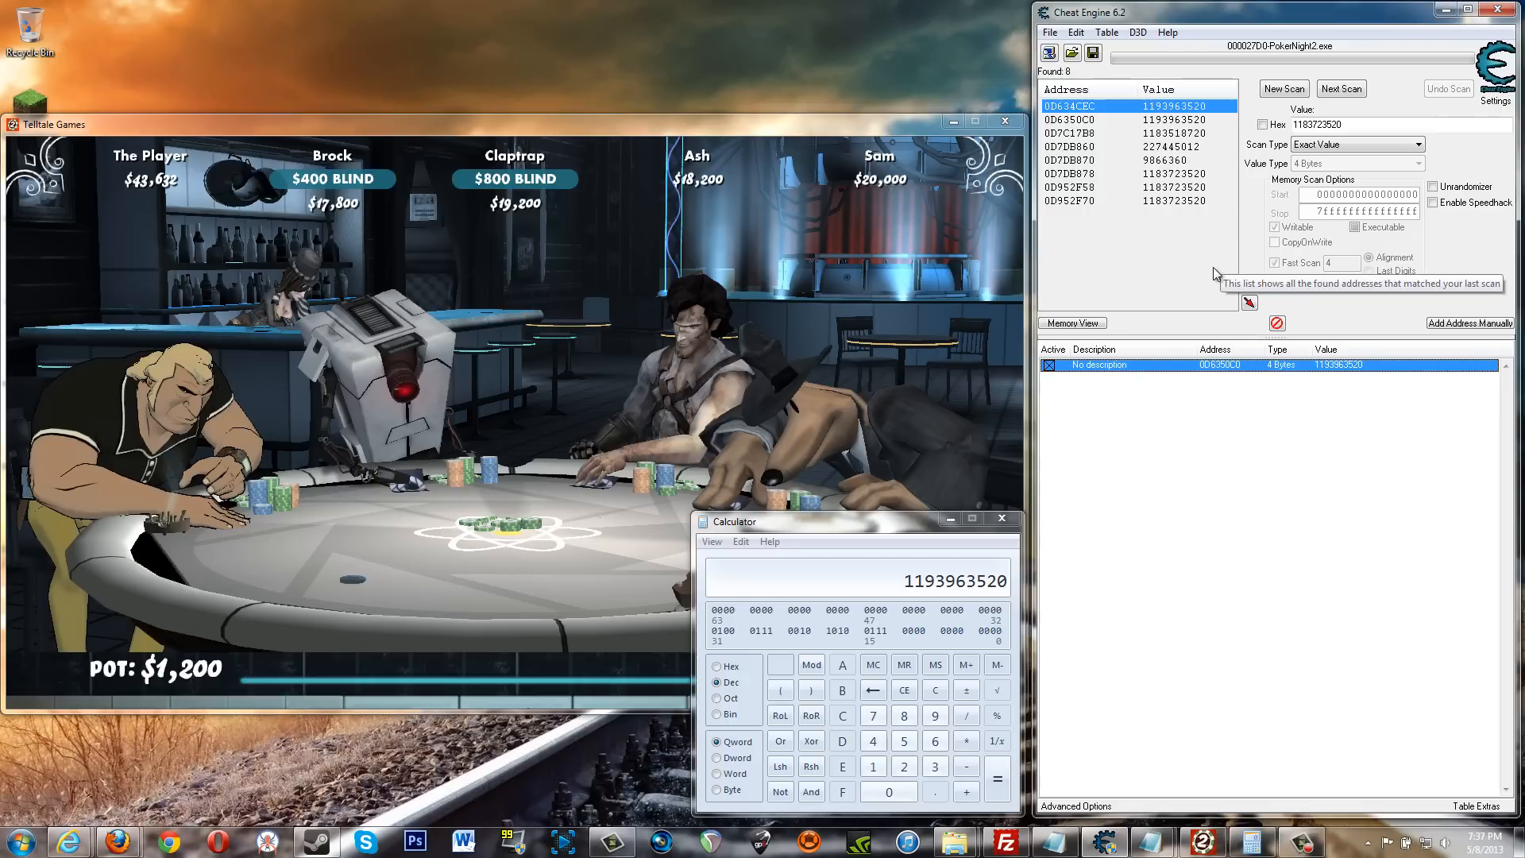
mouse_move(1284, 485)
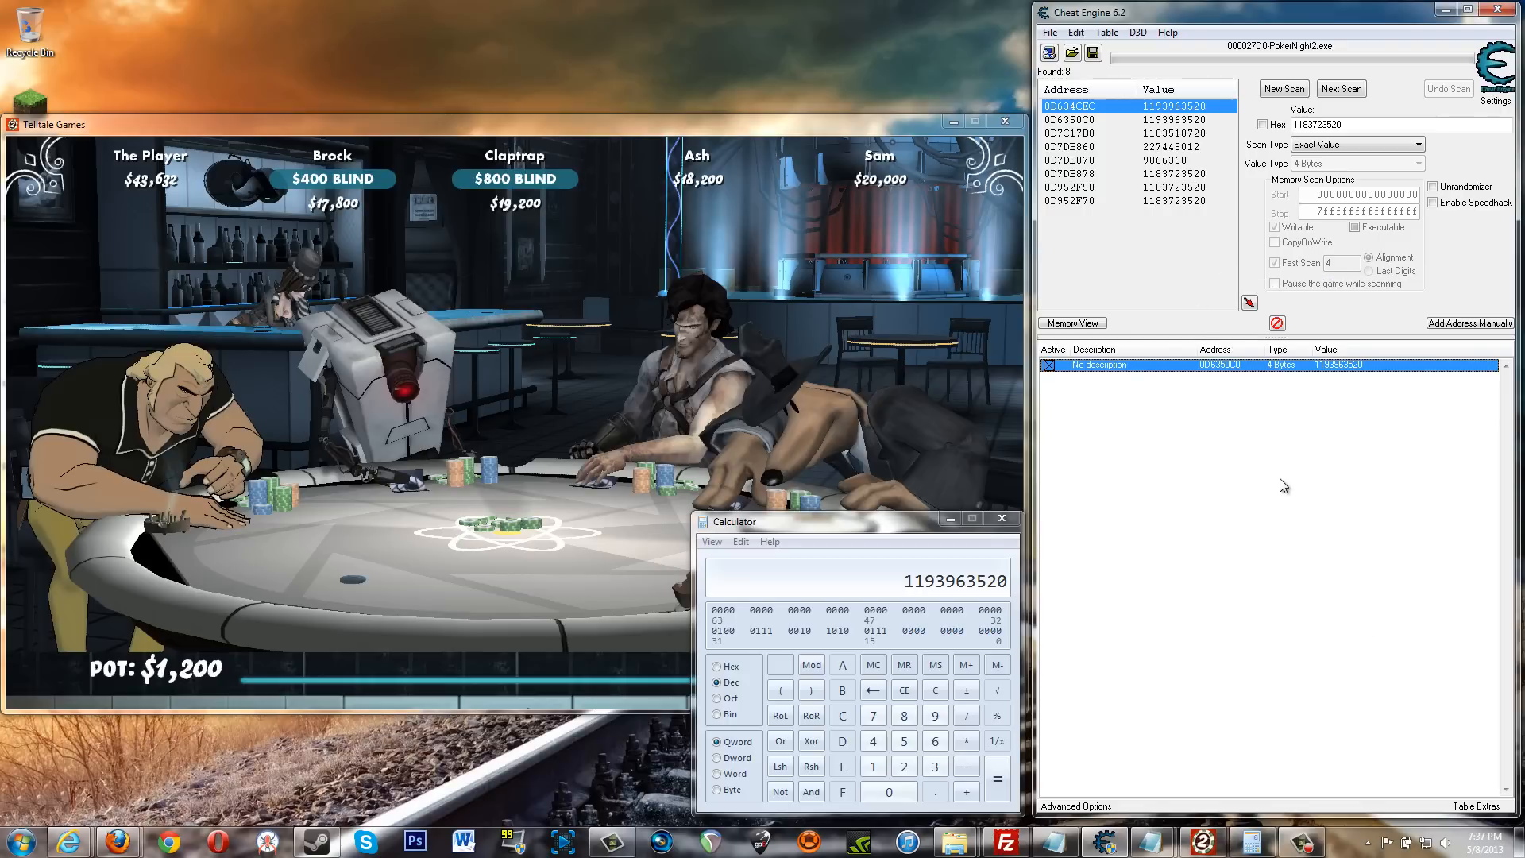